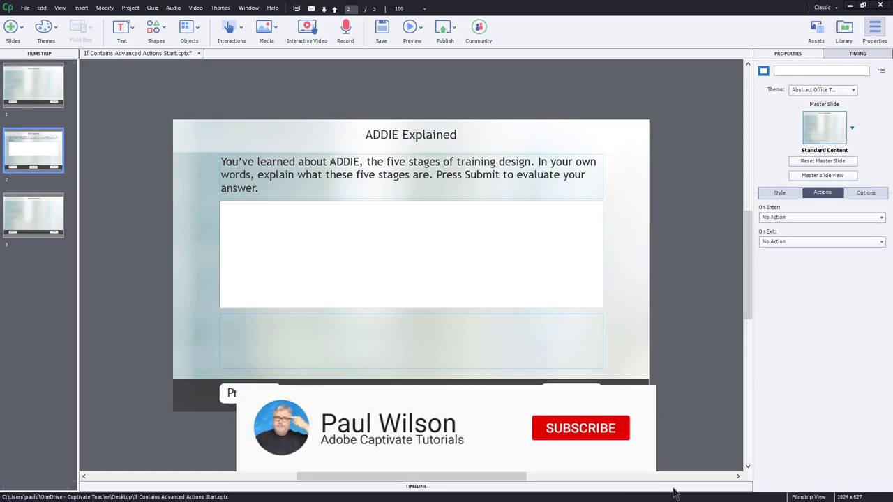
pyautogui.moveTo(613, 429)
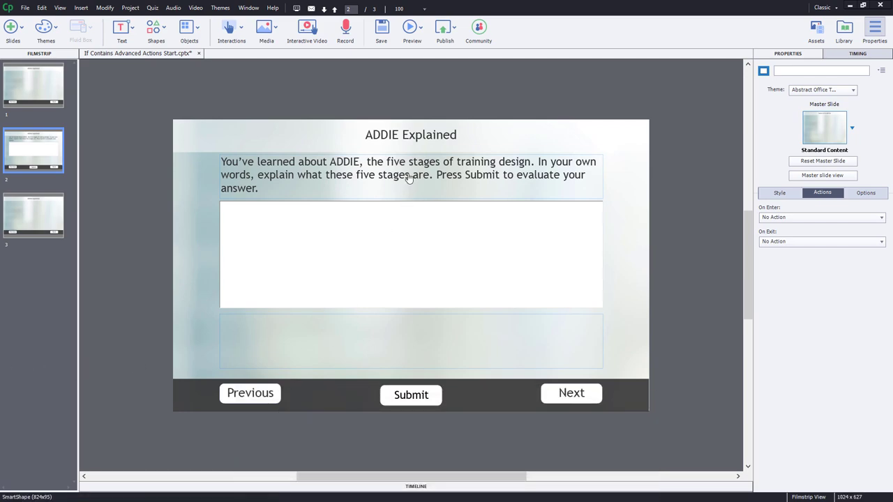
# Select the question text and answer box, then review the Correct and Incorrect feedback states
pyautogui.click(408, 175)
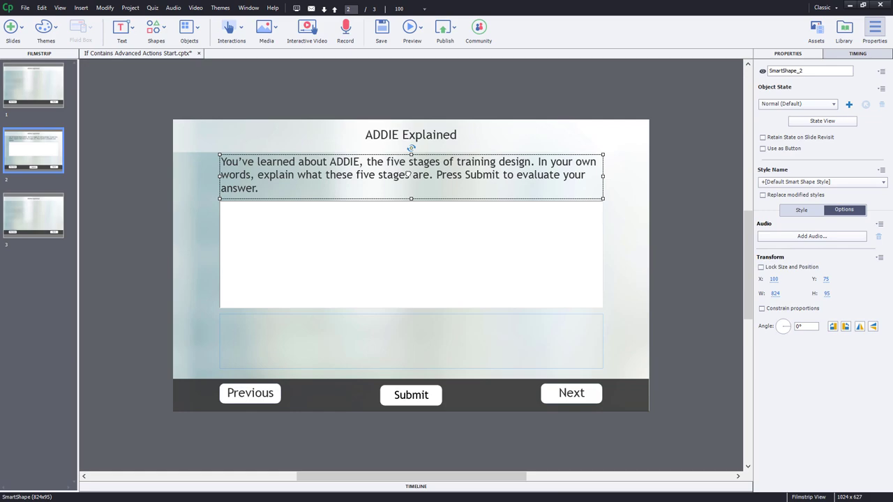
pyautogui.moveTo(419, 244)
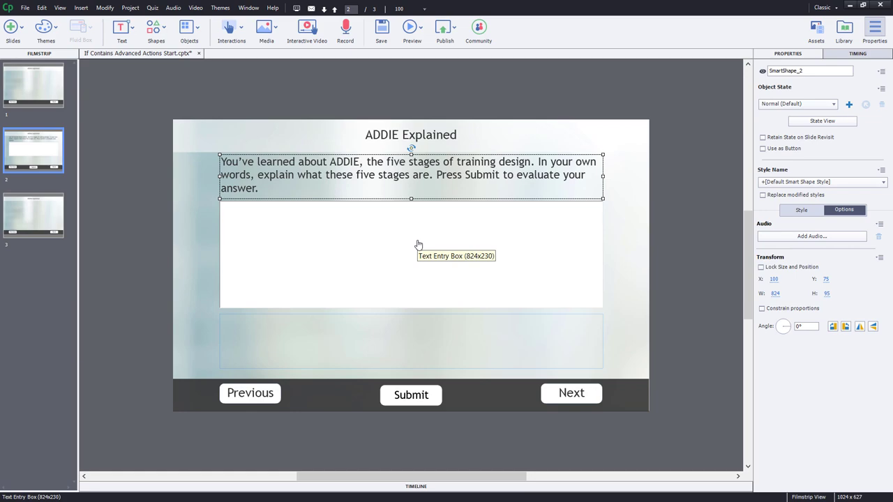
pyautogui.moveTo(418, 245)
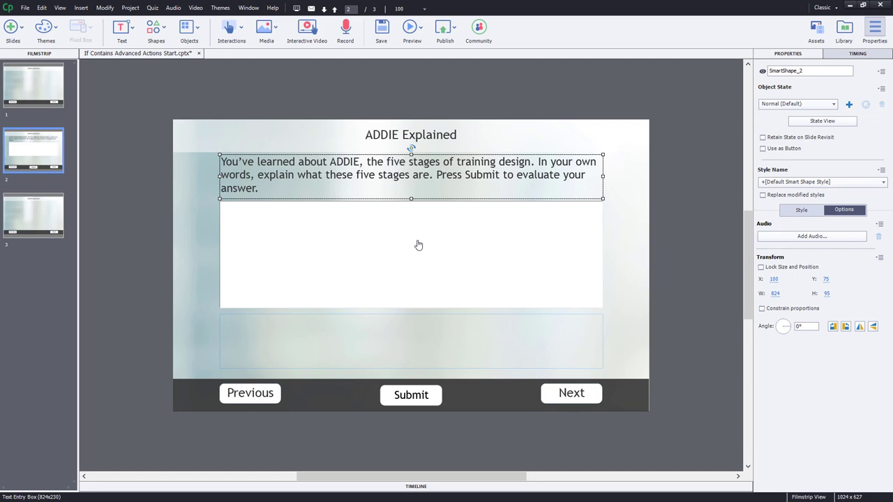
pyautogui.click(411, 255)
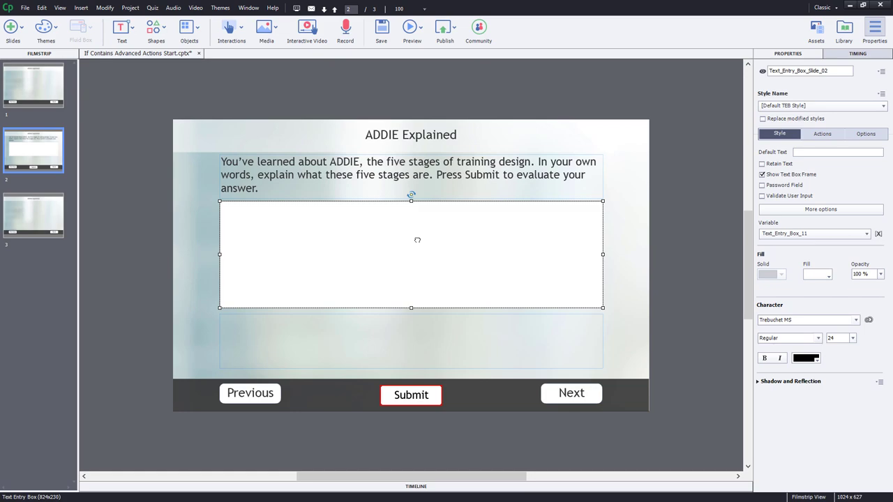
pyautogui.moveTo(428, 400)
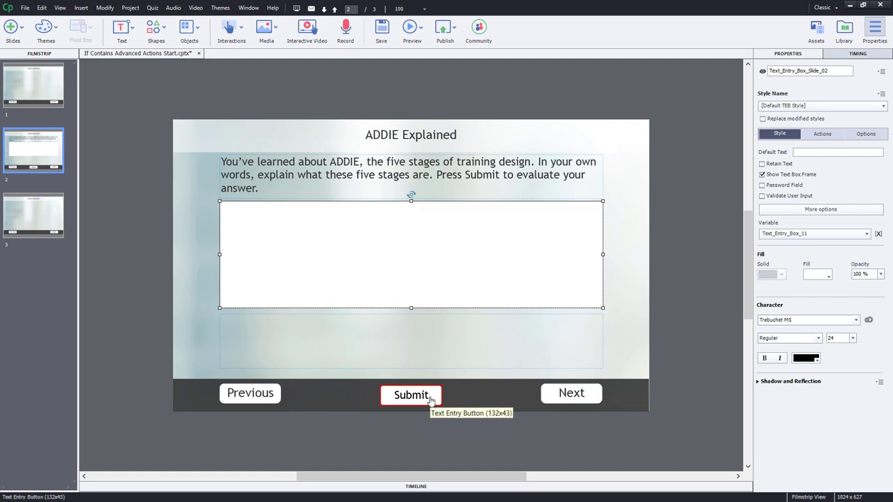
pyautogui.moveTo(482, 397)
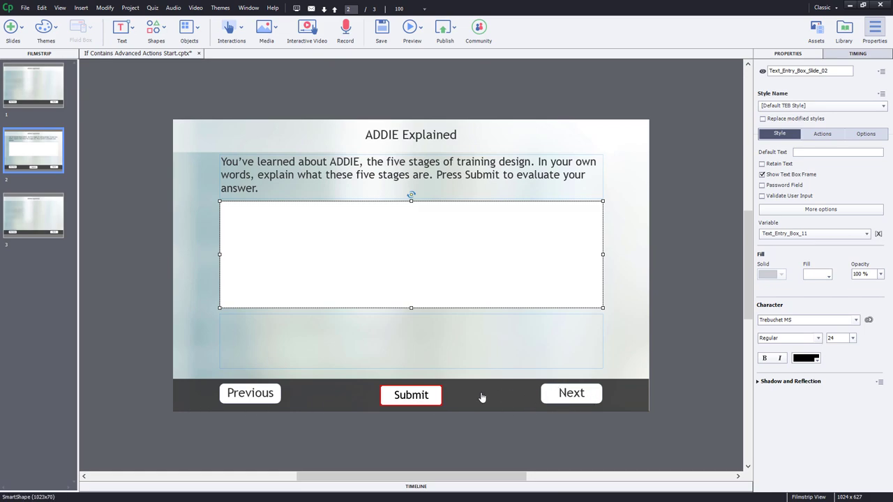
pyautogui.moveTo(571, 382)
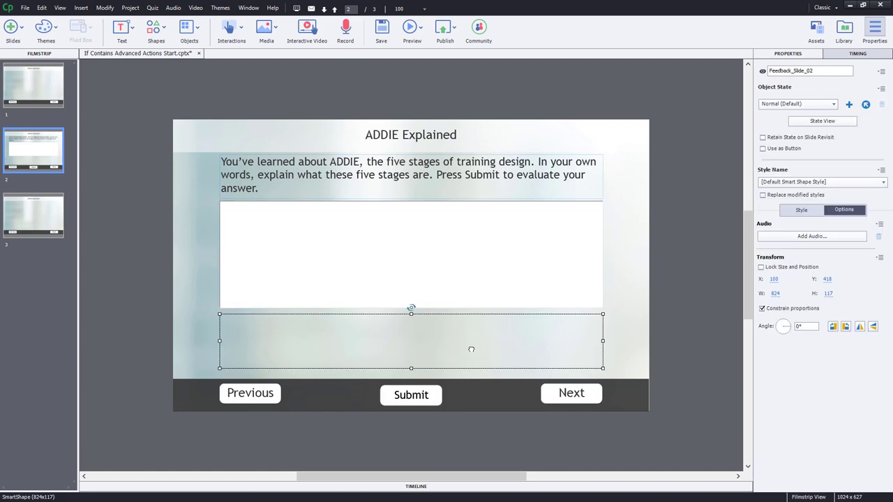
pyautogui.moveTo(470, 317)
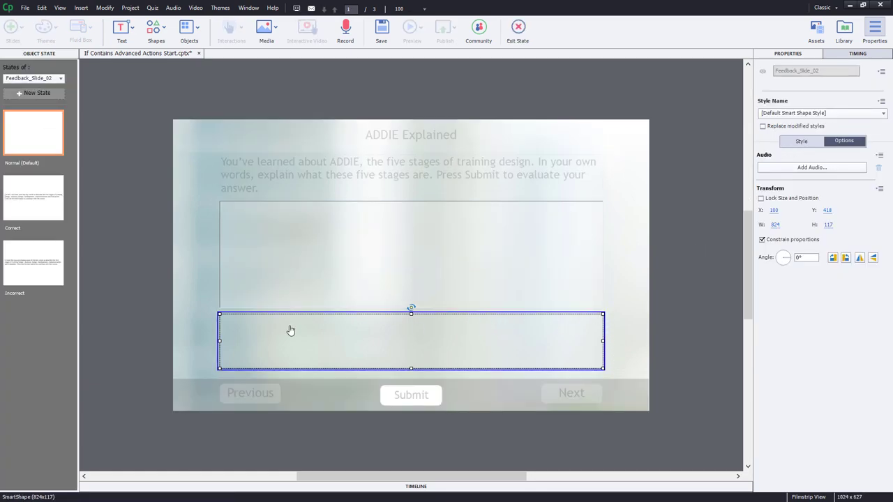
pyautogui.moveTo(169, 304)
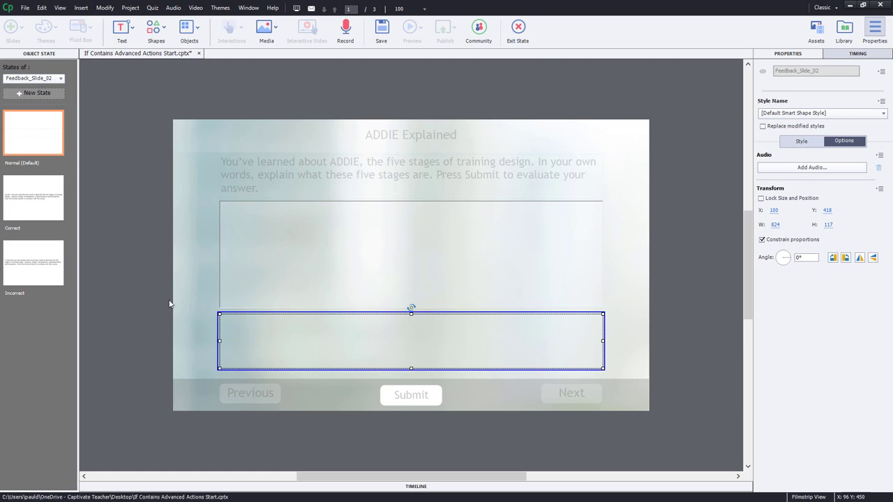
pyautogui.click(33, 199)
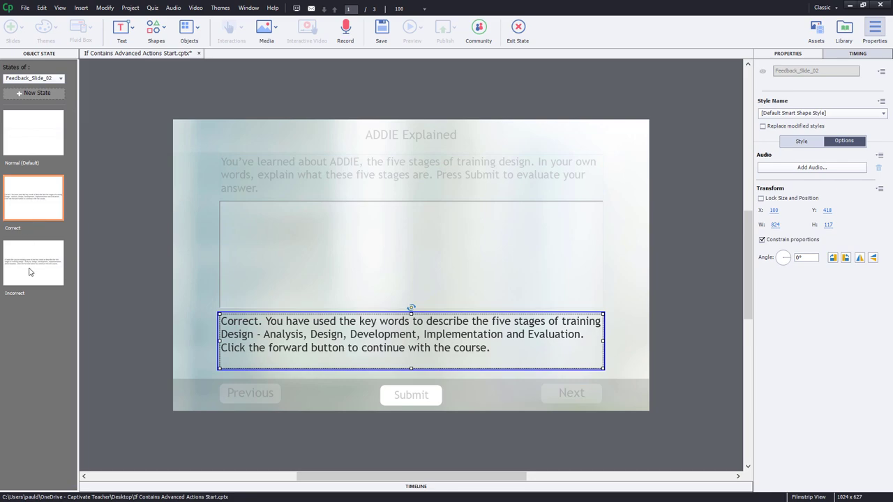
pyautogui.click(33, 263)
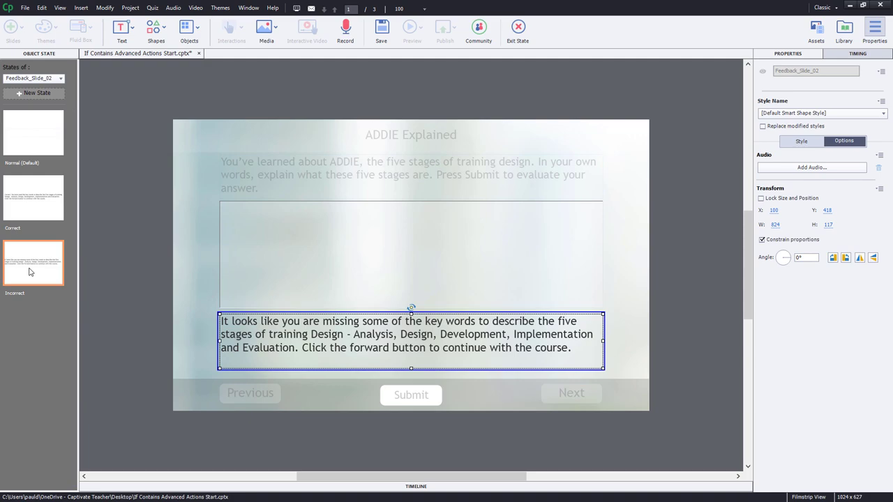
pyautogui.moveTo(513, 37)
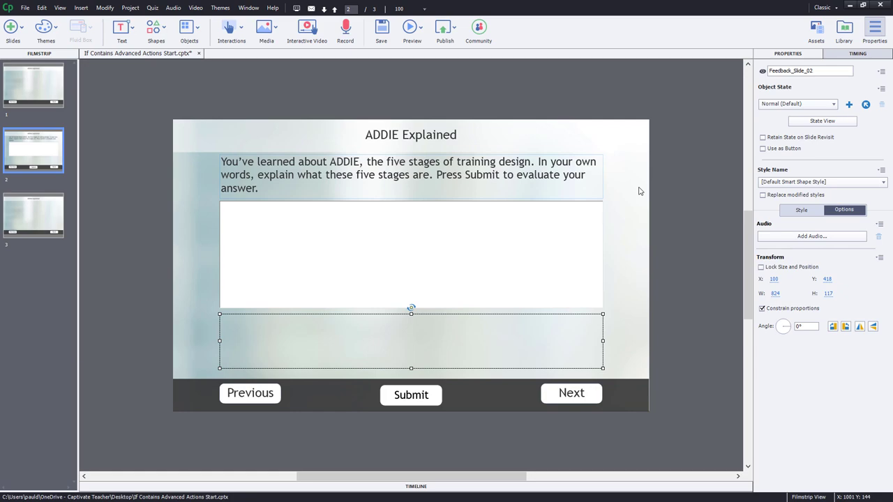
pyautogui.moveTo(670, 207)
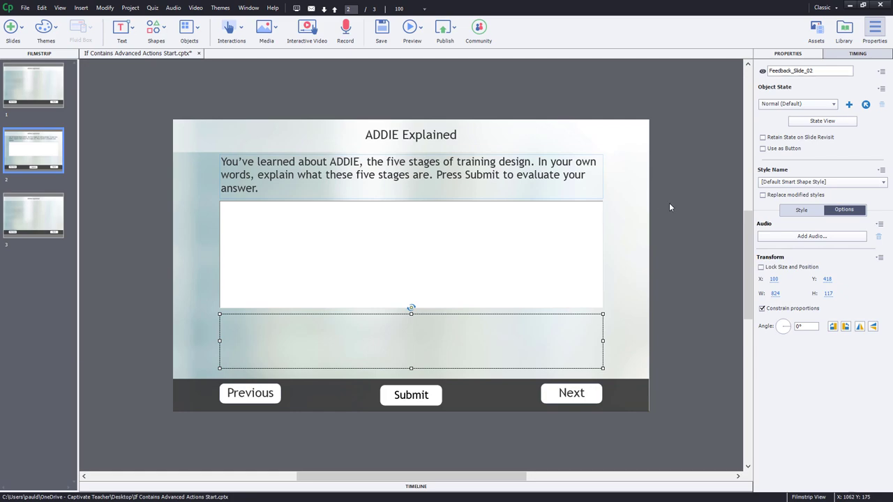
pyautogui.moveTo(673, 210)
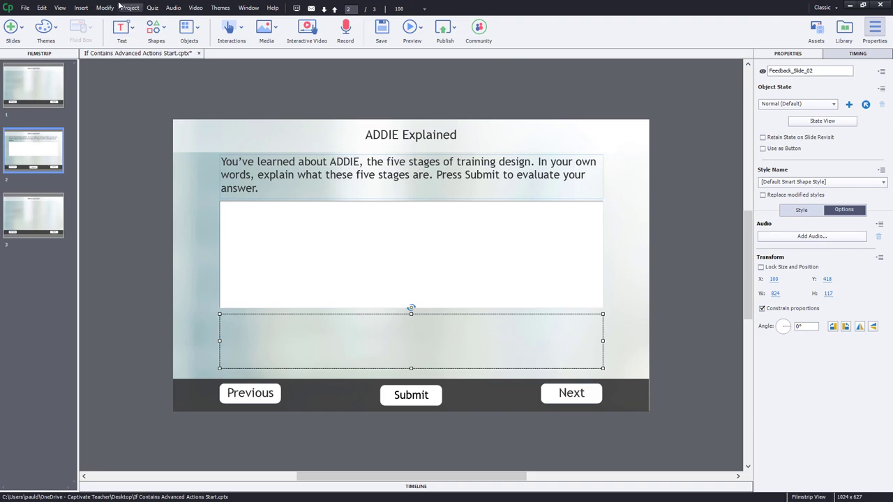
# Open the Variables dialog listing Text_Entry_Box_11 and the two quiz info variables
pyautogui.click(130, 8)
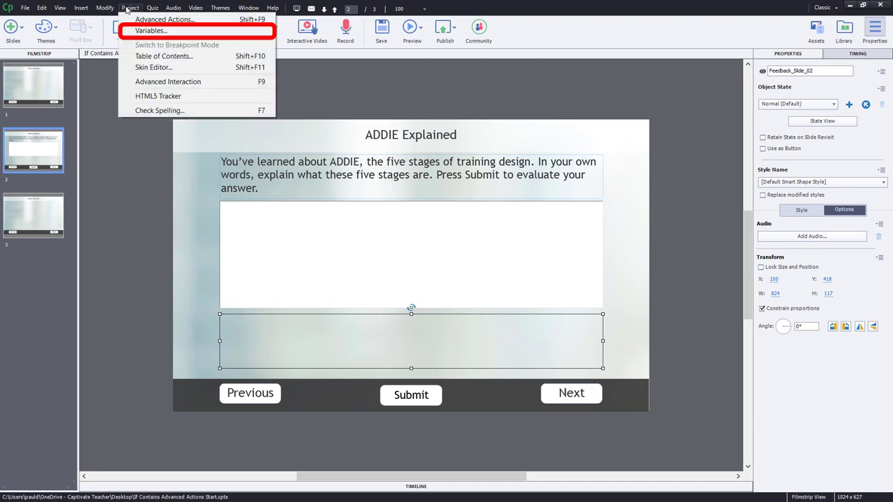
pyautogui.click(150, 30)
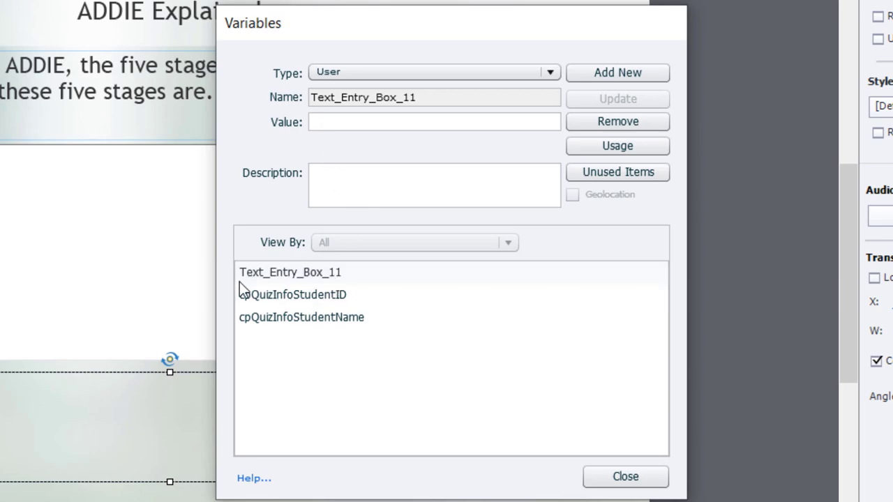
pyautogui.moveTo(339, 286)
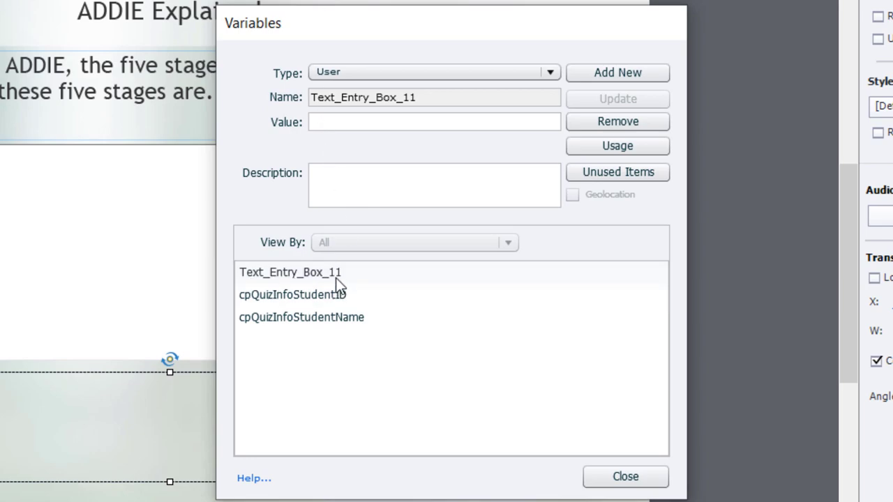
pyautogui.moveTo(331, 282)
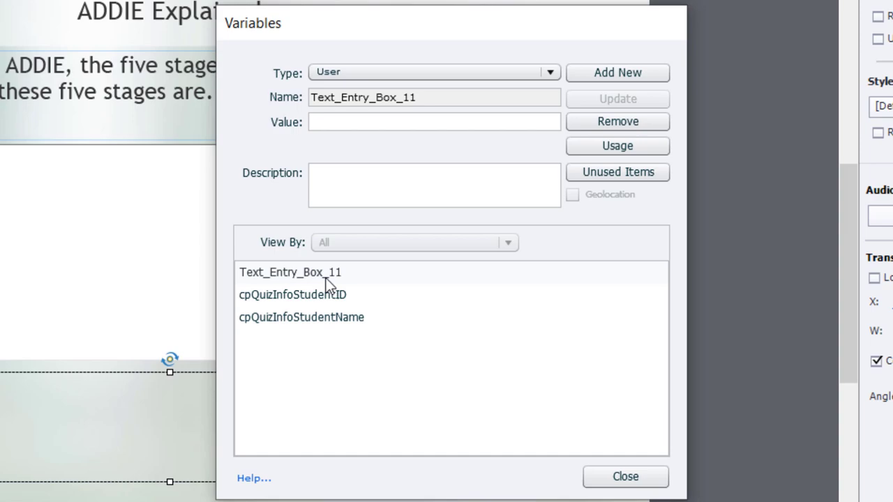
pyautogui.moveTo(286, 275)
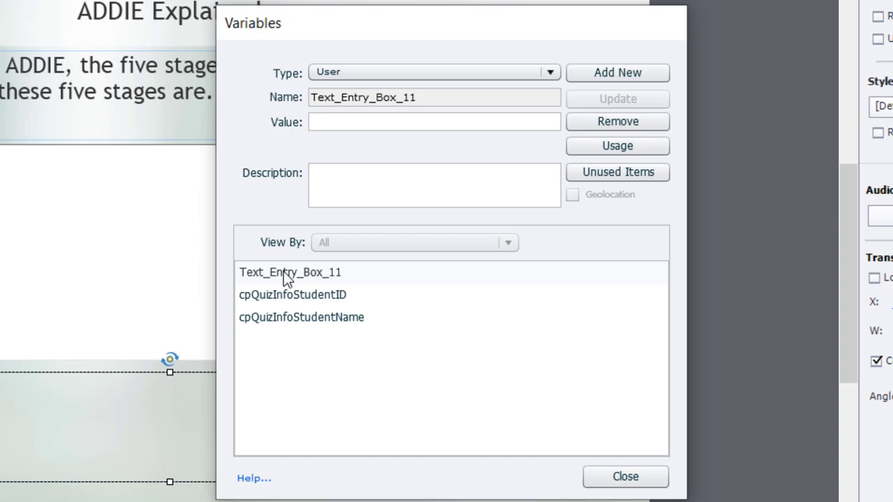
pyautogui.moveTo(329, 285)
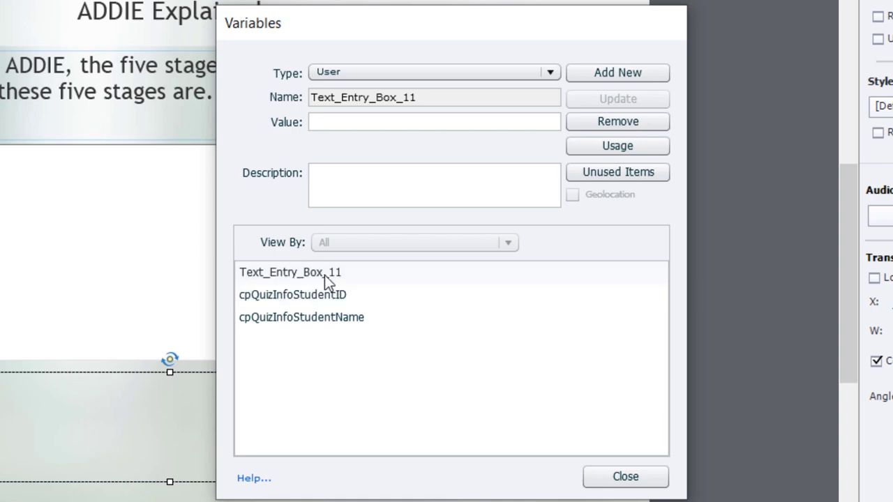
pyautogui.moveTo(338, 284)
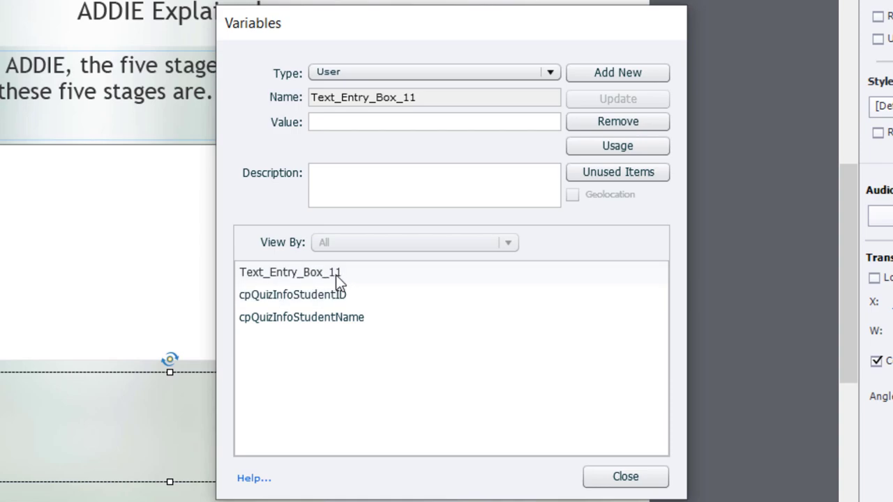
# Add the user variable _addie_answer
pyautogui.click(617, 73)
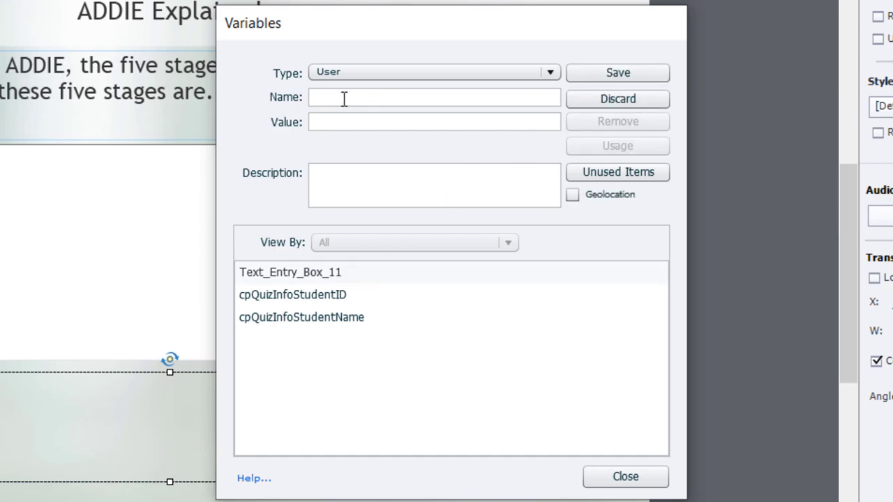
pyautogui.write('_')
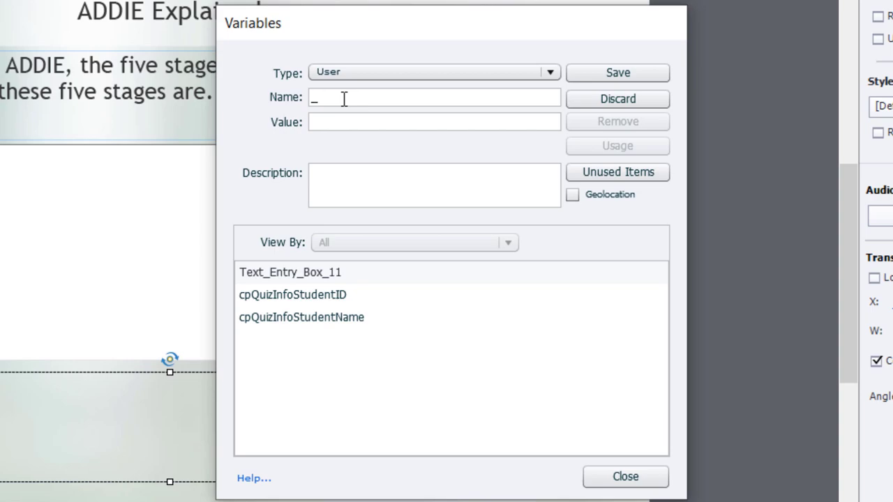
pyautogui.write('addie_answer')
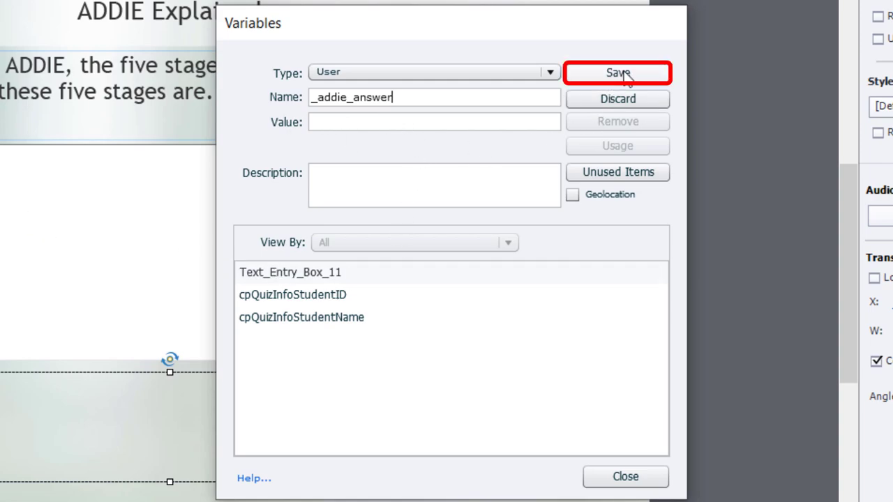
pyautogui.click(617, 72)
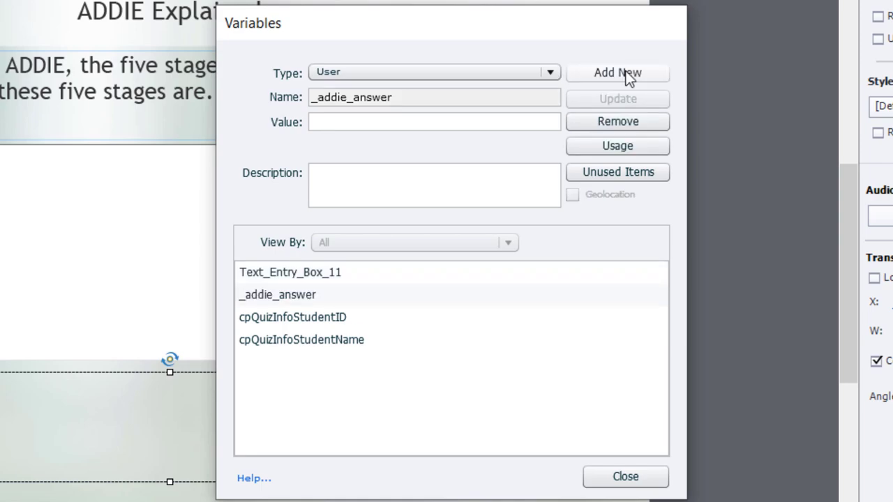
# Add the user variable _total_keywords
pyautogui.click(616, 72)
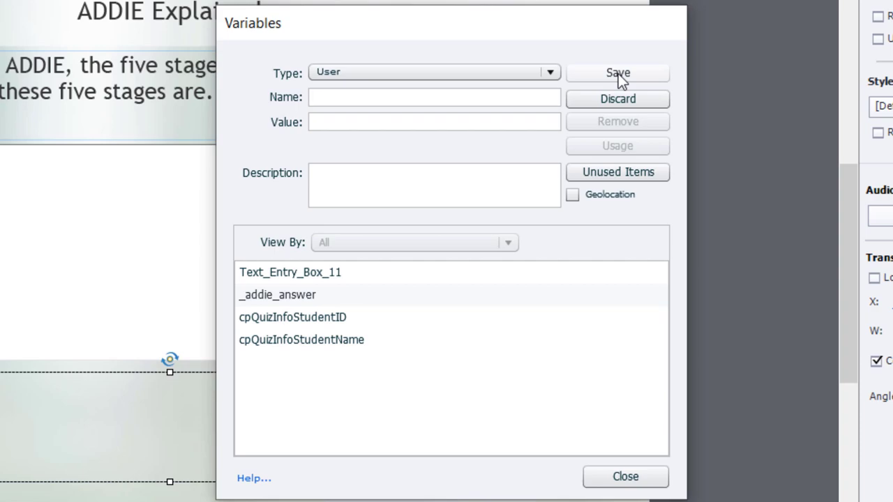
pyautogui.click(432, 97)
pyautogui.write('_')
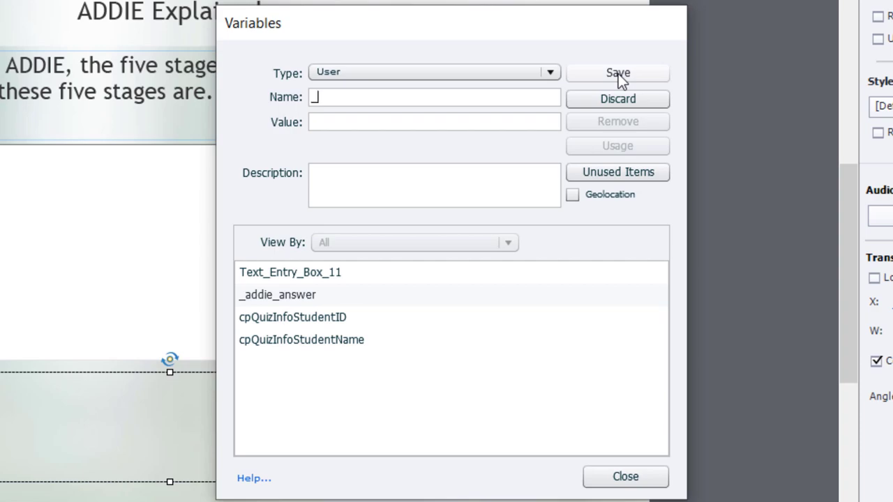
pyautogui.write('tot')
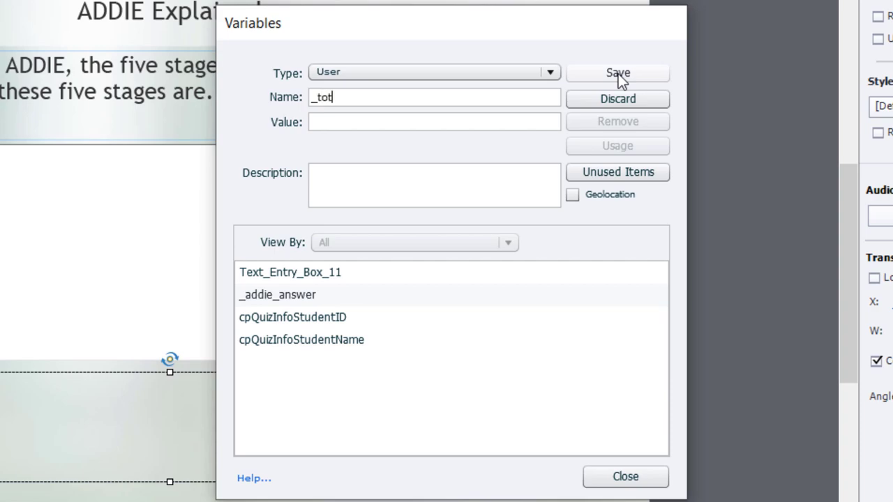
pyautogui.write('al_keywo')
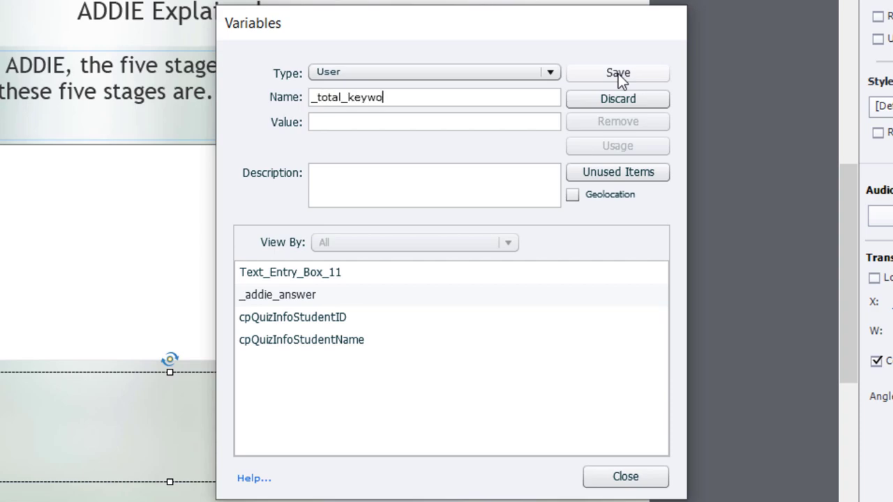
pyautogui.write('rds')
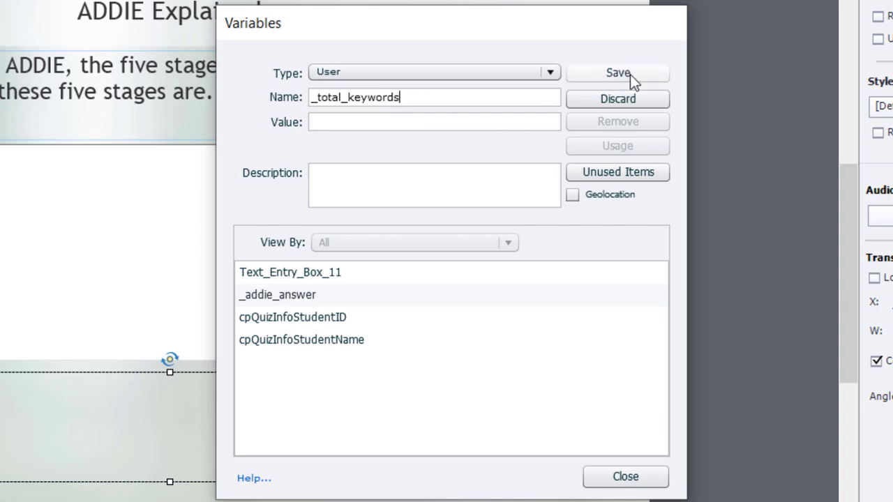
pyautogui.click(617, 73)
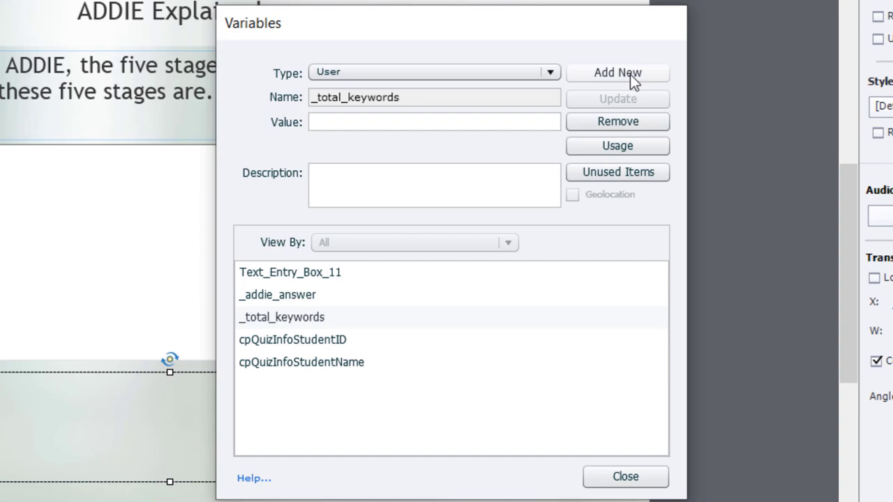
# Add the user variable _nul and close the Variables dialog
pyautogui.click(617, 73)
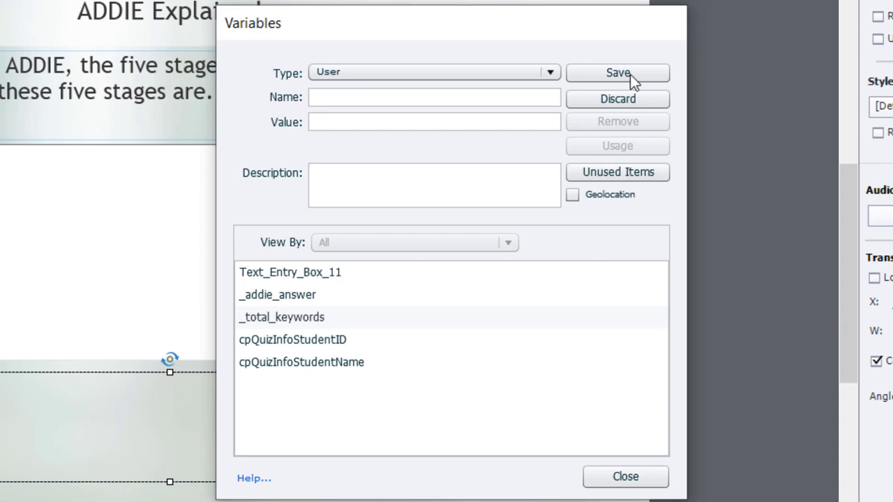
pyautogui.write('_nul')
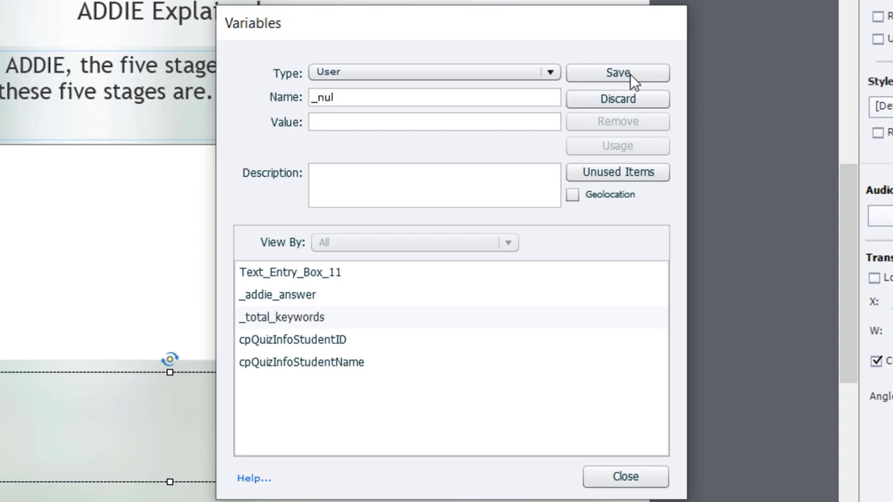
pyautogui.click(617, 72)
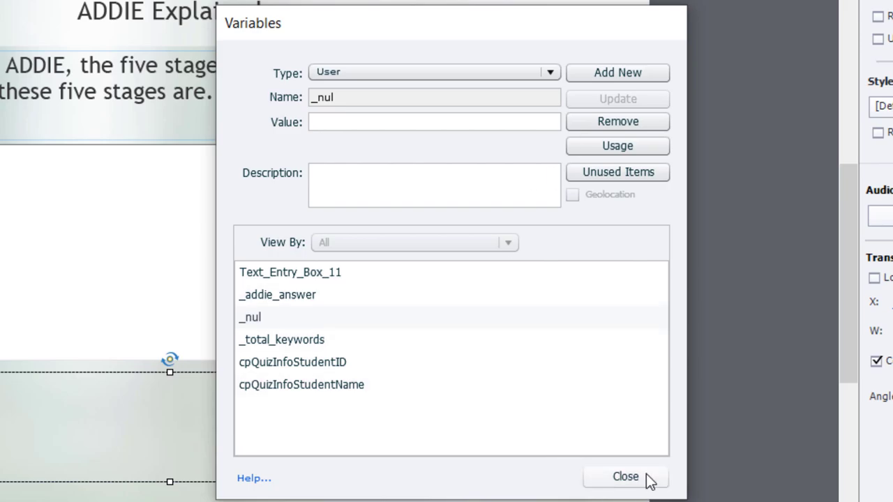
pyautogui.click(625, 477)
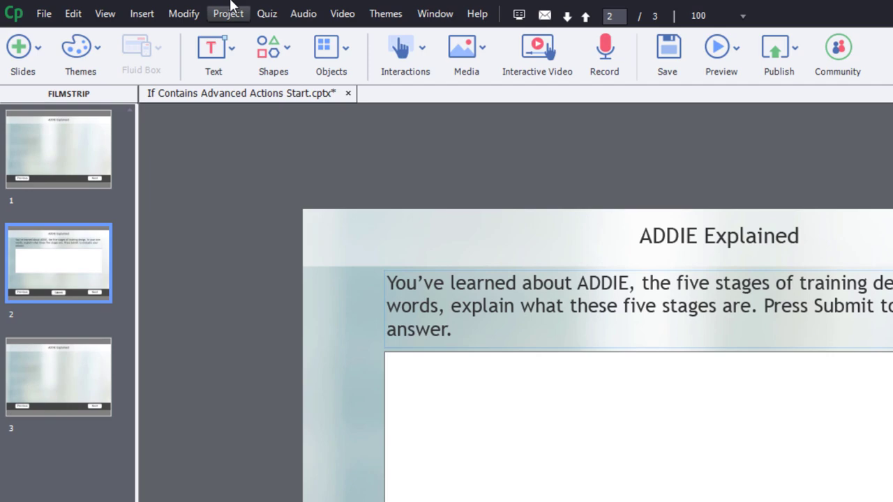
# Open the Advanced Actions editor from the Project menu
pyautogui.click(228, 13)
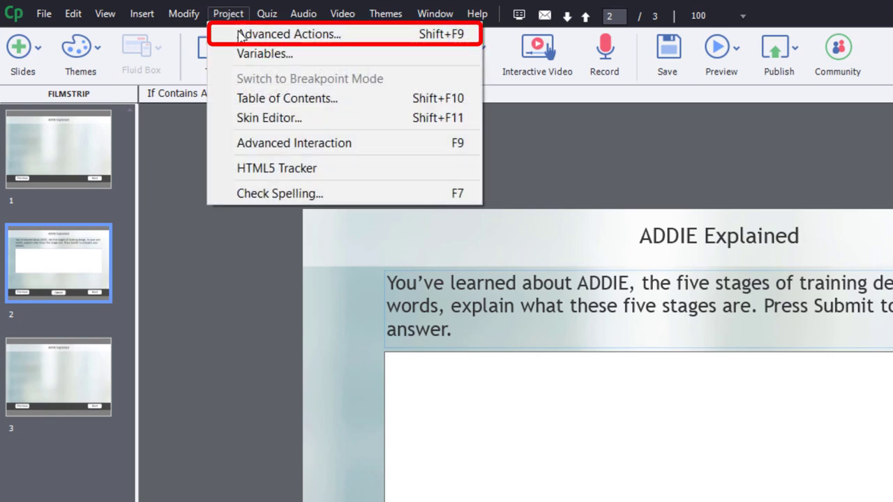
pyautogui.moveTo(288, 34)
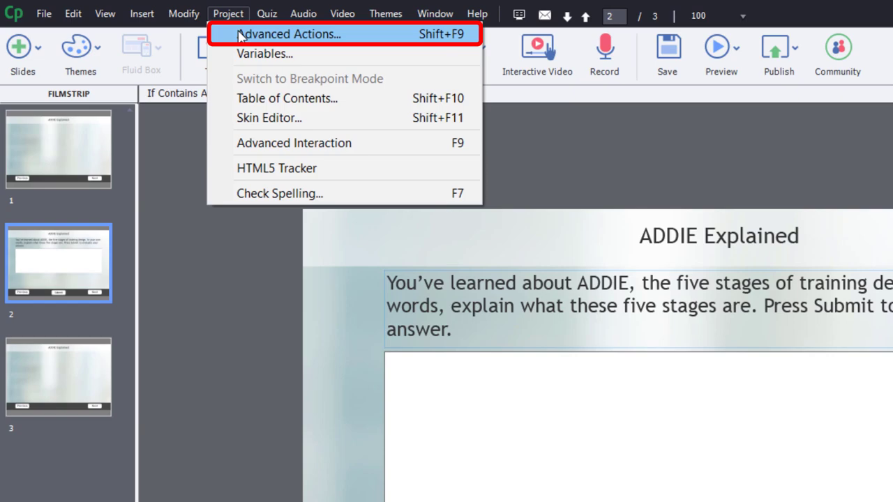
pyautogui.click(288, 33)
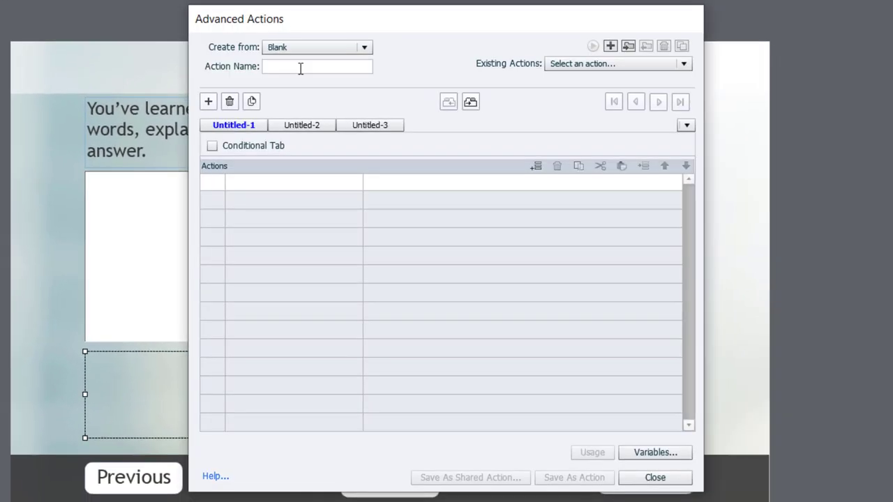
# Name the action slide02reset and assign _nul to _addie_answer and _total_keywords
pyautogui.write('slide02reset')
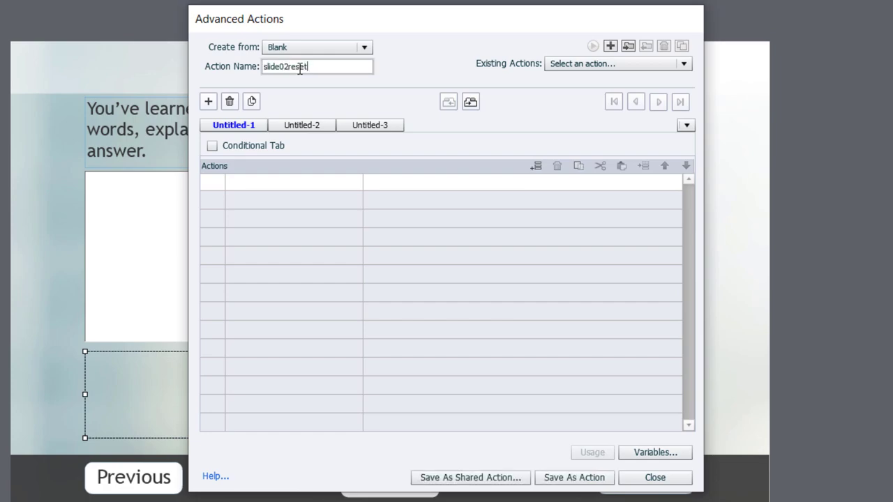
pyautogui.click(283, 182)
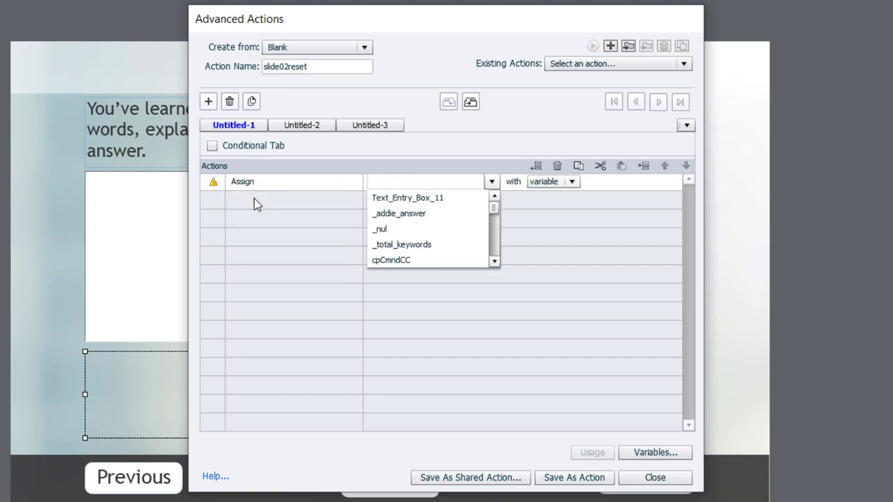
pyautogui.click(398, 213)
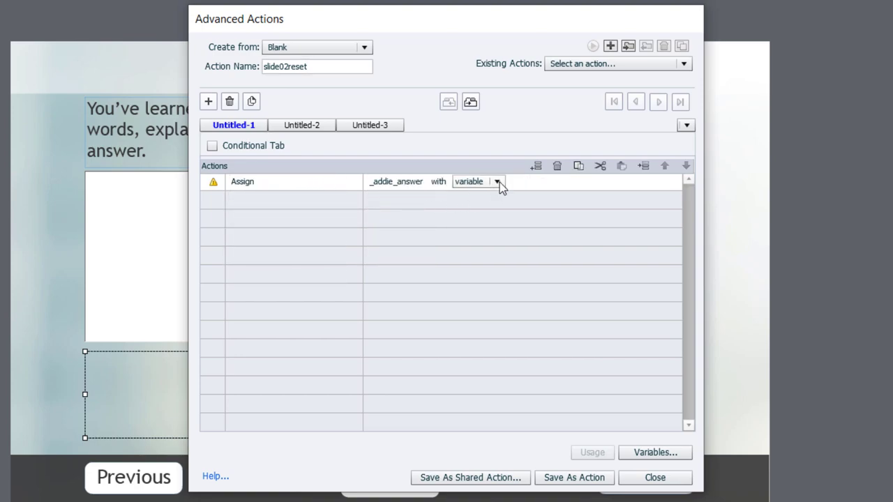
pyautogui.click(497, 182)
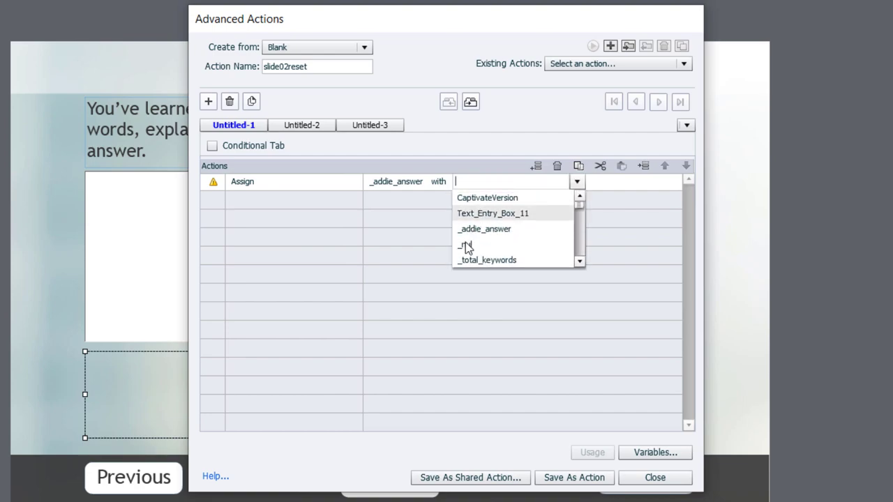
pyautogui.click(466, 244)
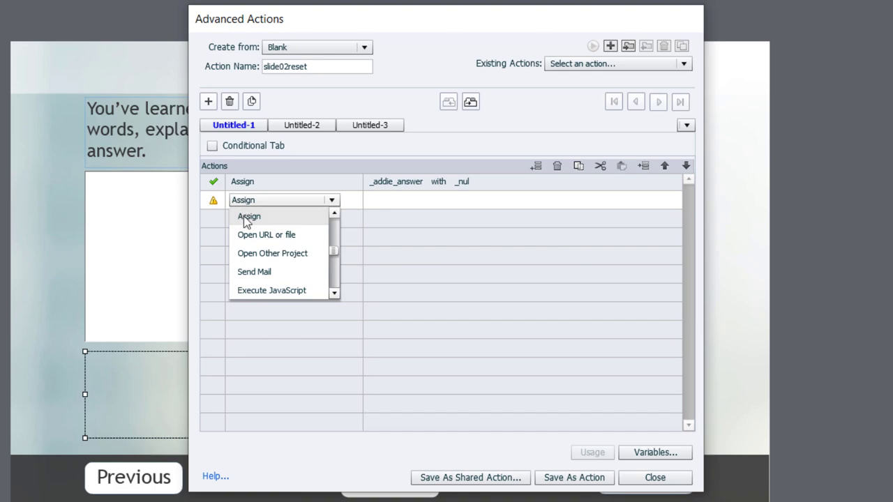
pyautogui.click(249, 216)
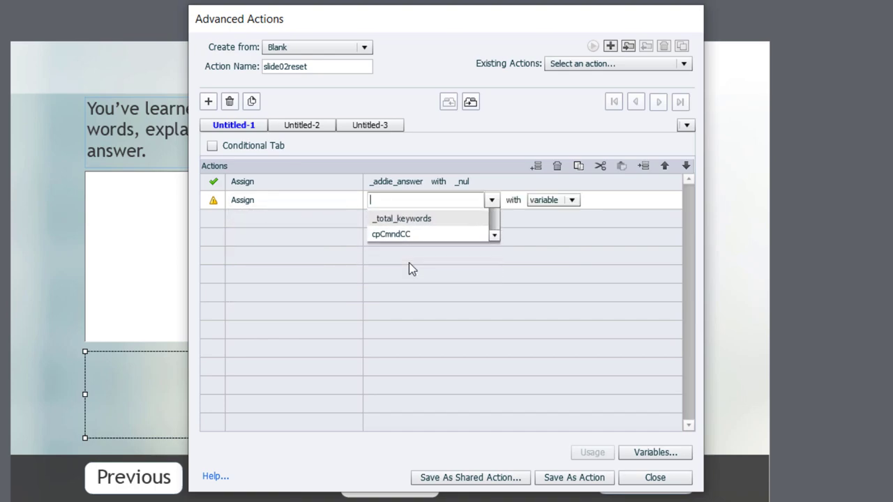
pyautogui.click(402, 218)
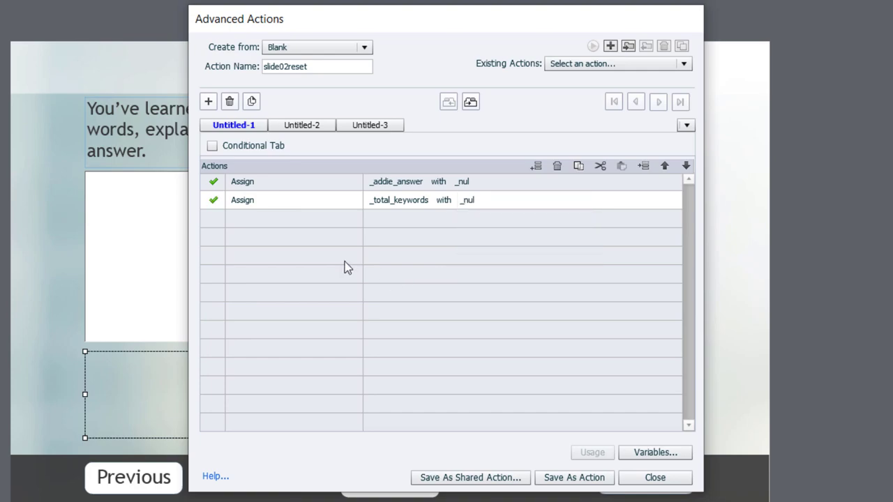
pyautogui.moveTo(245, 221)
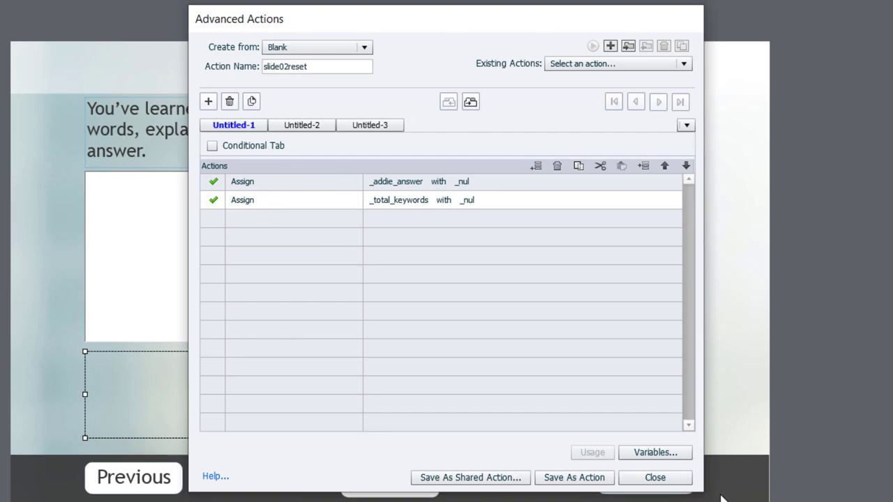
pyautogui.moveTo(273, 222)
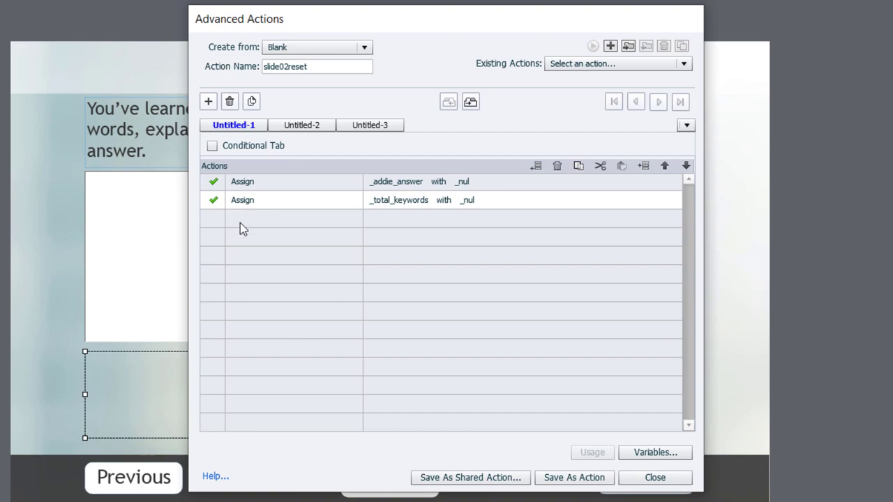
# Add a Hide Next_Slide_02 action, save the script, and close the editor
pyautogui.click(282, 217)
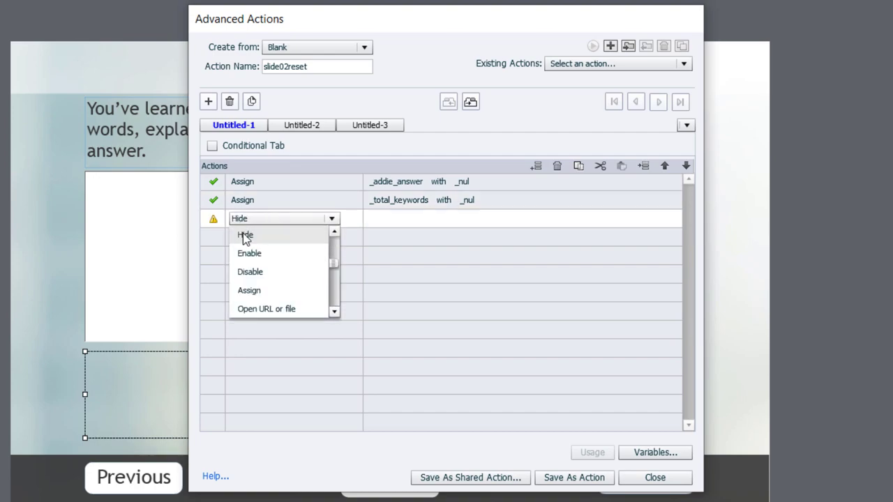
pyautogui.click(245, 235)
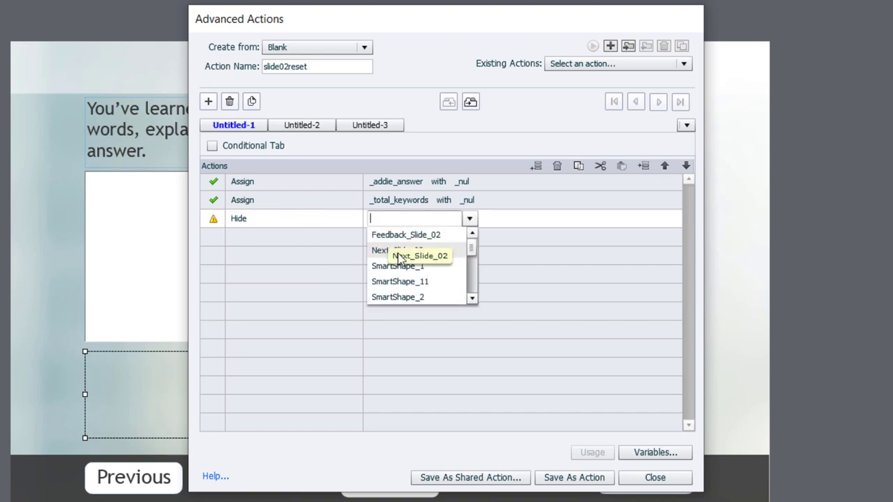
pyautogui.click(394, 251)
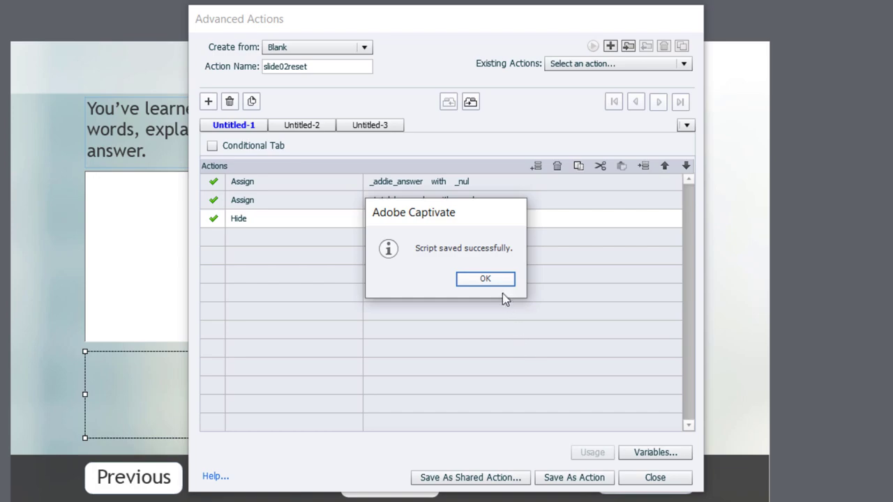
pyautogui.click(485, 278)
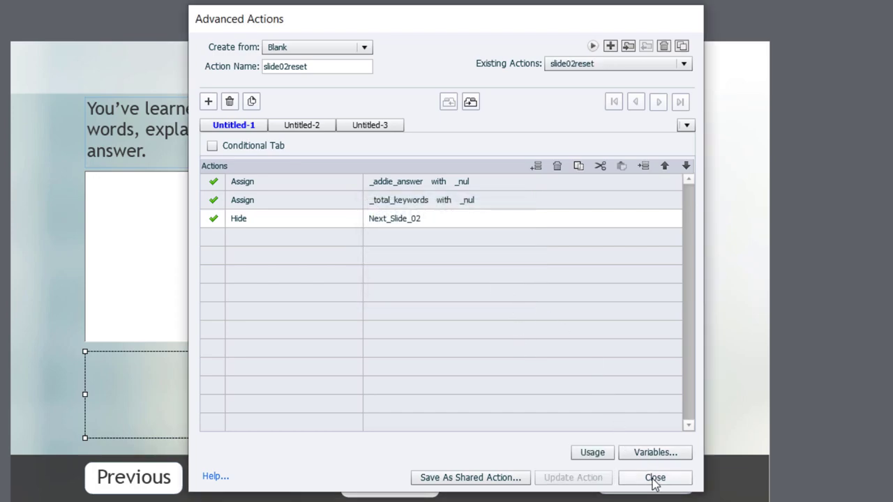
pyautogui.click(655, 478)
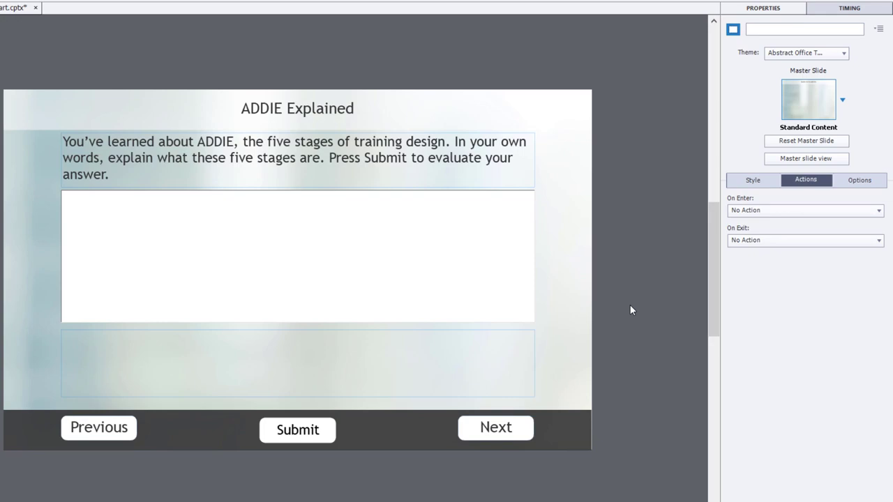
pyautogui.moveTo(753, 204)
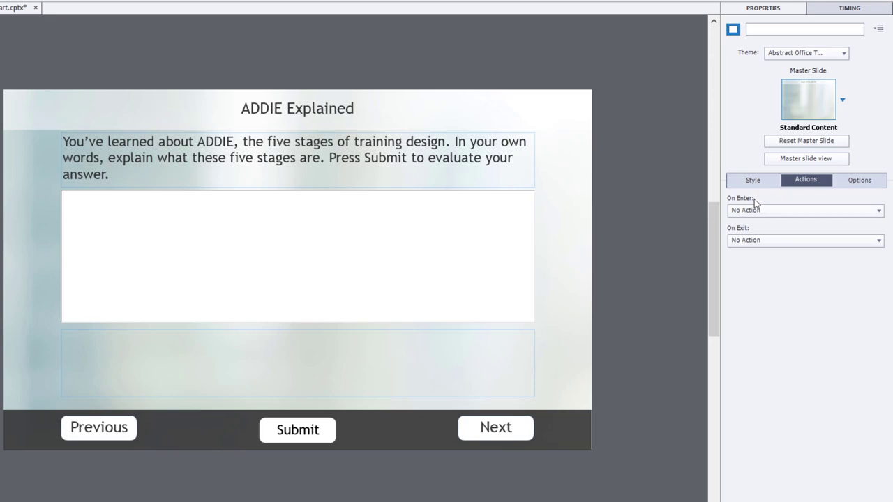
# Set the slide's On Enter to Execute Advanced Actions with the slide02reset script
pyautogui.click(805, 210)
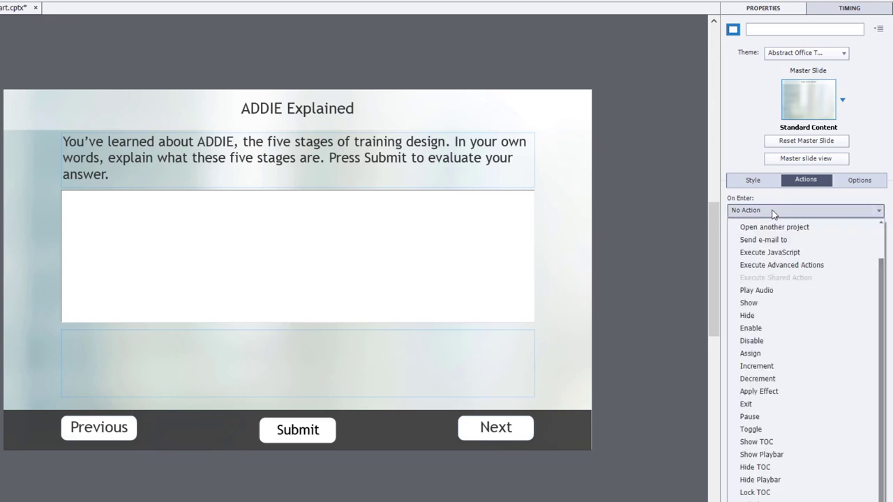
pyautogui.click(782, 264)
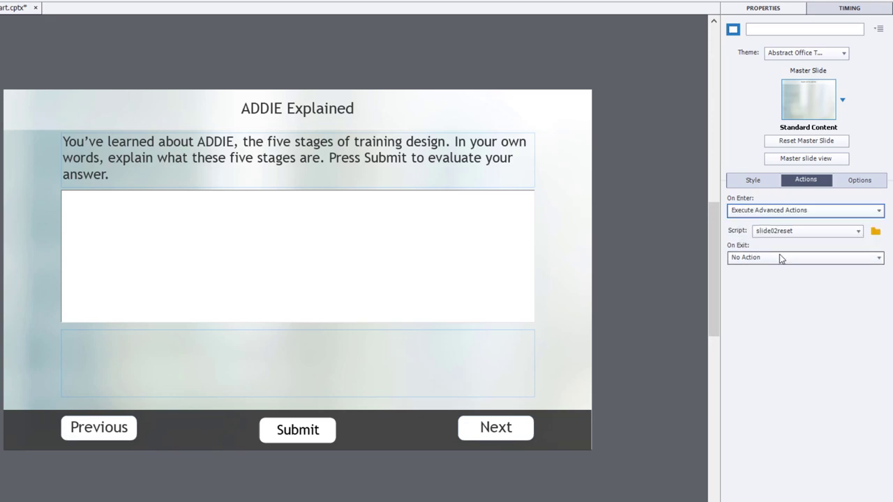
pyautogui.click(859, 231)
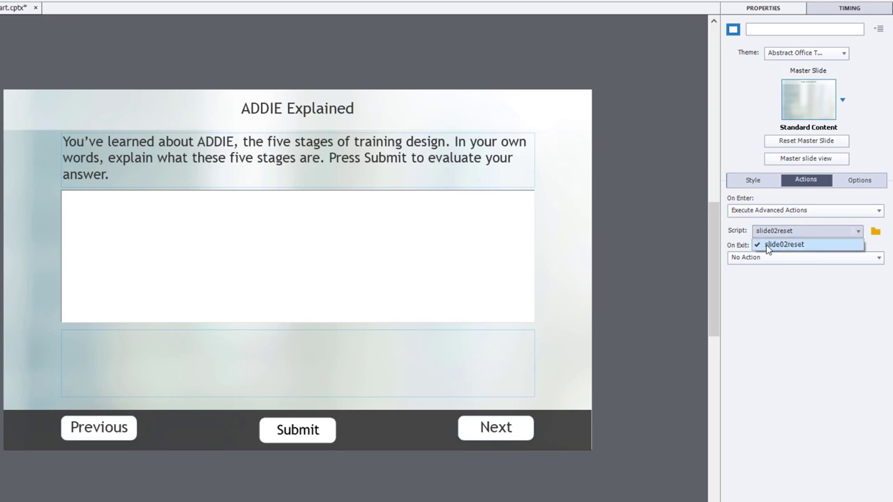
pyautogui.click(785, 244)
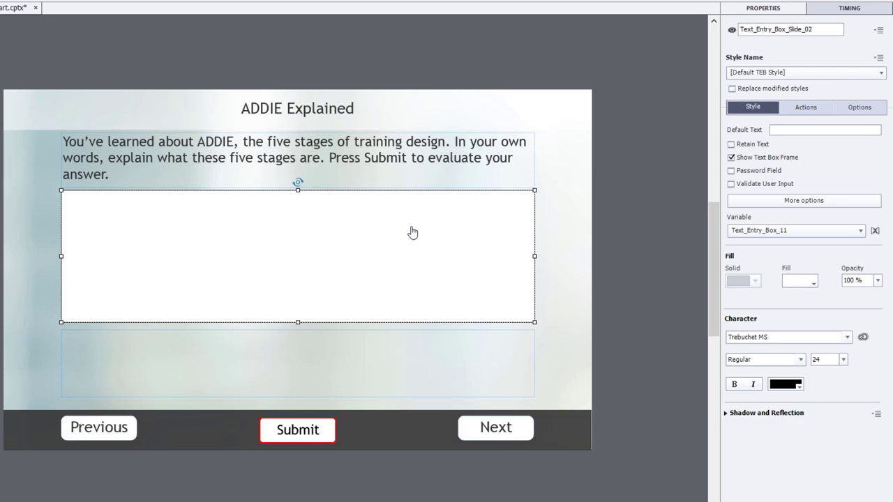
# Store the answer box's input in _addie_answer and delete its Enter submit shortcut
pyautogui.click(860, 231)
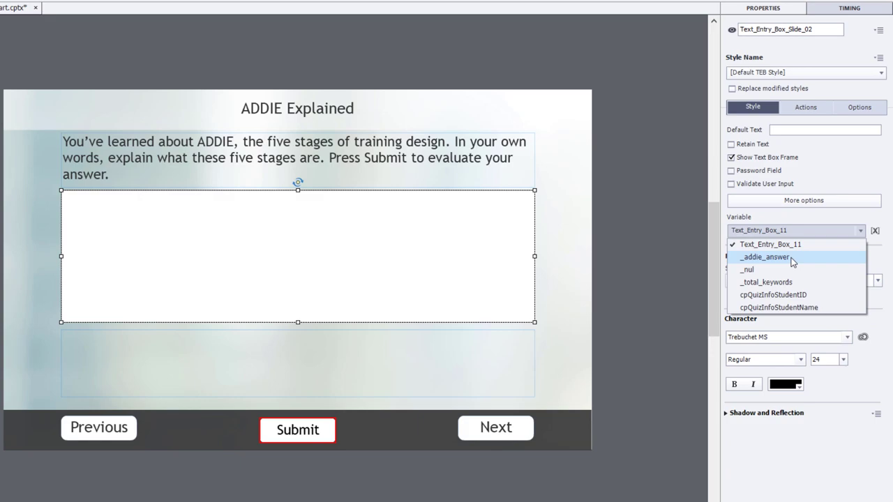
pyautogui.click(764, 257)
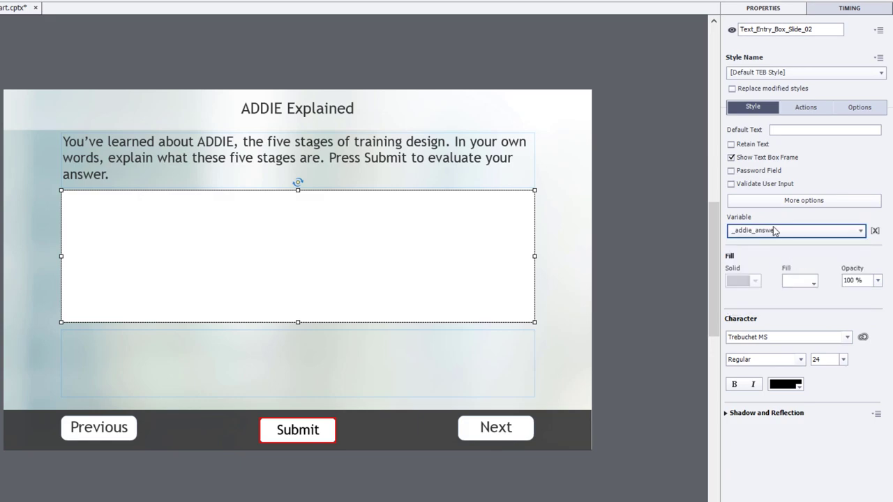
pyautogui.moveTo(706, 238)
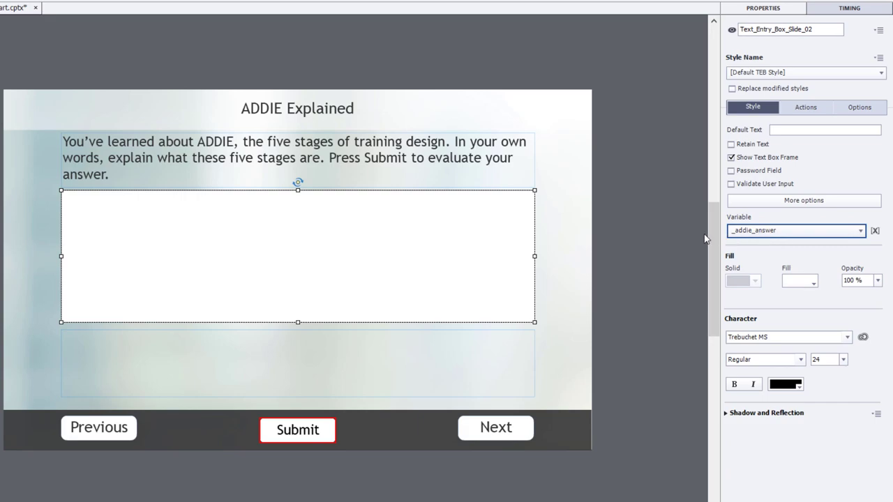
pyautogui.moveTo(378, 243)
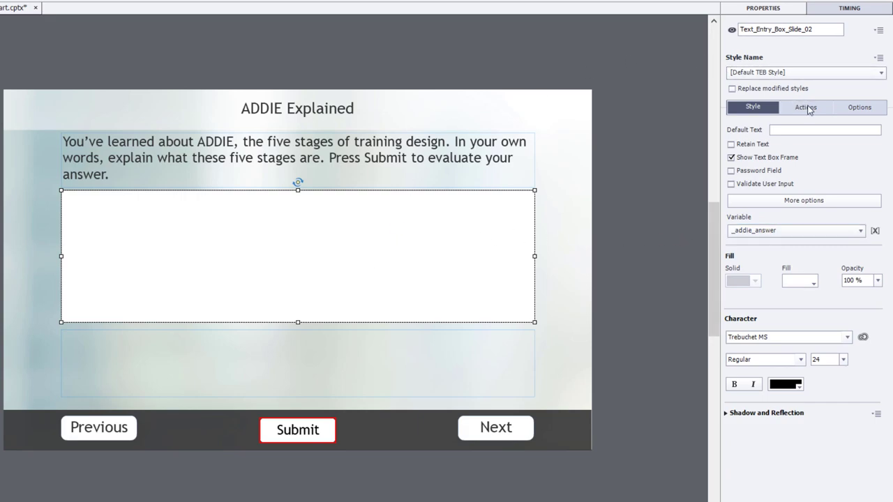
pyautogui.click(806, 107)
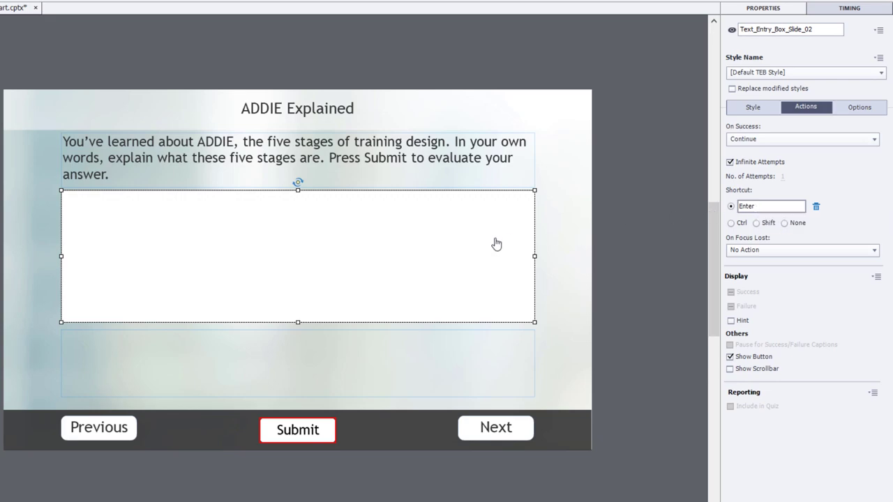
pyautogui.moveTo(496, 244)
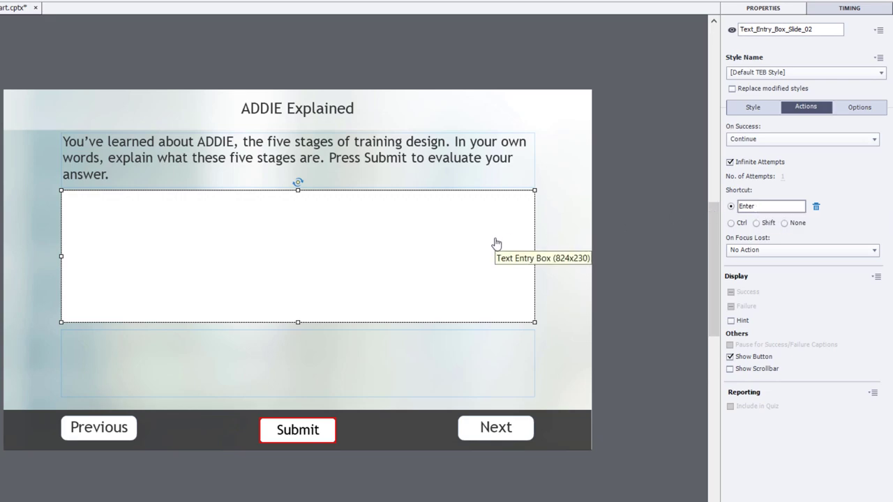
pyautogui.moveTo(567, 240)
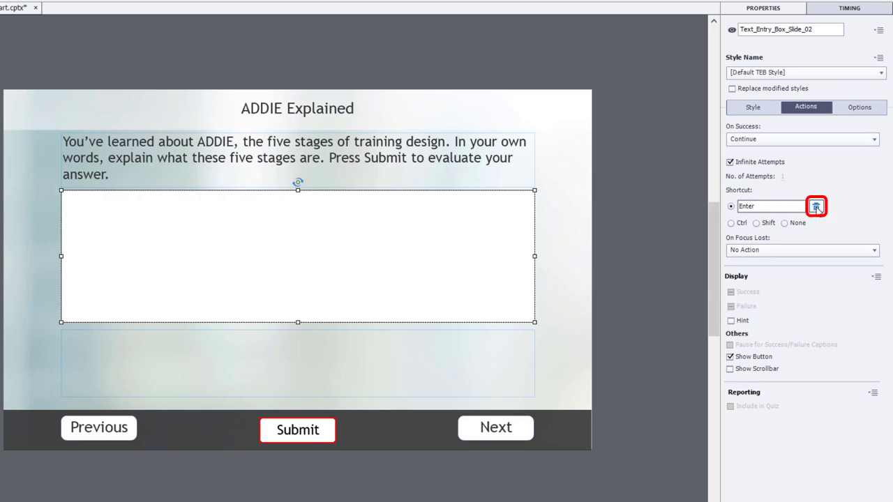
pyautogui.click(817, 206)
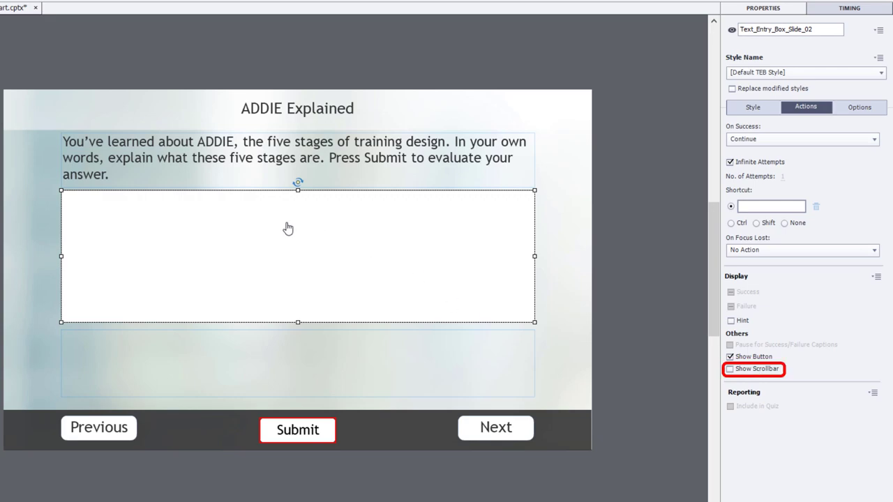
pyautogui.moveTo(436, 236)
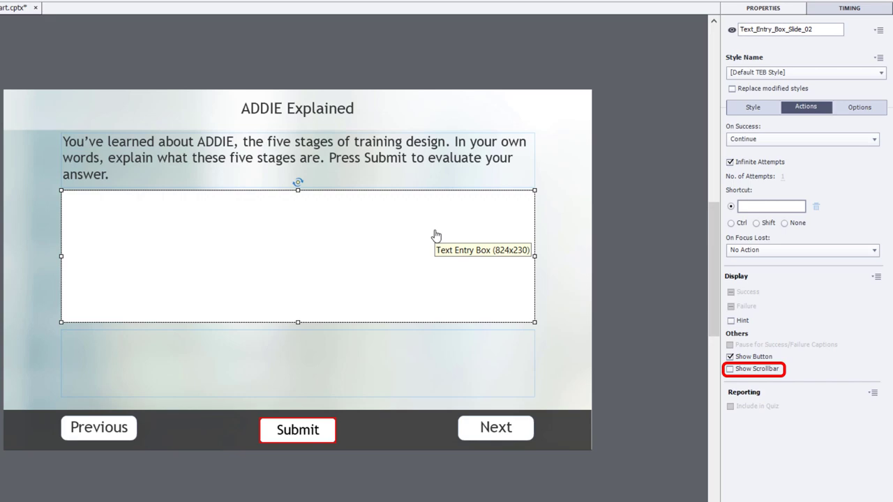
pyautogui.moveTo(420, 239)
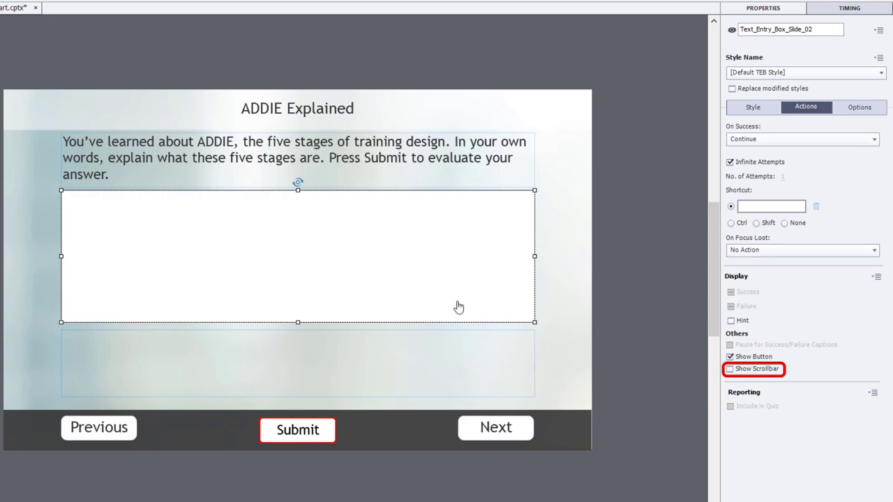
pyautogui.click(731, 368)
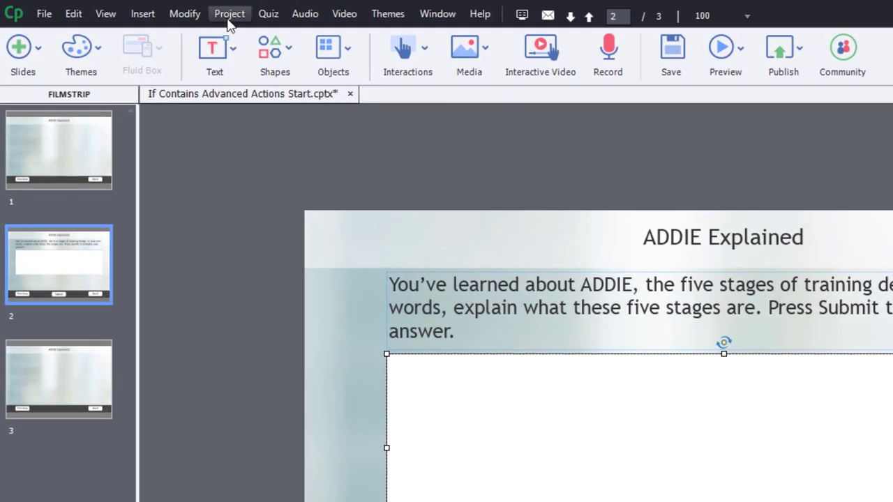
# Reopen Advanced Actions and name a new action checkAnswer
pyautogui.click(229, 13)
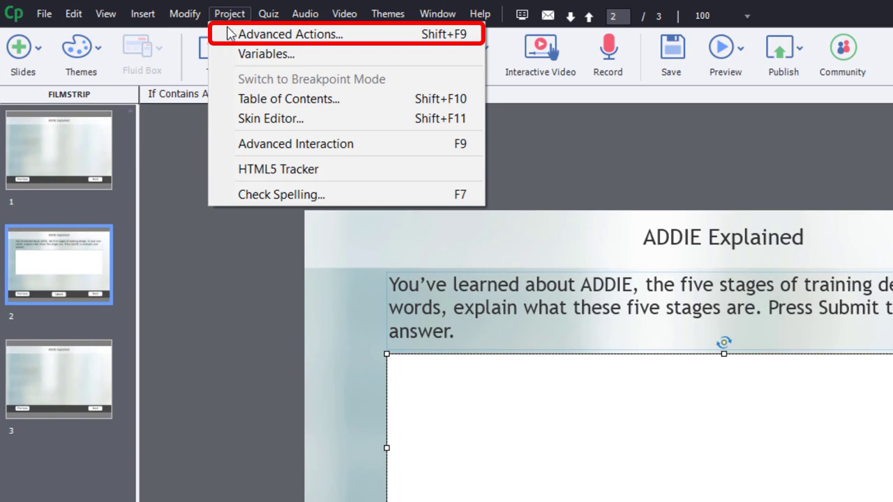
pyautogui.moveTo(291, 34)
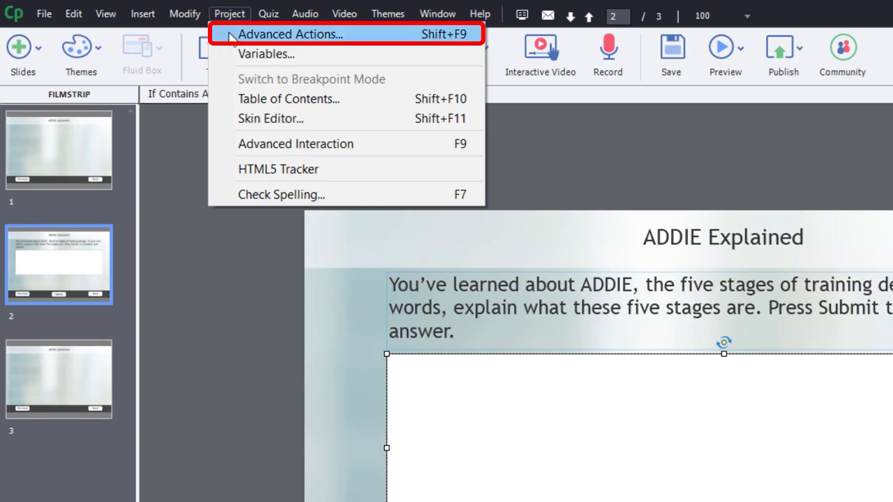
pyautogui.click(292, 34)
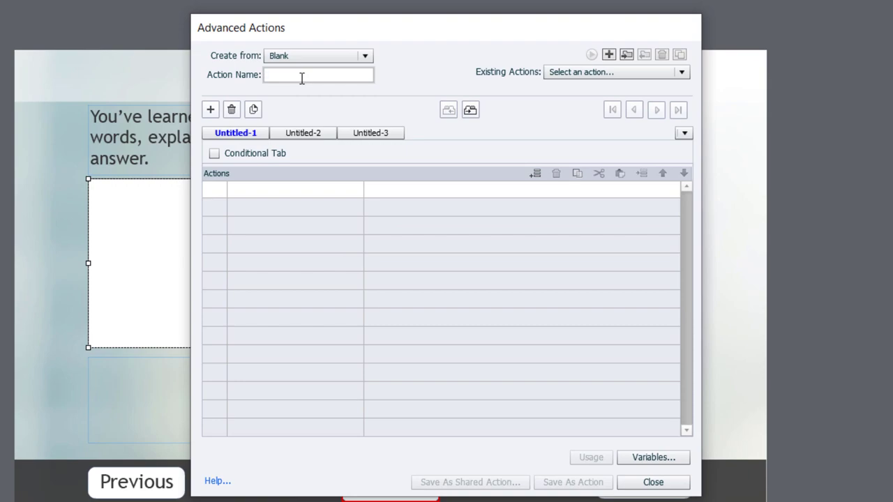
pyautogui.write('checkAnswer')
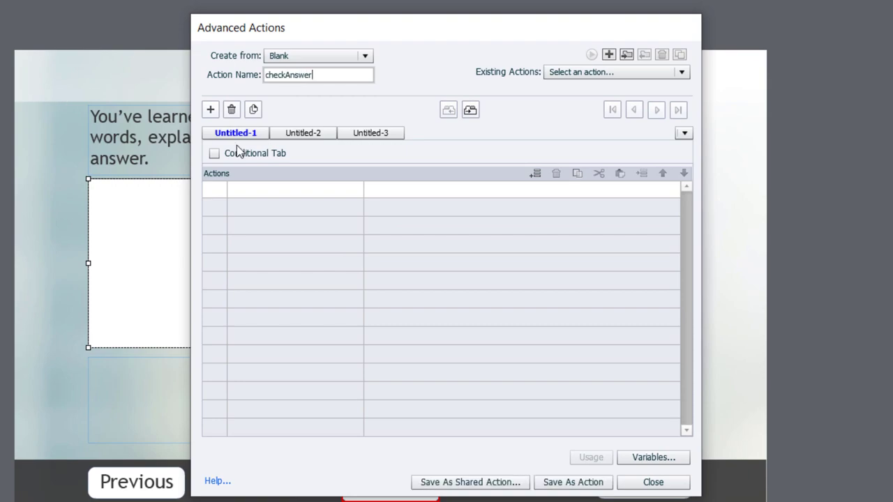
pyautogui.moveTo(302, 132)
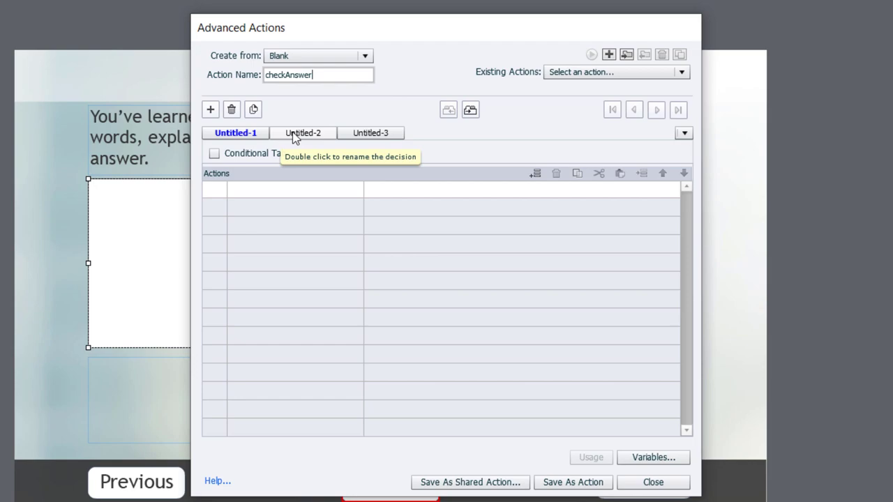
pyautogui.moveTo(298, 138)
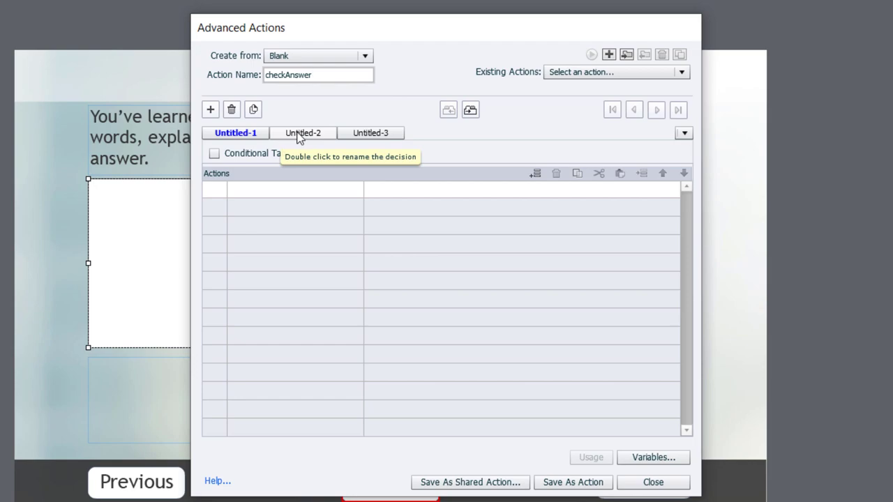
pyautogui.click(318, 75)
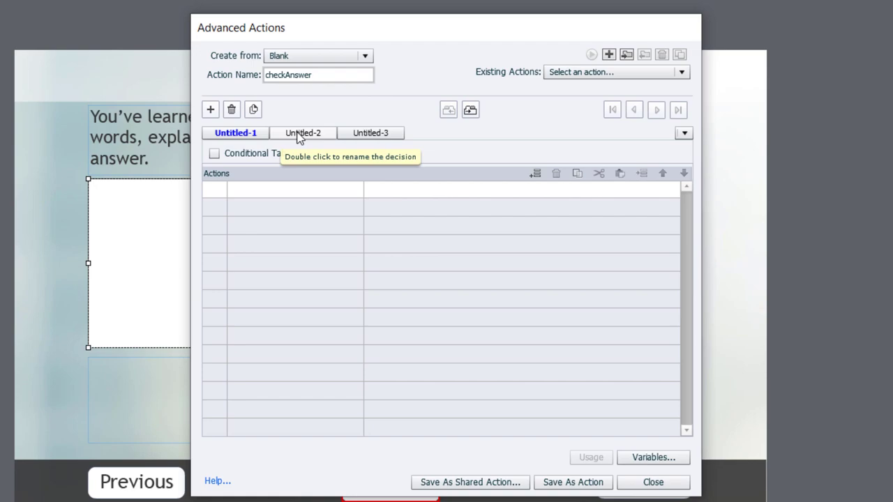
pyautogui.moveTo(252, 136)
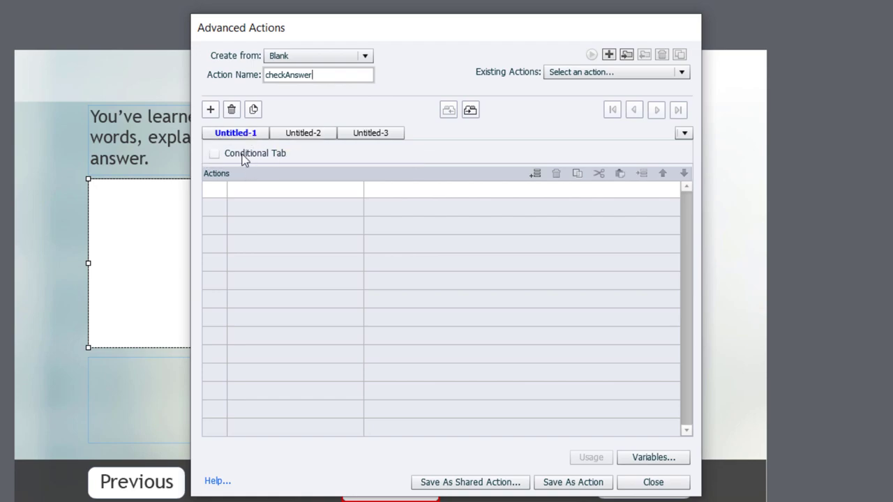
pyautogui.moveTo(237, 133)
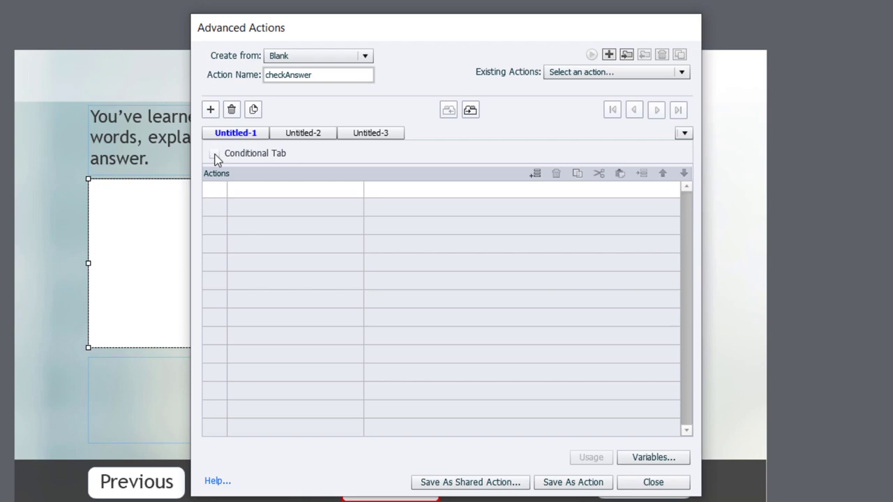
# Make the first decision conditional, requiring any one condition to be true
pyautogui.click(214, 152)
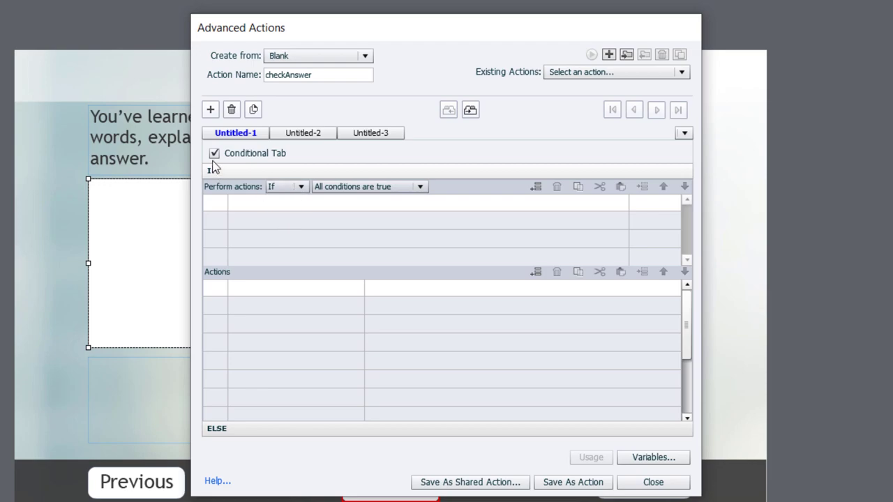
pyautogui.moveTo(417, 208)
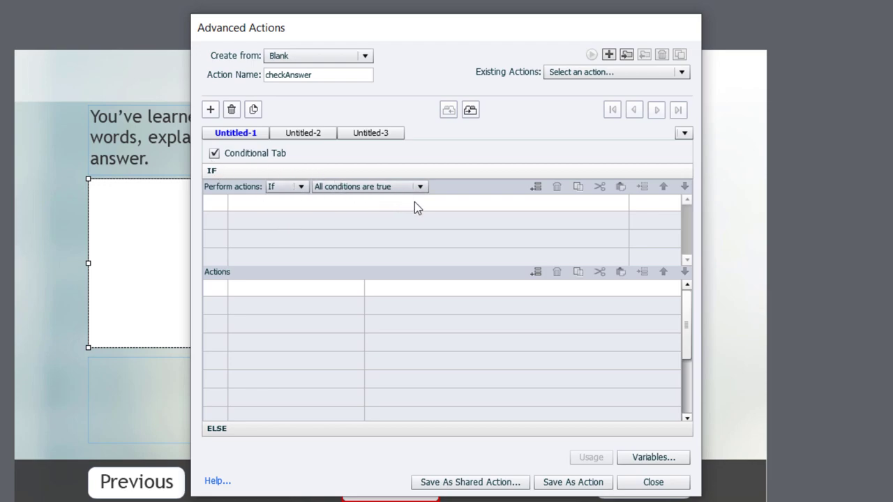
pyautogui.moveTo(293, 344)
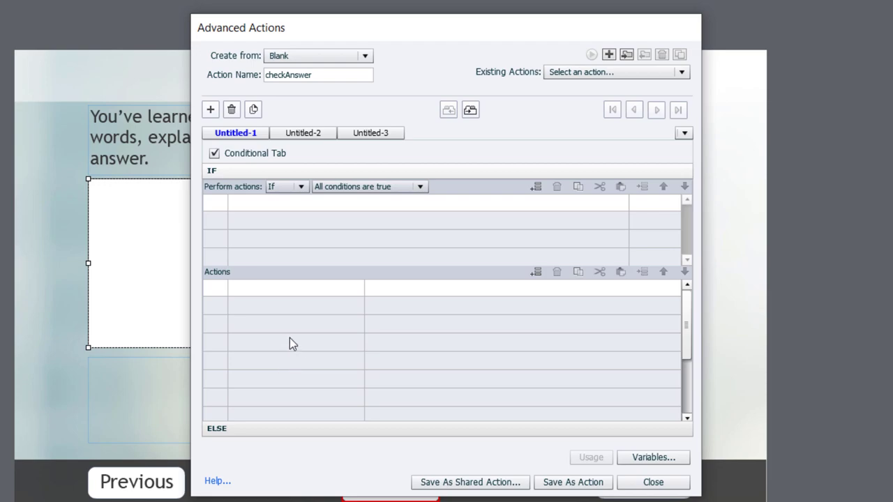
pyautogui.moveTo(348, 209)
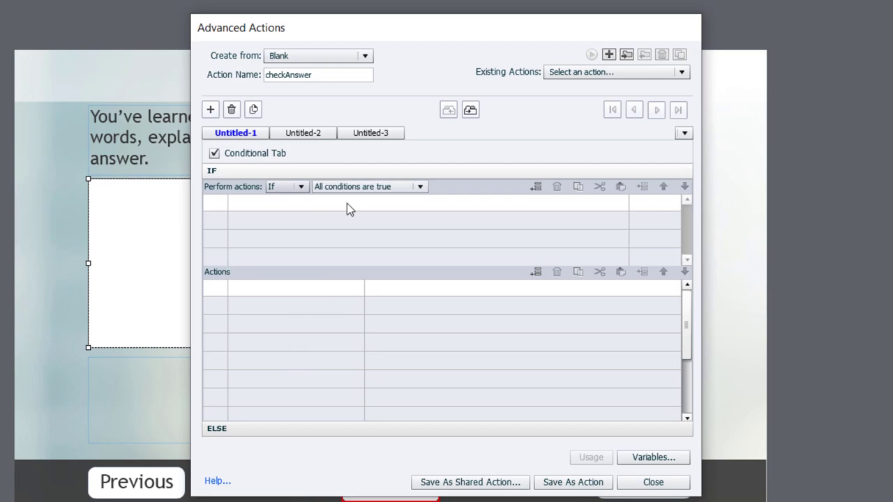
pyautogui.moveTo(369, 194)
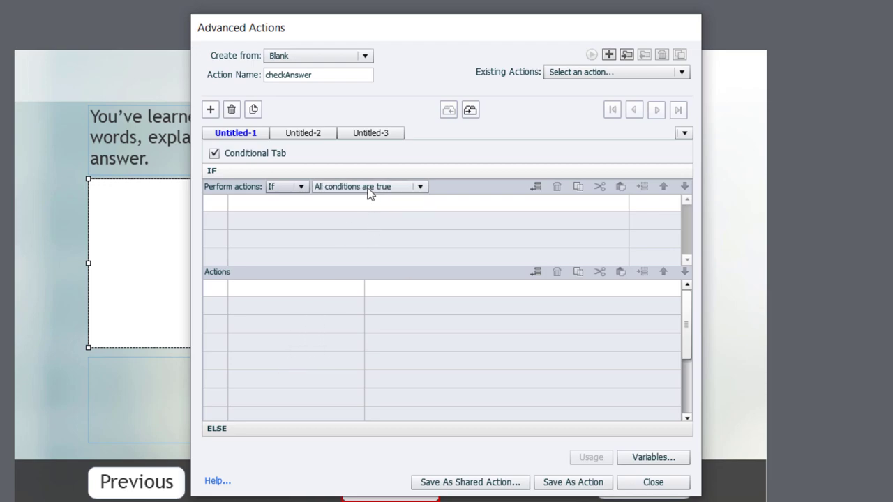
pyautogui.click(370, 186)
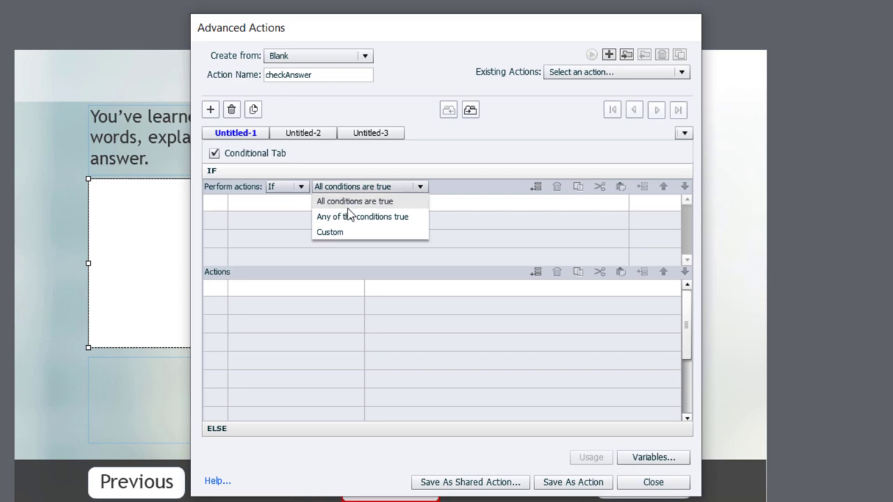
pyautogui.moveTo(349, 216)
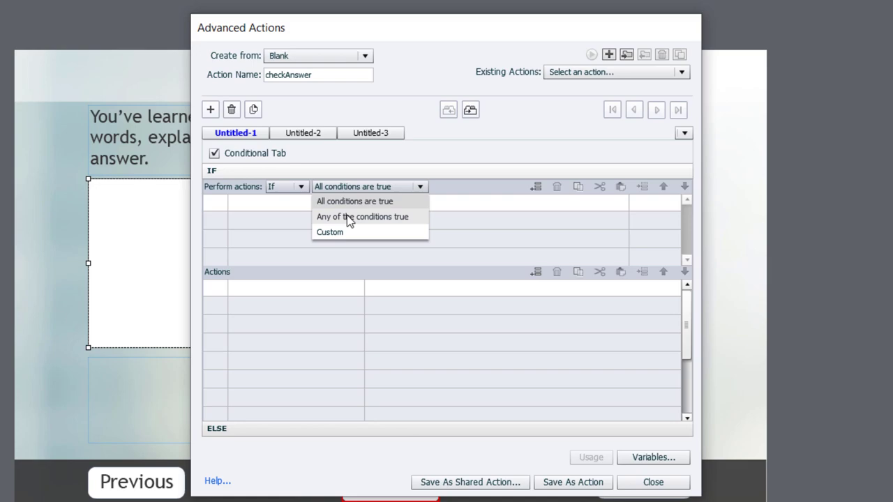
pyautogui.click(362, 216)
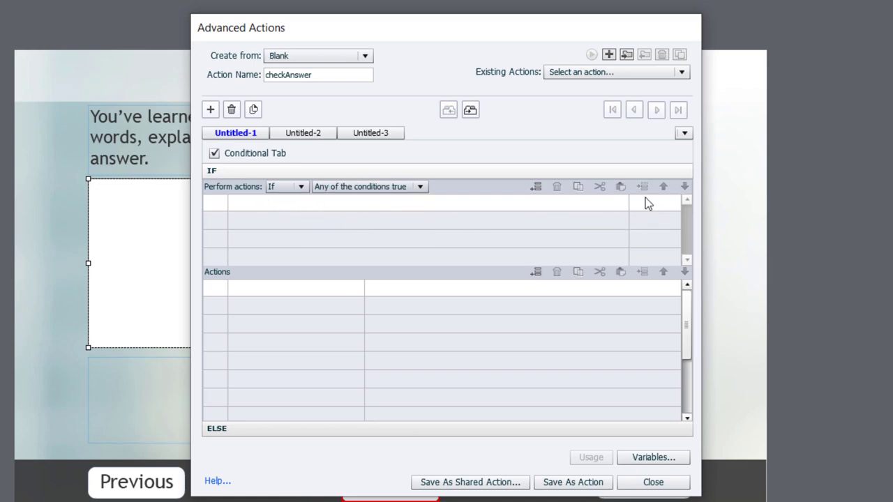
pyautogui.moveTo(668, 240)
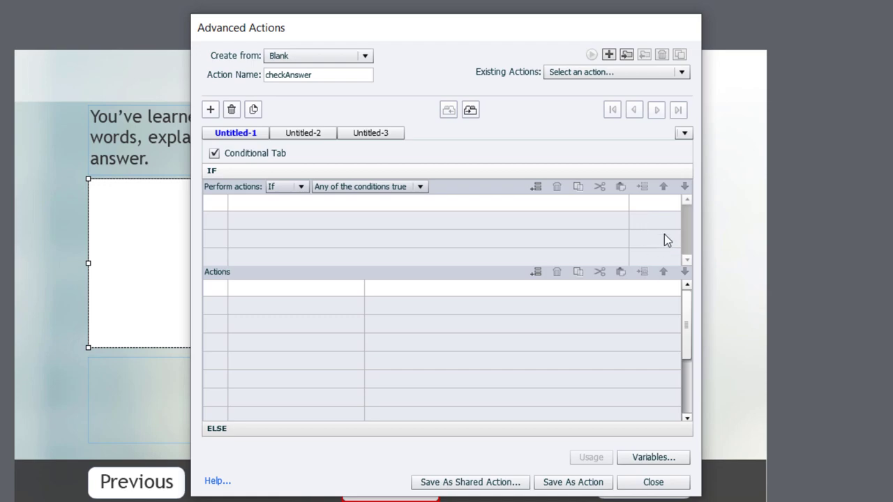
pyautogui.moveTo(642, 207)
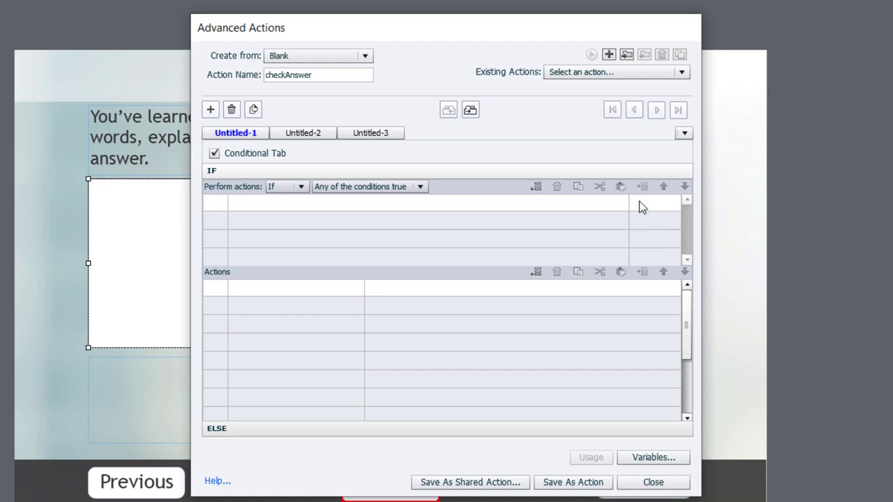
pyautogui.moveTo(280, 226)
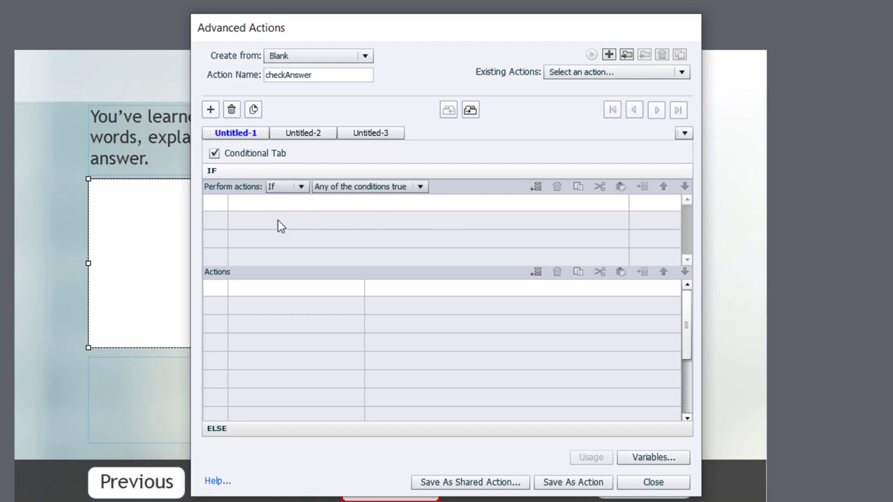
pyautogui.moveTo(253, 206)
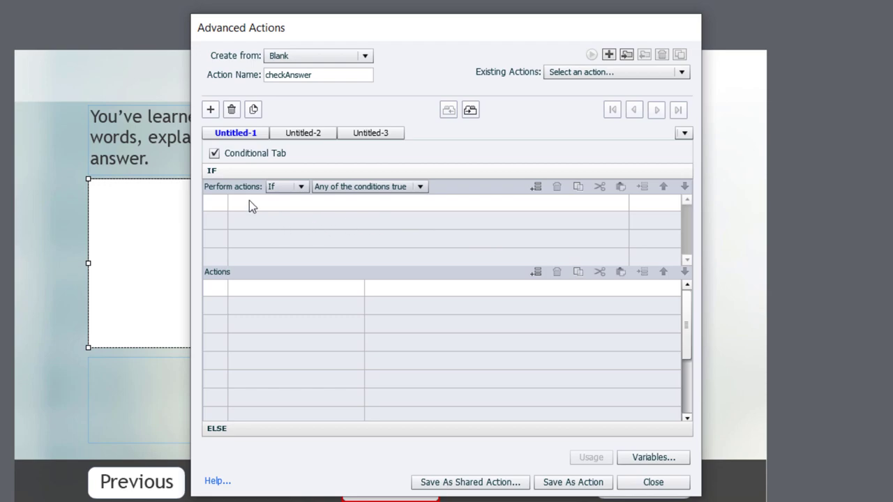
# Add the condition _addie_answer contains literal 'analysis' and begin a second condition
pyautogui.click(537, 186)
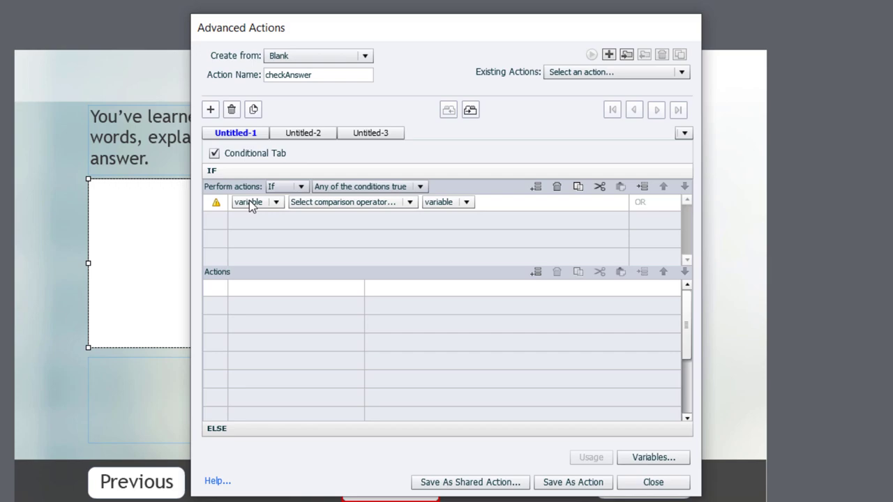
pyautogui.click(257, 202)
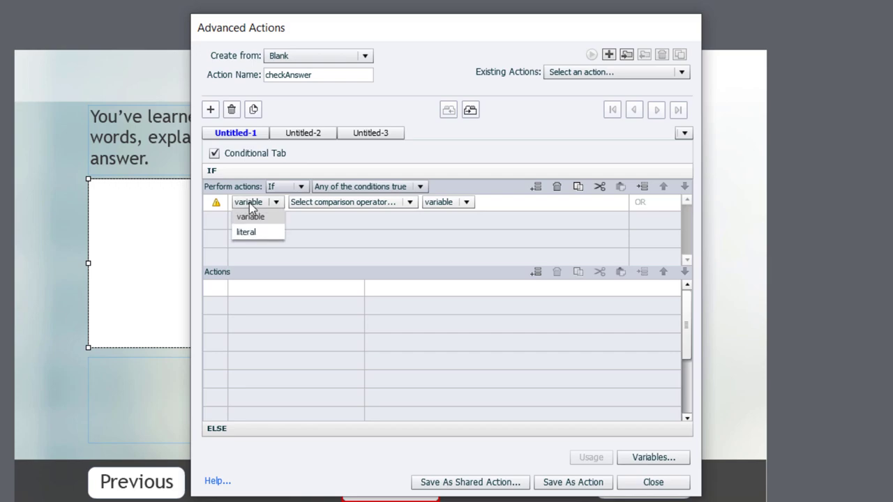
pyautogui.click(250, 217)
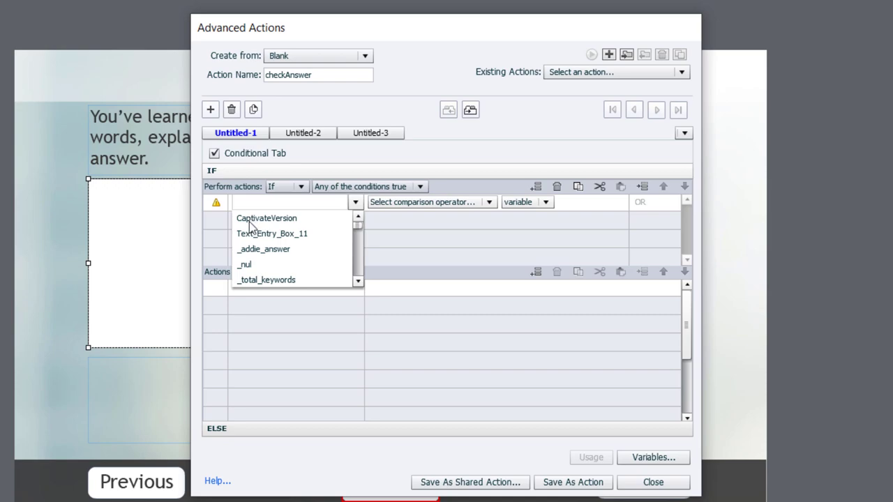
pyautogui.click(263, 249)
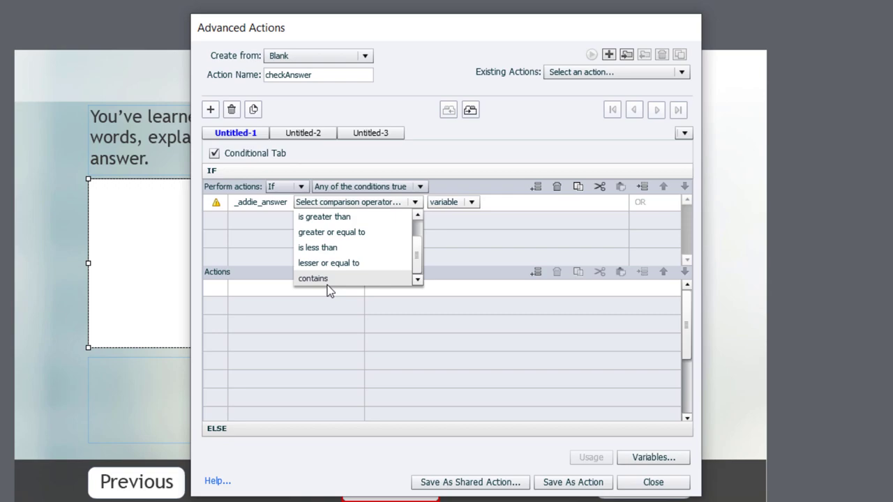
pyautogui.moveTo(335, 283)
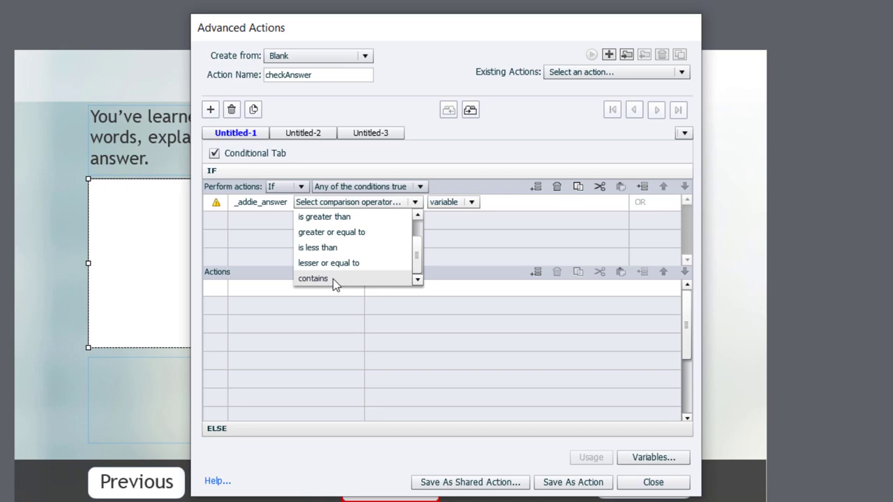
pyautogui.click(313, 277)
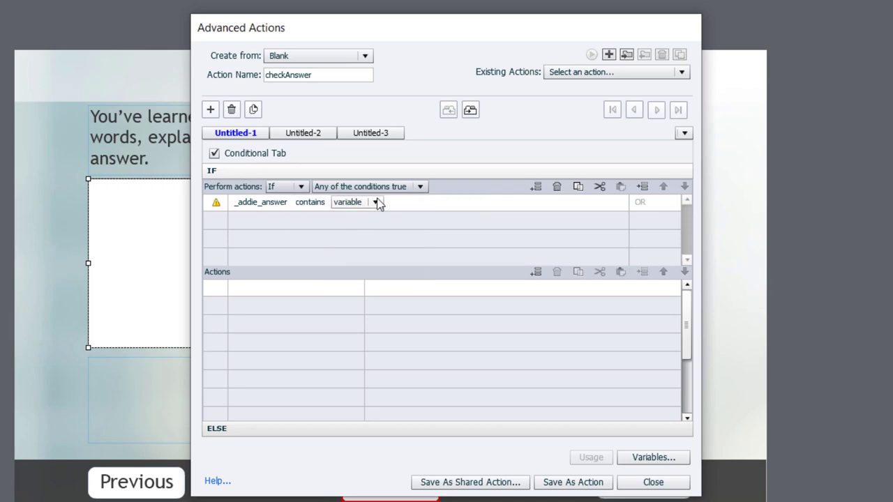
pyautogui.click(376, 202)
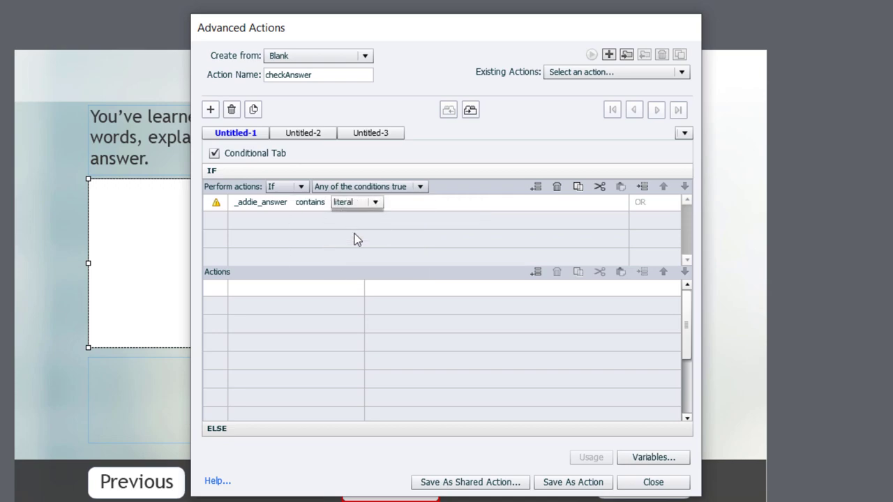
pyautogui.click(375, 202)
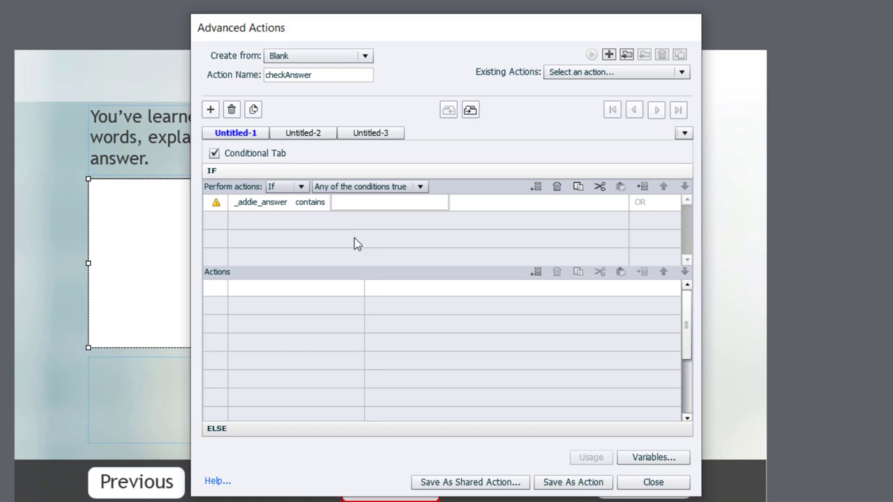
pyautogui.write('analysis')
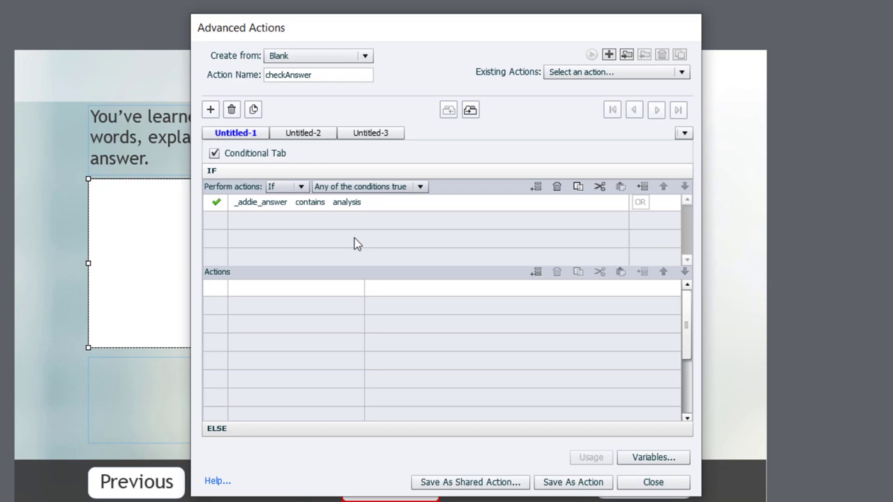
pyautogui.moveTo(270, 226)
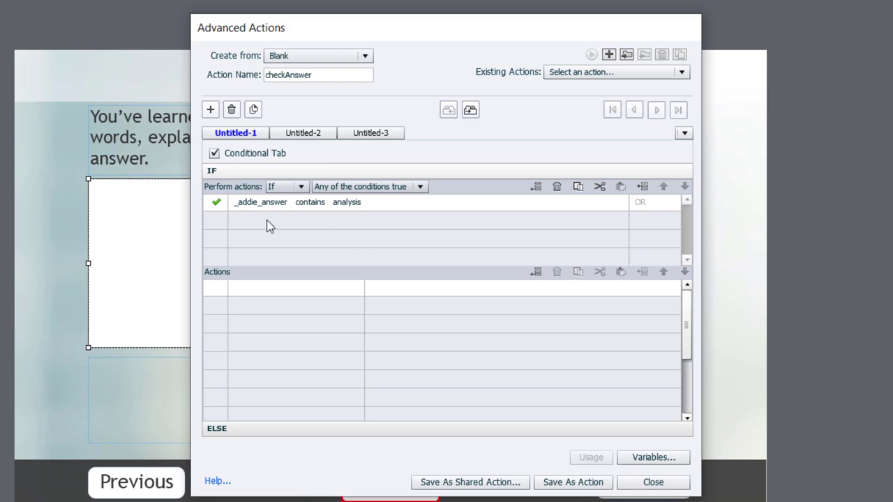
pyautogui.click(276, 220)
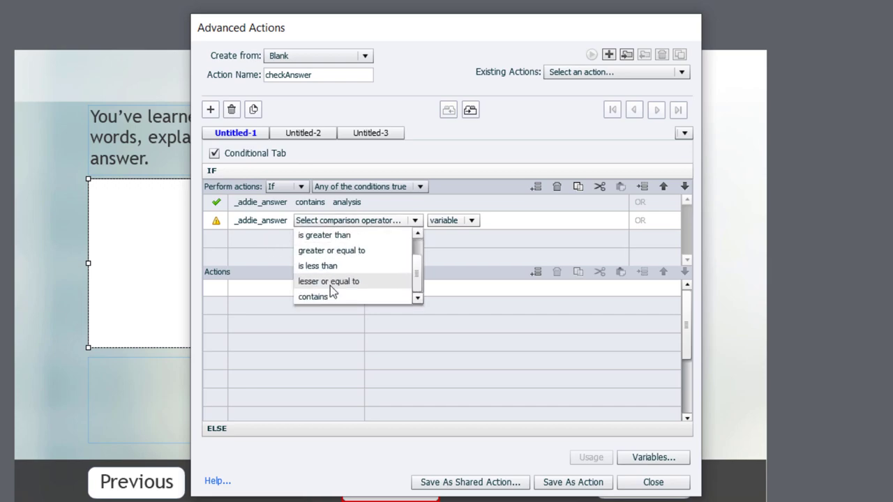
# Add _addie_answer contains conditions for the literals Analysis, analize and Analize
pyautogui.click(313, 296)
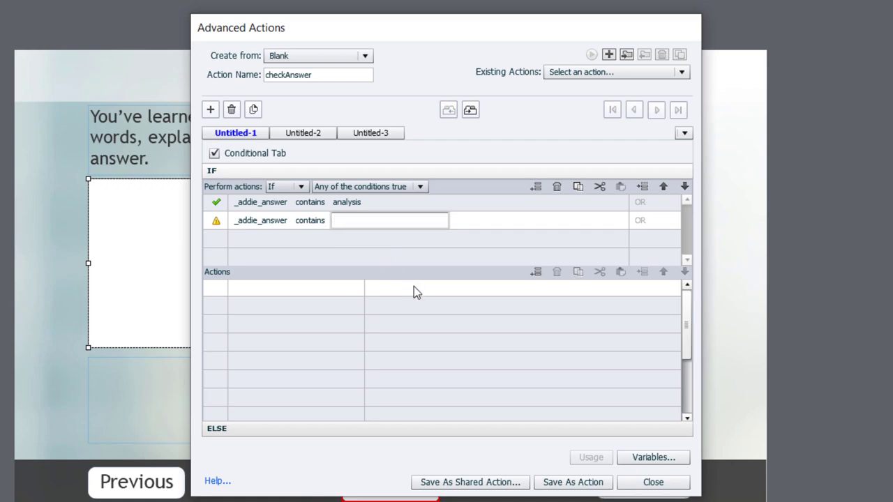
pyautogui.write('Analysis')
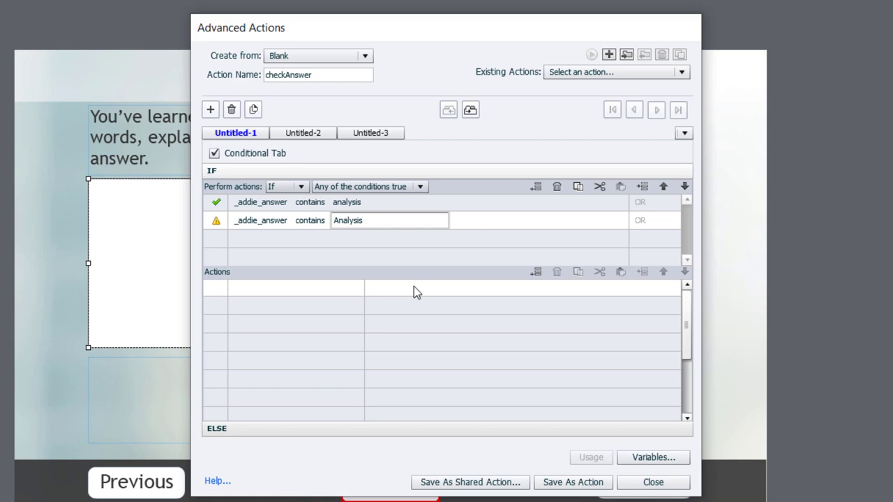
pyautogui.moveTo(640, 221)
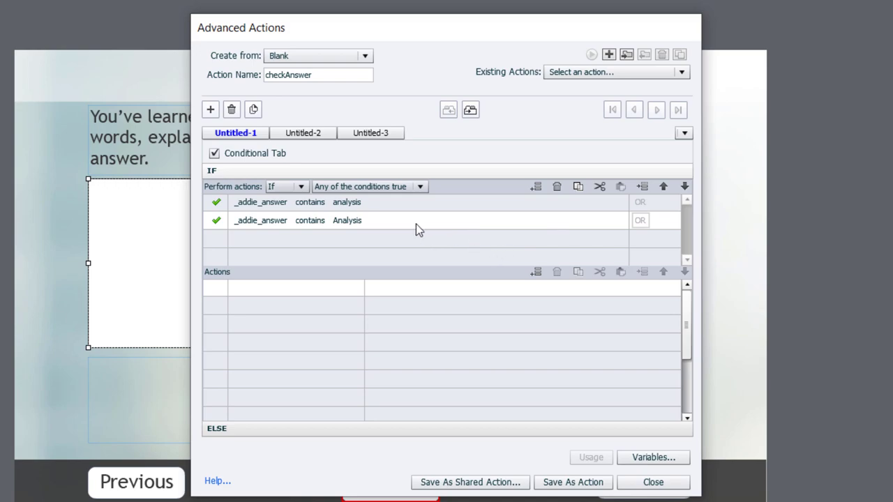
pyautogui.moveTo(574, 199)
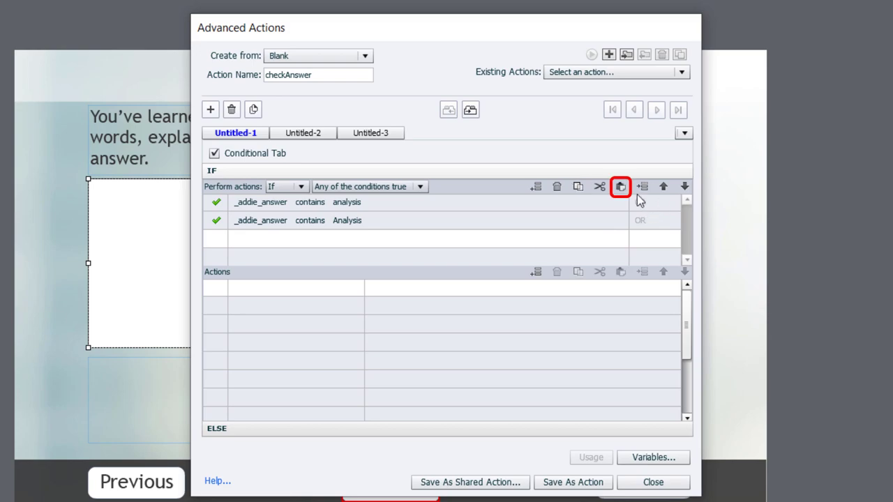
pyautogui.click(620, 186)
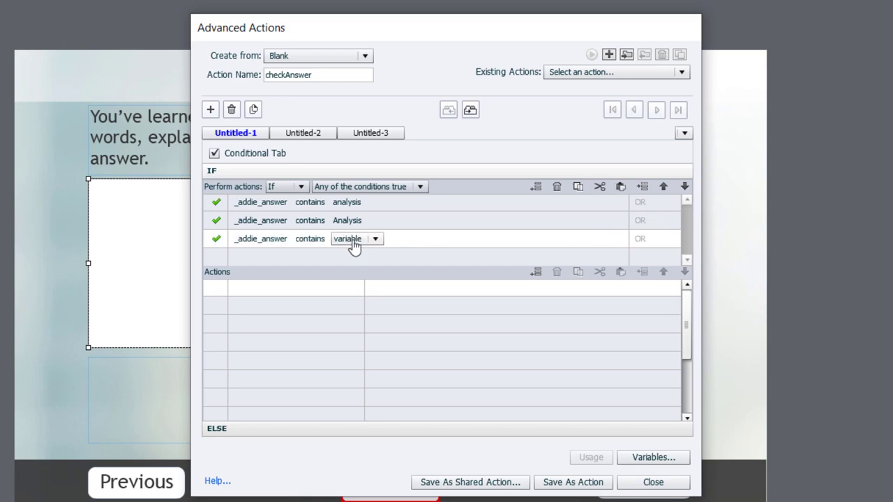
pyautogui.click(355, 239)
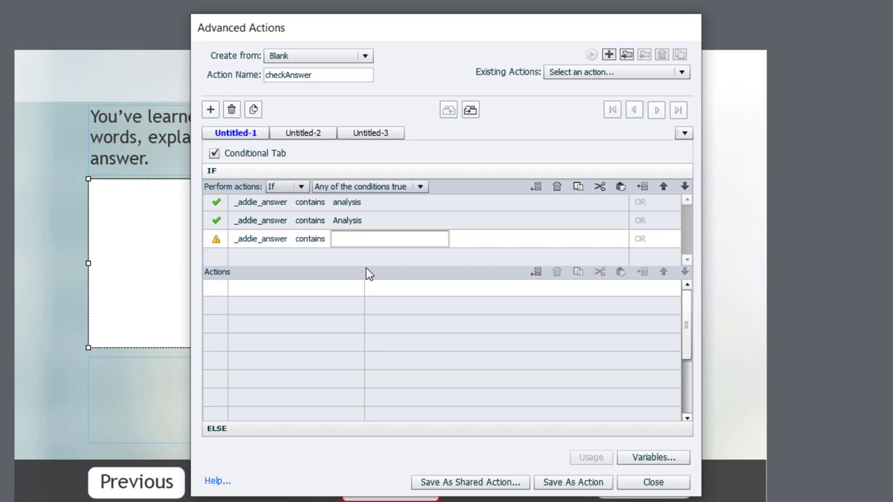
pyautogui.write('analize')
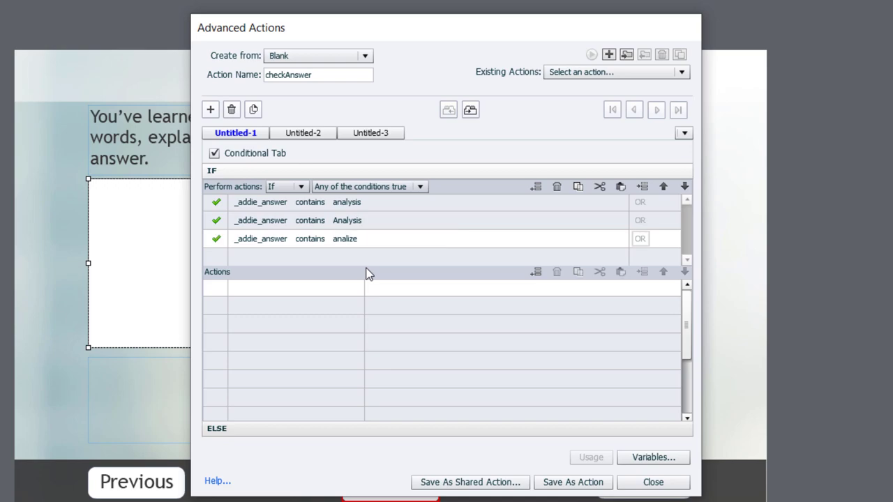
pyautogui.moveTo(379, 240)
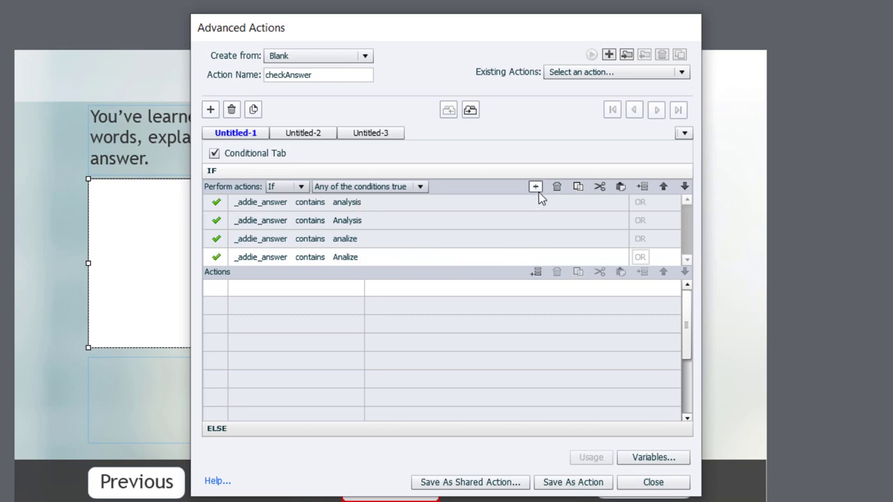
pyautogui.moveTo(535, 186)
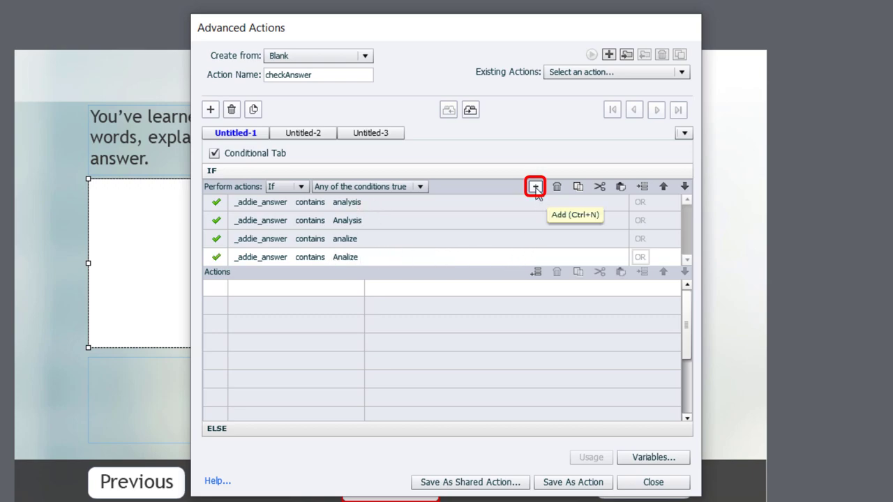
pyautogui.click(535, 187)
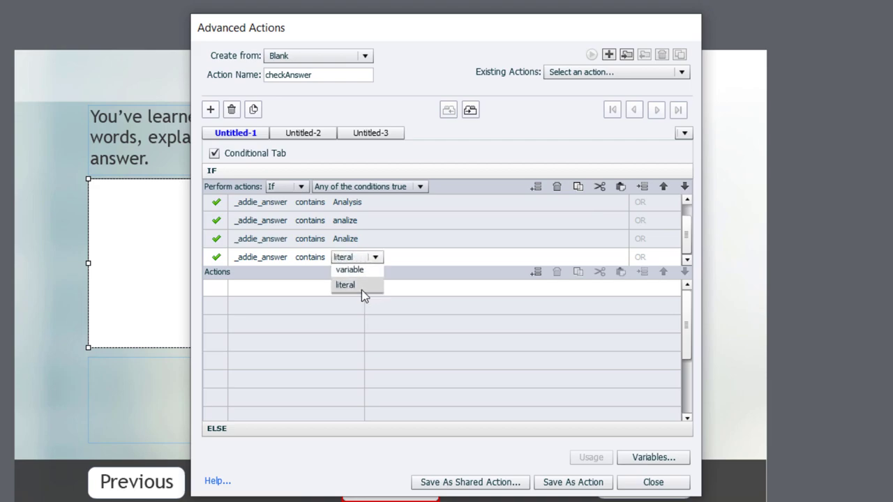
# Enter analyse as the literal word for the current contains condition
pyautogui.click(345, 284)
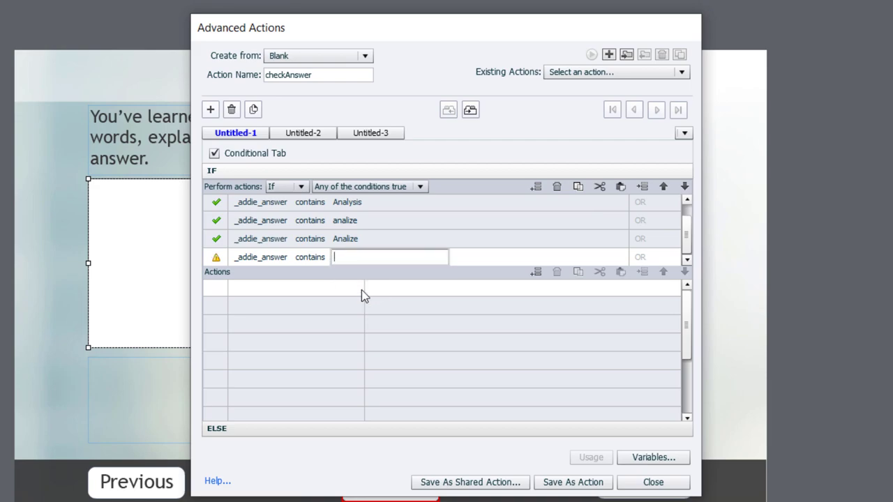
pyautogui.write('an')
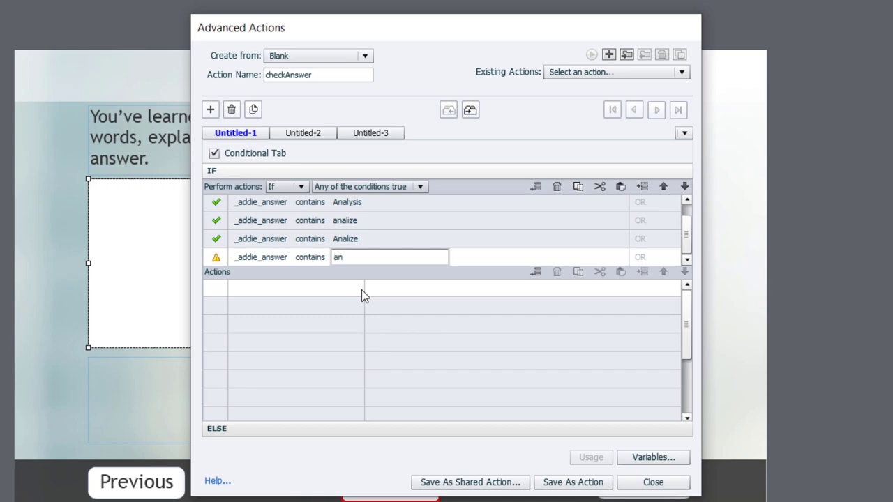
pyautogui.write('analyse')
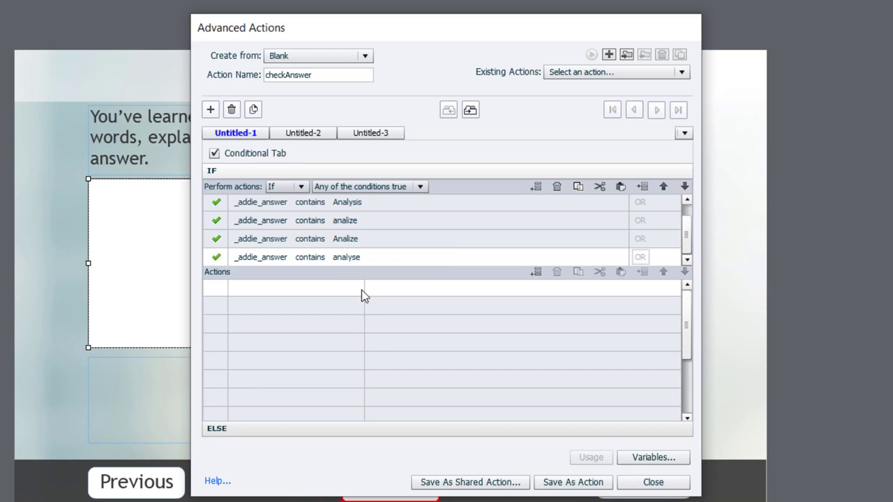
# Add a condition row: _addie_answer contains analysing
pyautogui.click(557, 187)
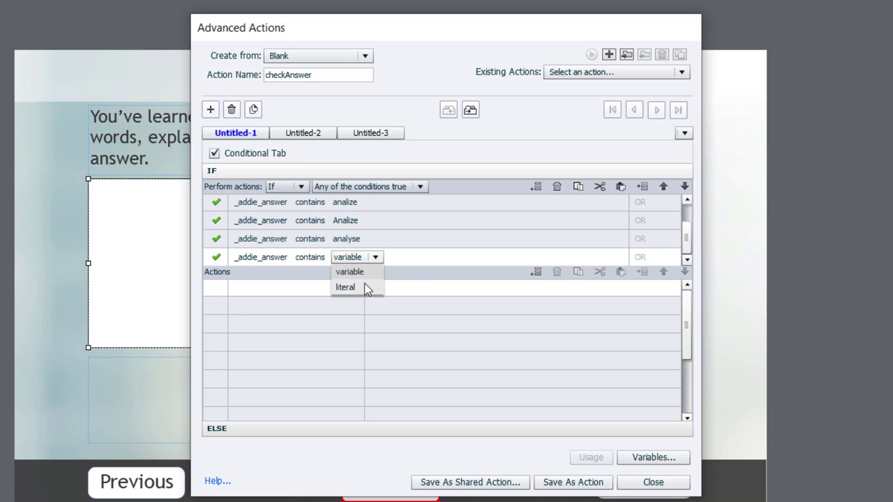
pyautogui.click(345, 286)
pyautogui.write('Analyse')
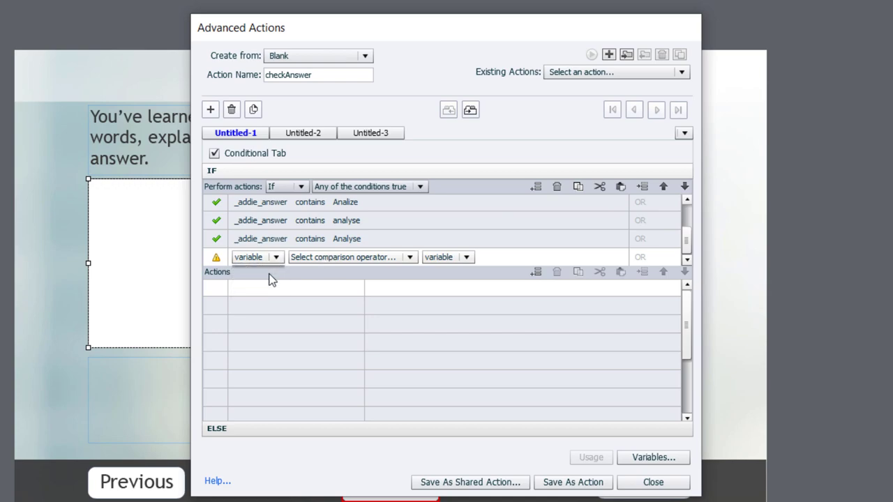
pyautogui.click(274, 257)
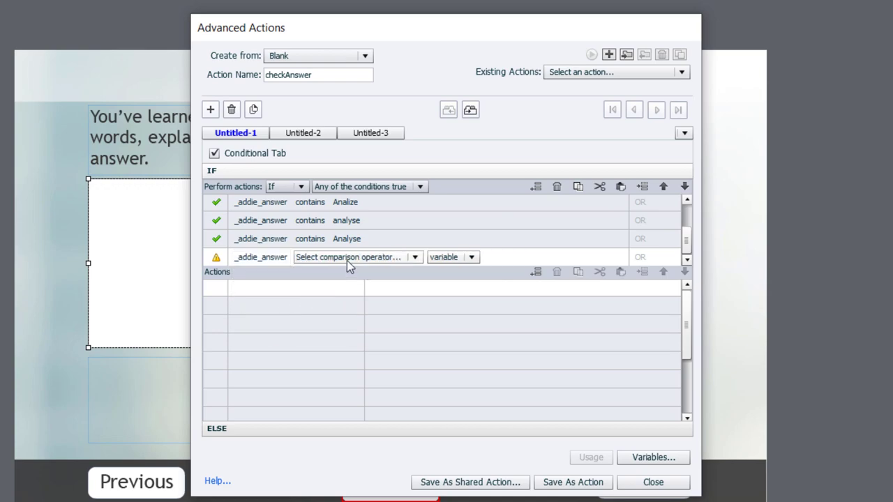
pyautogui.click(356, 257)
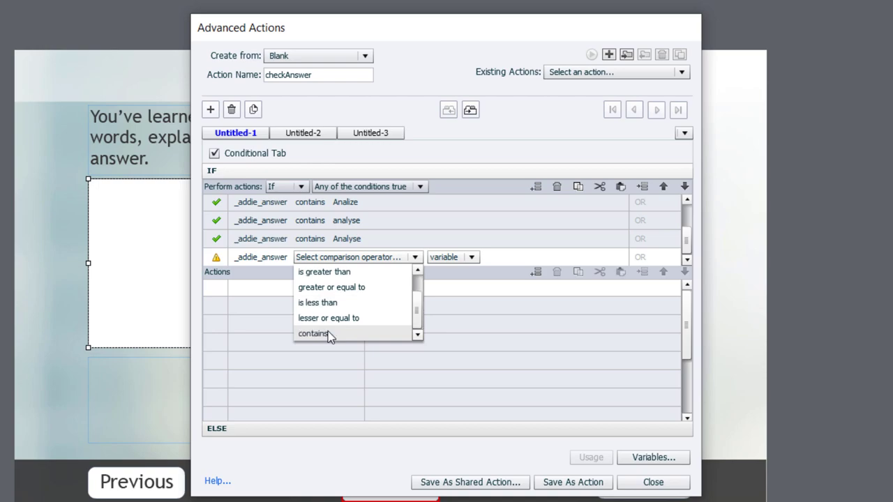
pyautogui.click(313, 334)
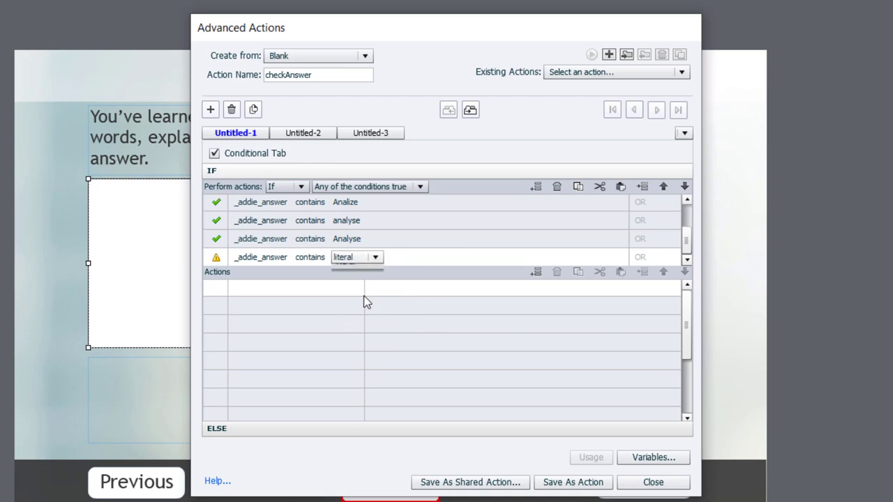
pyautogui.write('analysing')
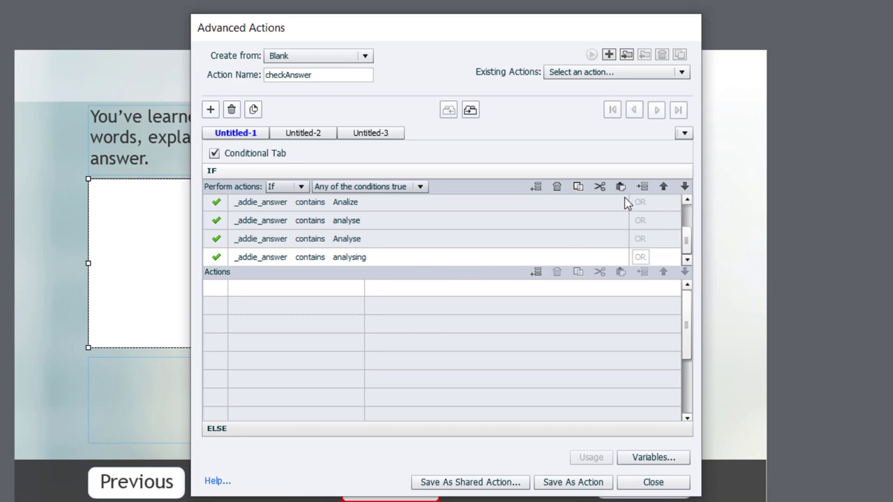
pyautogui.moveTo(597, 201)
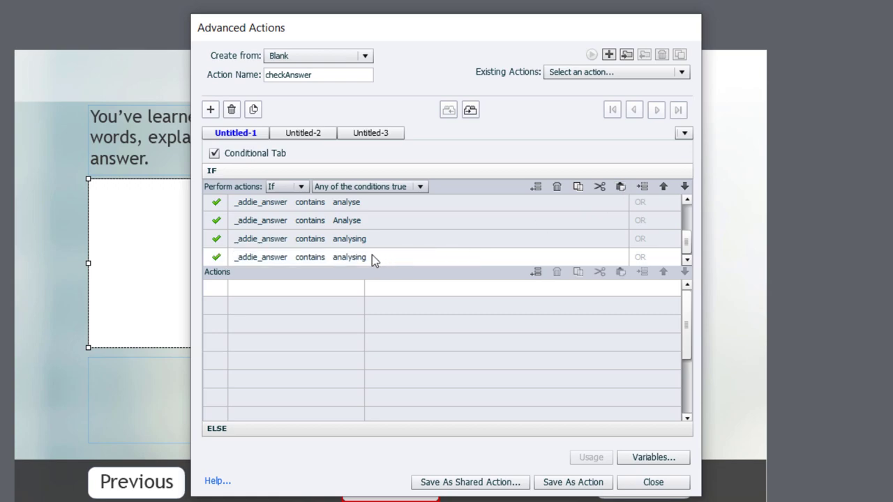
# Edit the copied condition's word so it matches analysed
pyautogui.click(349, 257)
pyautogui.write('A')
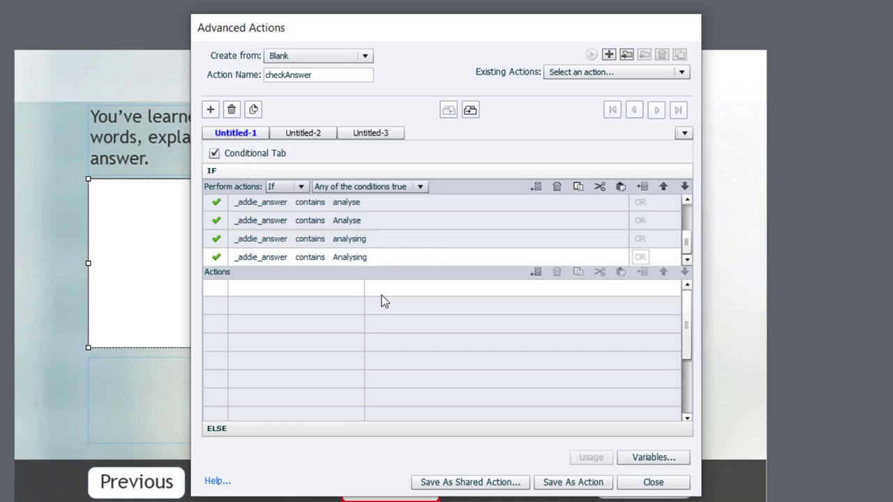
pyautogui.moveTo(617, 202)
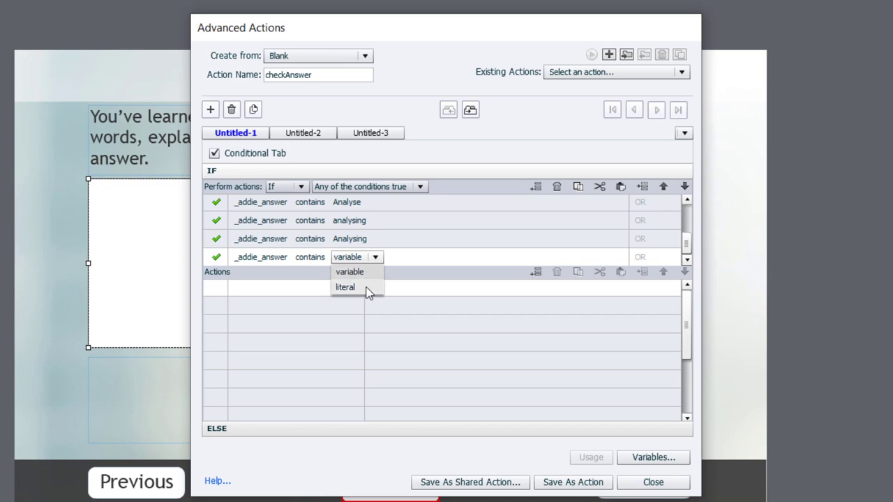
pyautogui.click(344, 287)
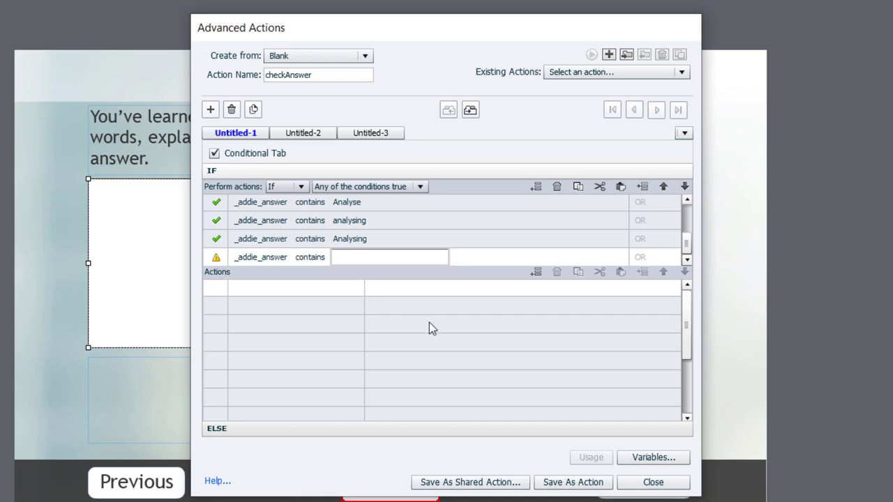
pyautogui.write('analysed')
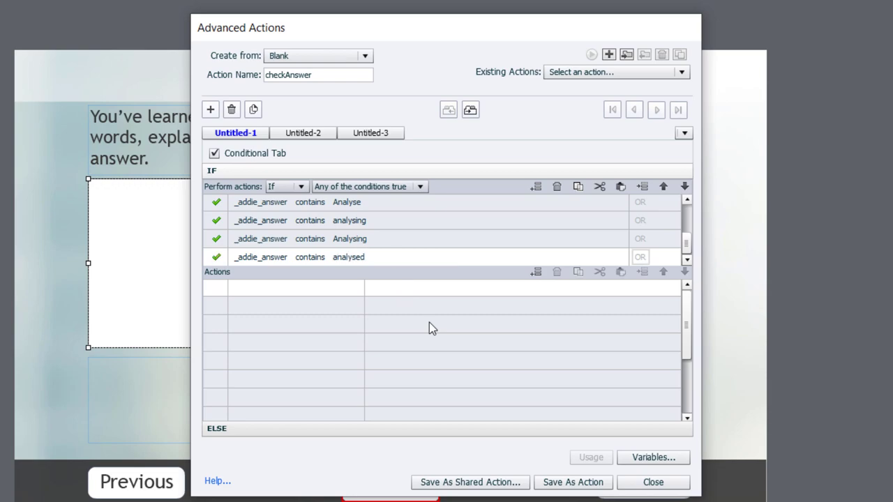
pyautogui.moveTo(609, 207)
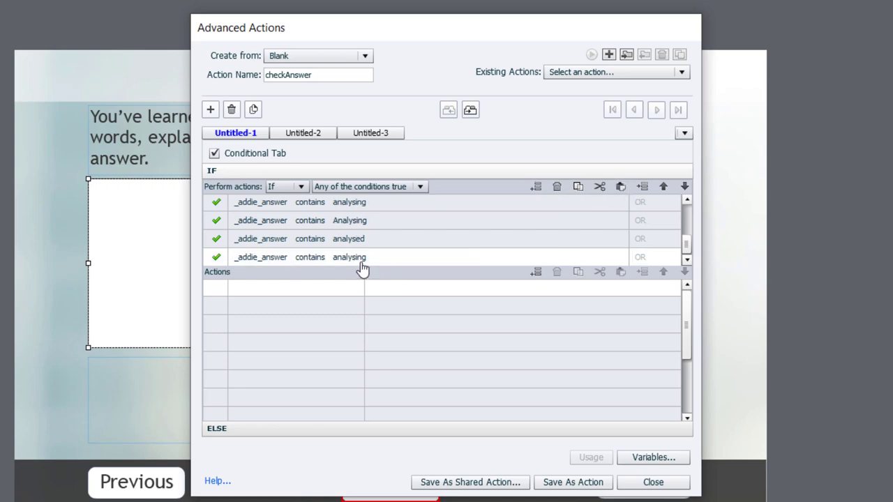
# Enter Analysed as the literal in the new contains condition
pyautogui.click(349, 257)
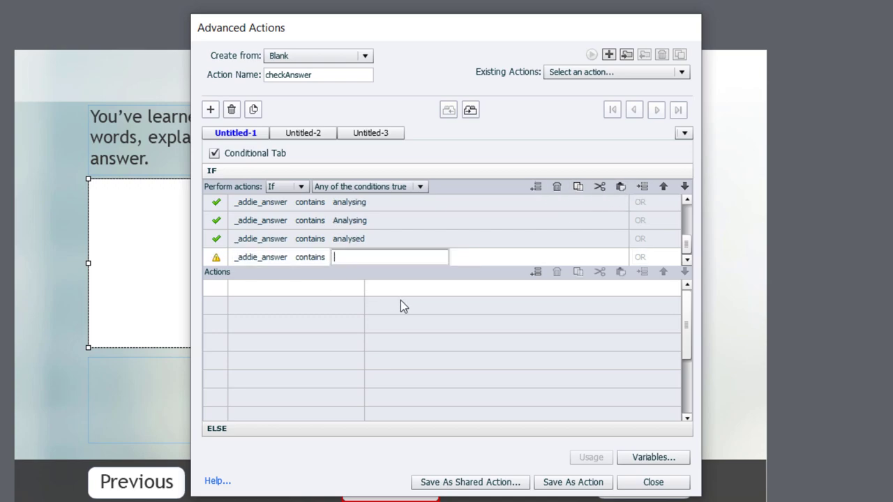
pyautogui.write('Analysed')
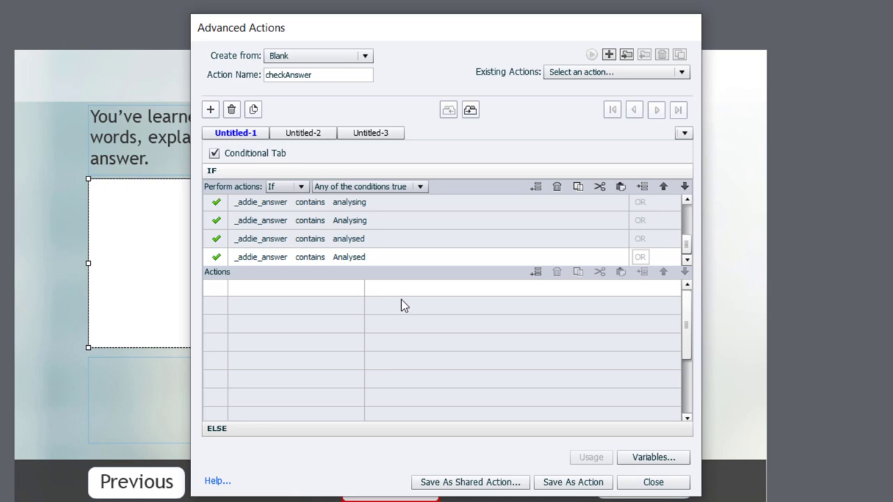
pyautogui.moveTo(265, 293)
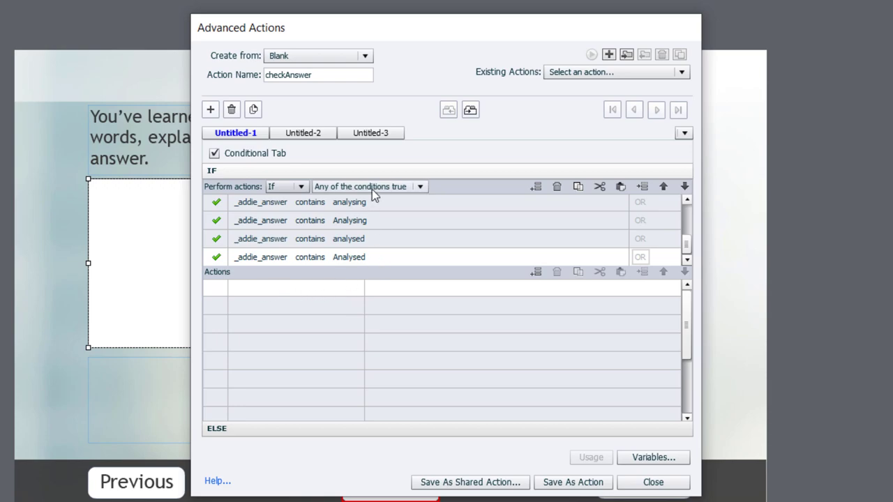
pyautogui.moveTo(370, 218)
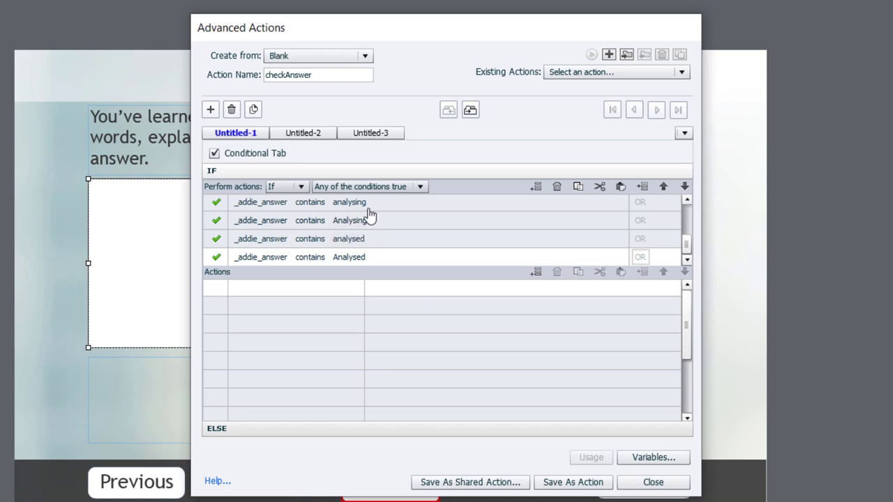
pyautogui.moveTo(150, 208)
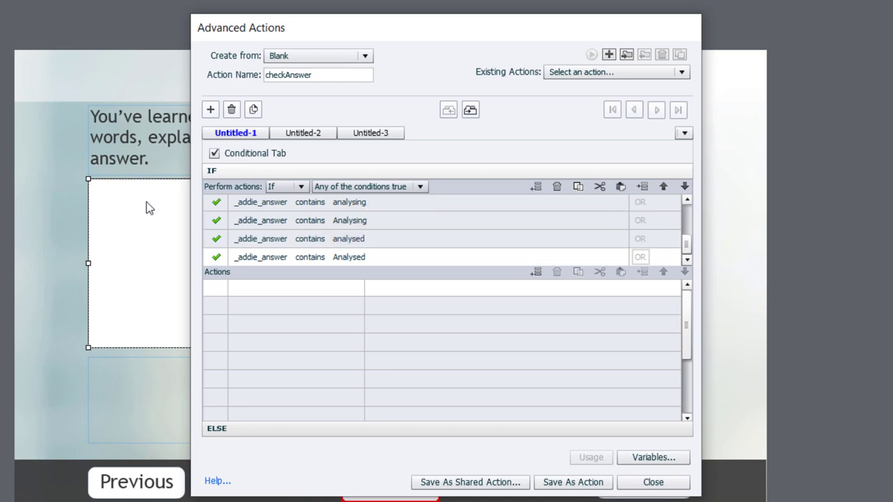
pyautogui.moveTo(259, 305)
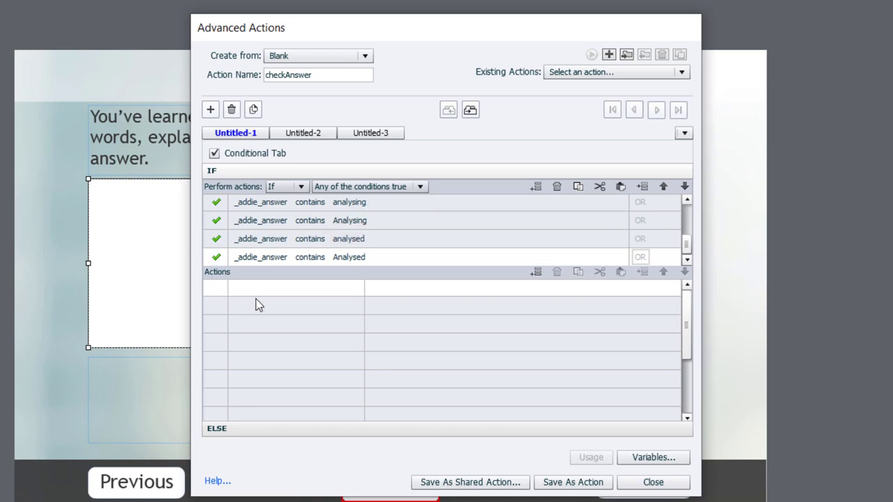
# Add the Increment _total_keywords by 1 action and name the decision analysis
pyautogui.click(282, 287)
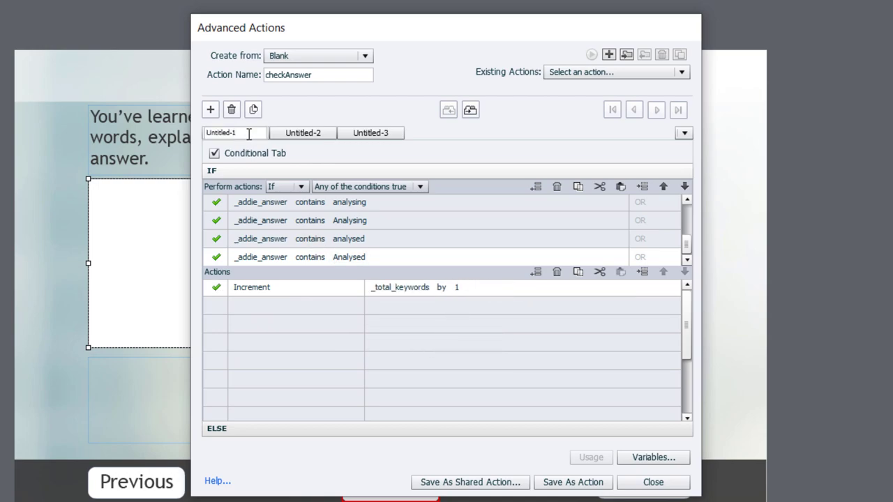
pyautogui.write('analysis')
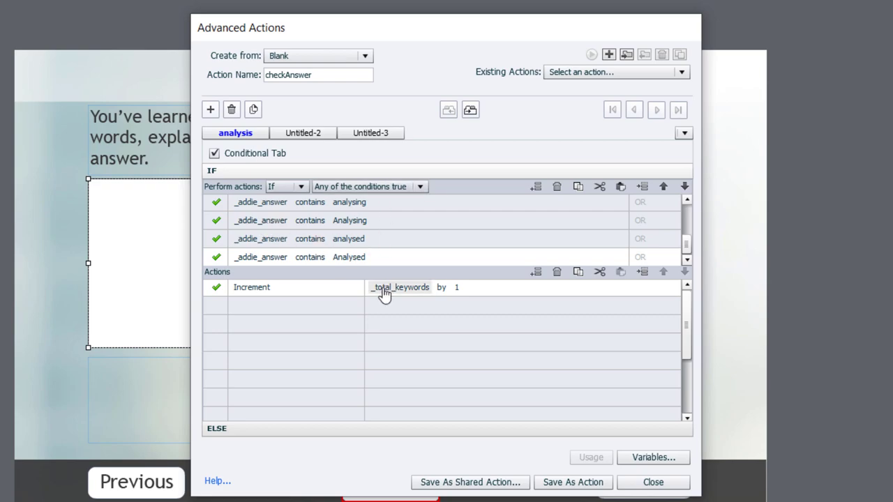
pyautogui.moveTo(253, 109)
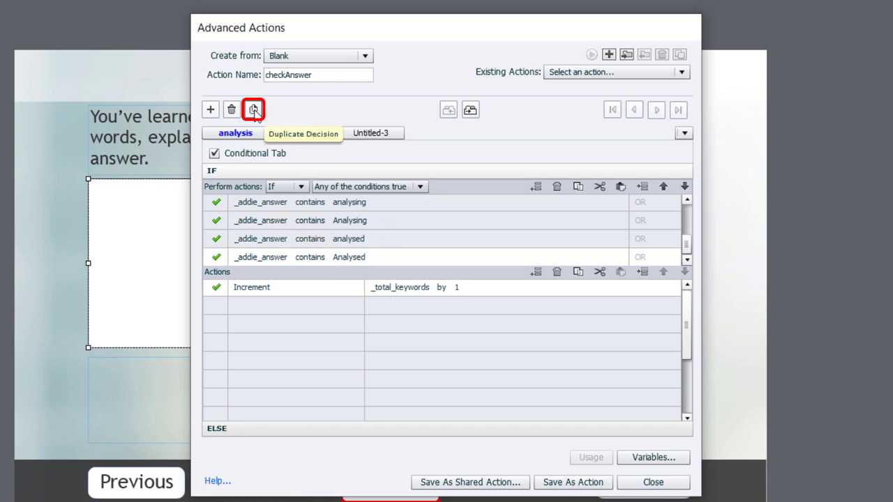
# Duplicate the analysis decision as design and replace its Analysing condition word
pyautogui.click(252, 108)
pyautogui.write('design')
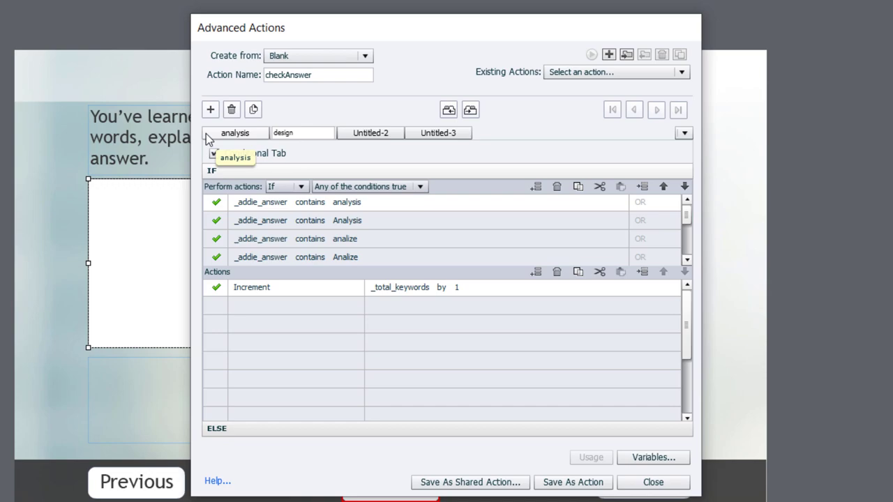
pyautogui.click(303, 132)
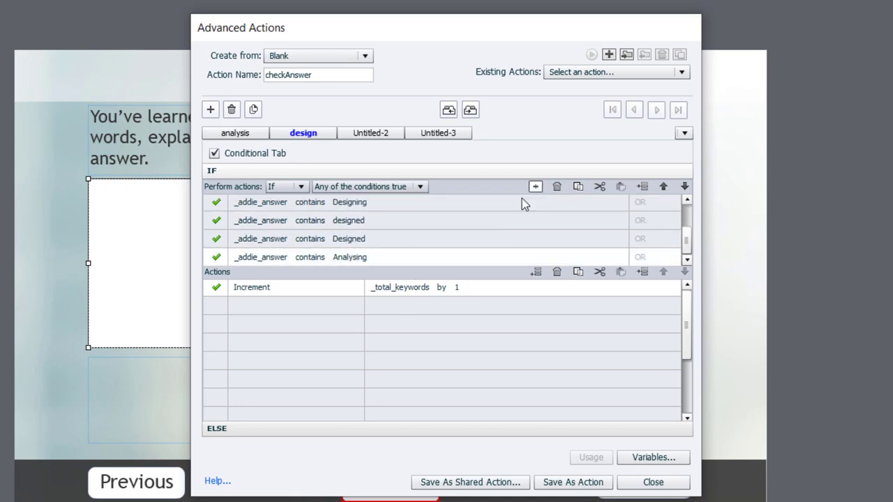
pyautogui.click(370, 133)
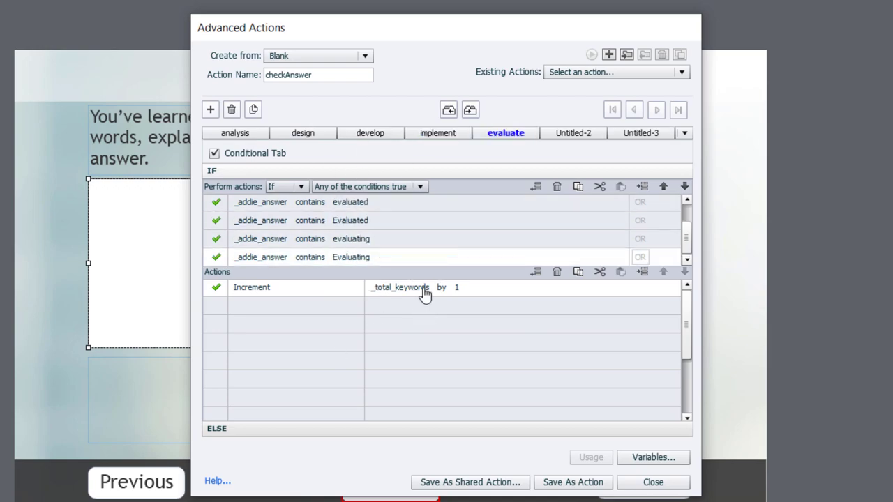
pyautogui.moveTo(376, 162)
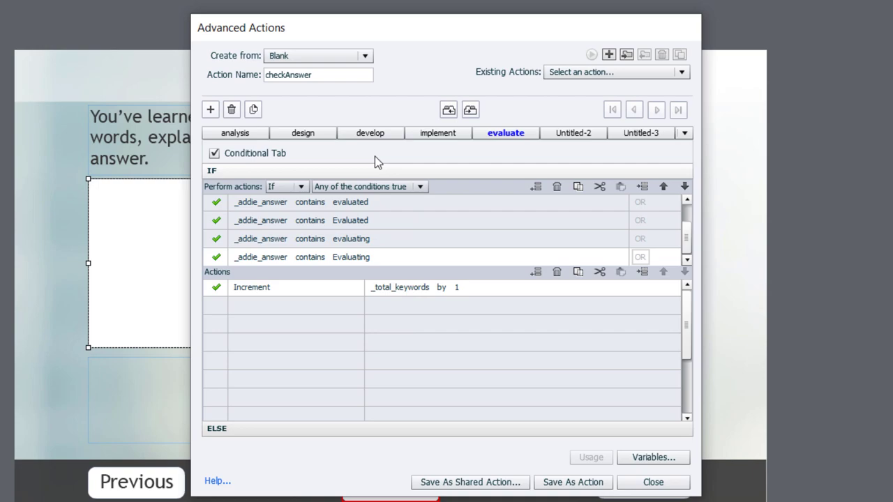
pyautogui.moveTo(234, 133)
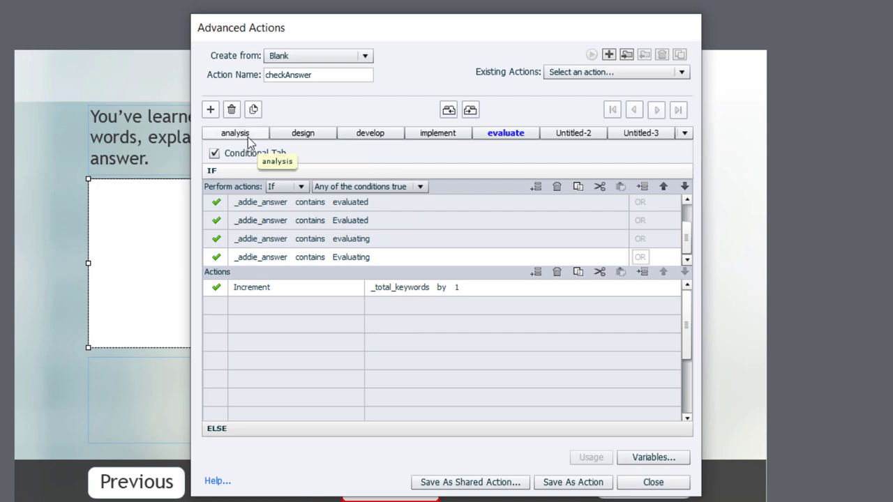
pyautogui.moveTo(437, 133)
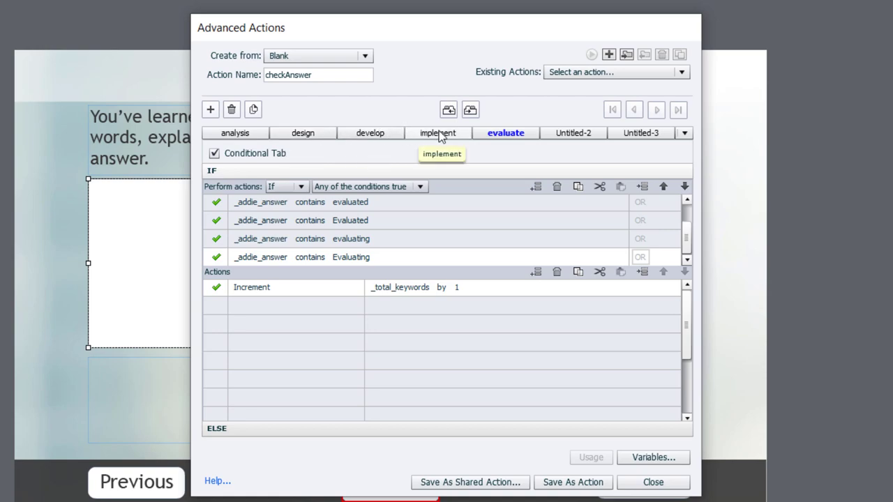
pyautogui.moveTo(506, 139)
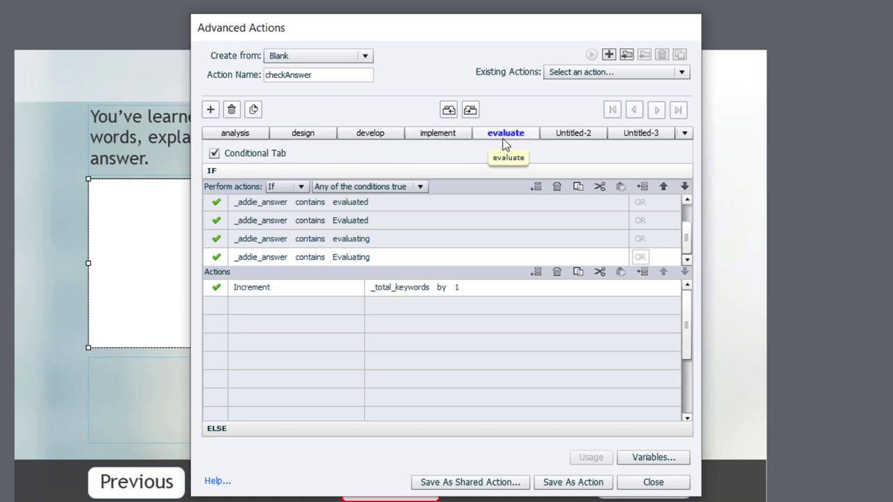
pyautogui.moveTo(559, 140)
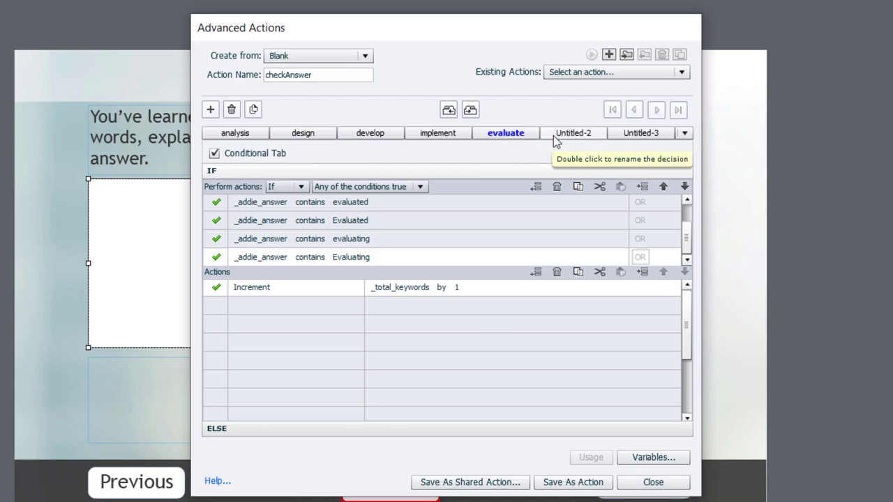
pyautogui.moveTo(580, 138)
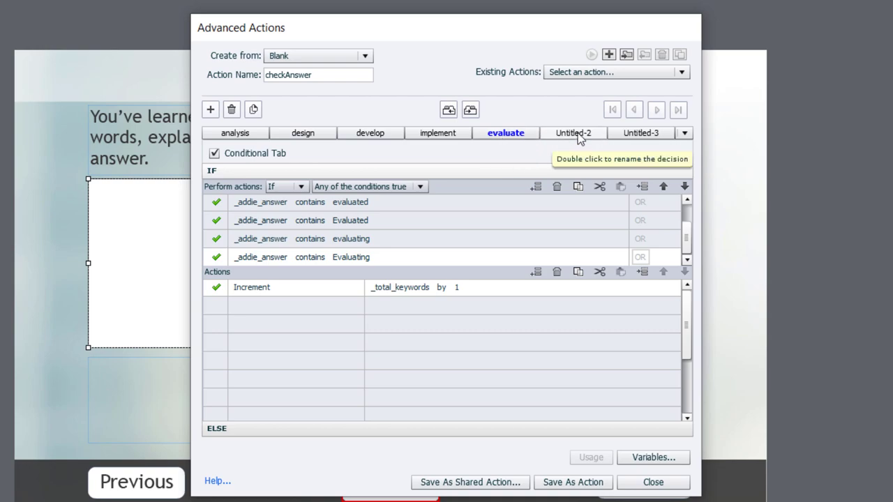
pyautogui.moveTo(445, 291)
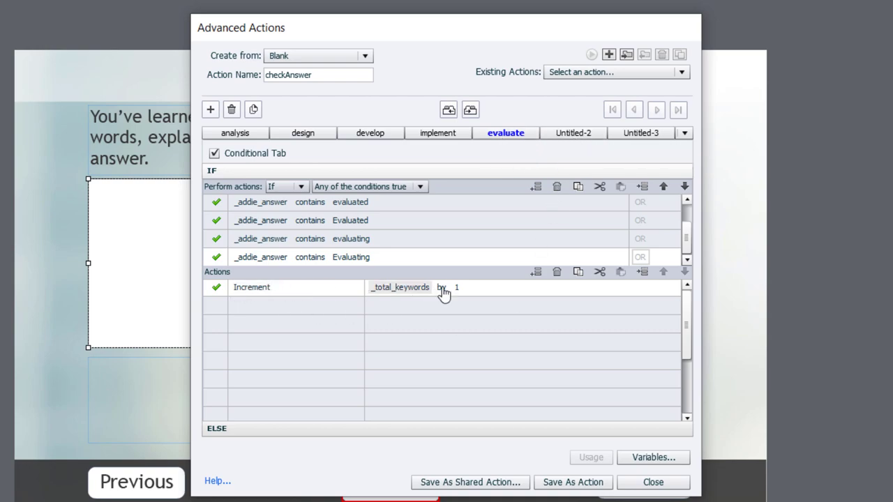
pyautogui.moveTo(574, 133)
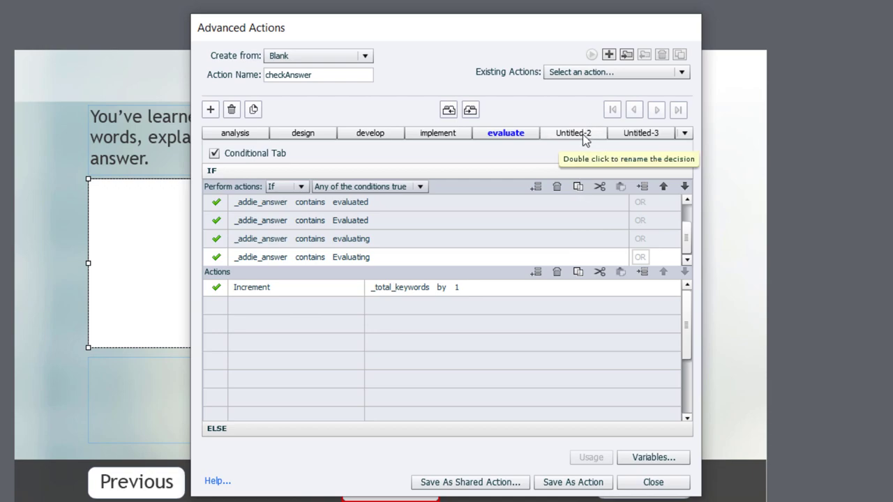
# Create a conditional Check decision testing _total_keywords equals 5
pyautogui.click(573, 132)
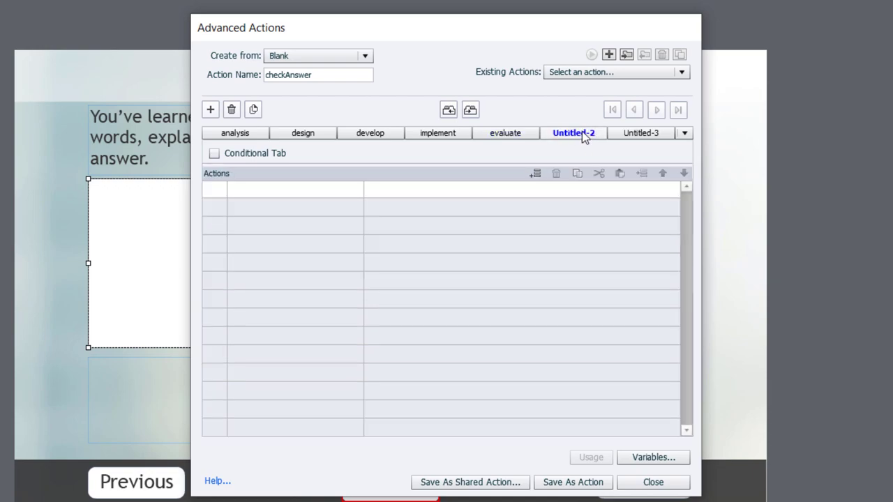
pyautogui.doubleClick(573, 133)
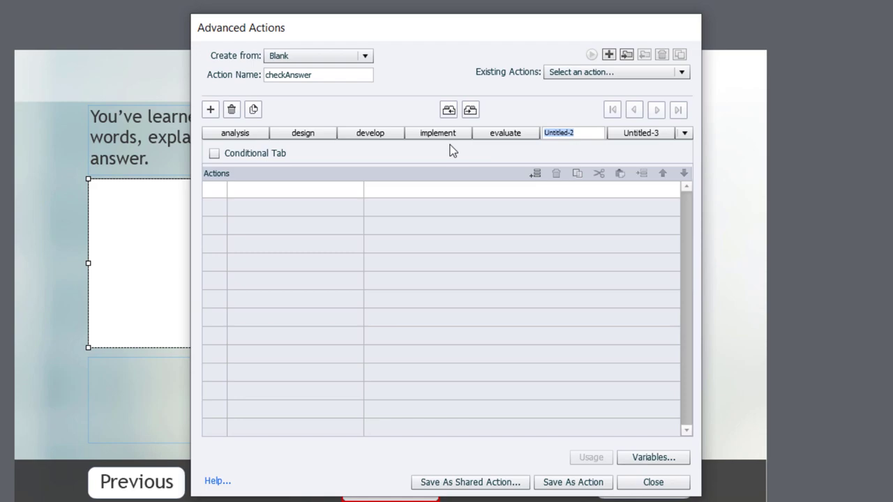
pyautogui.write('Check')
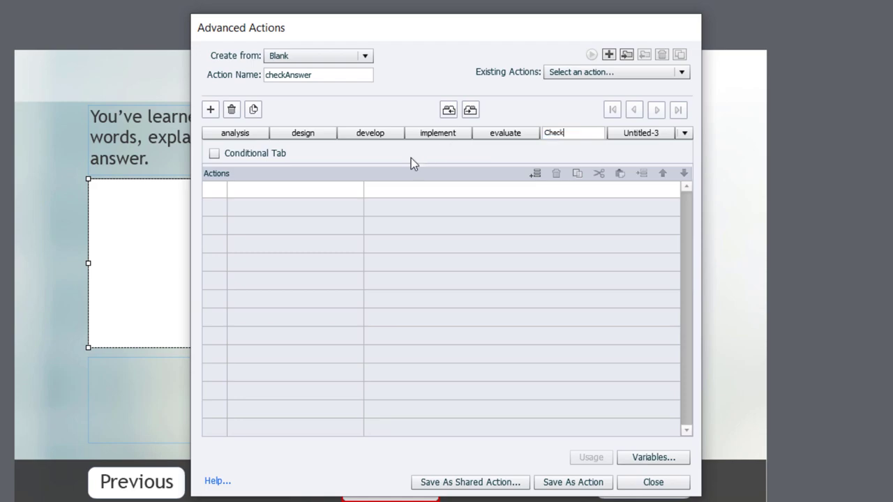
pyautogui.click(214, 153)
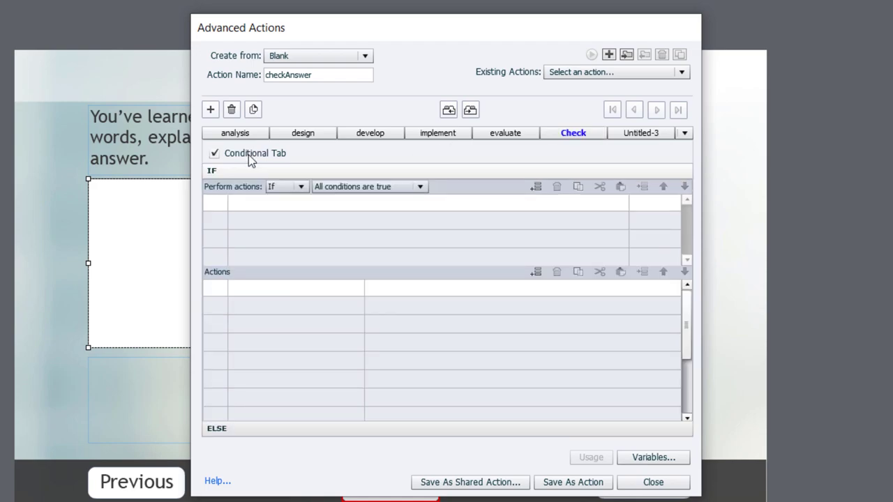
pyautogui.click(257, 202)
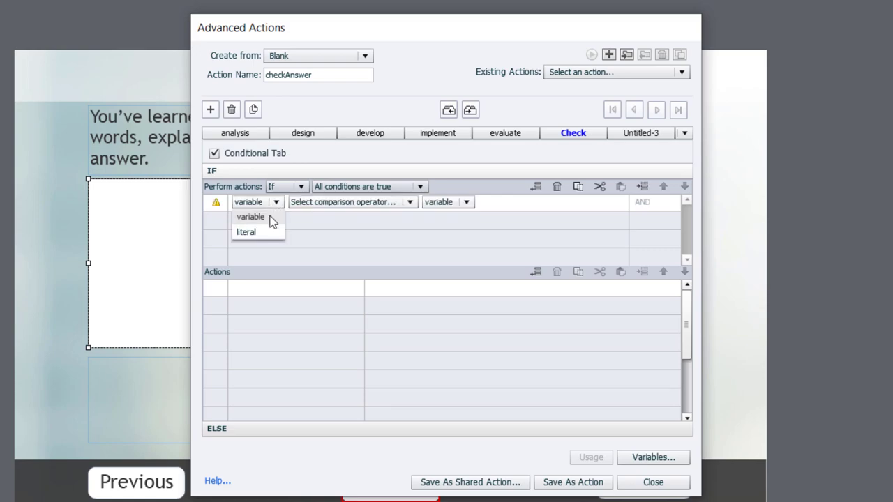
pyautogui.click(250, 217)
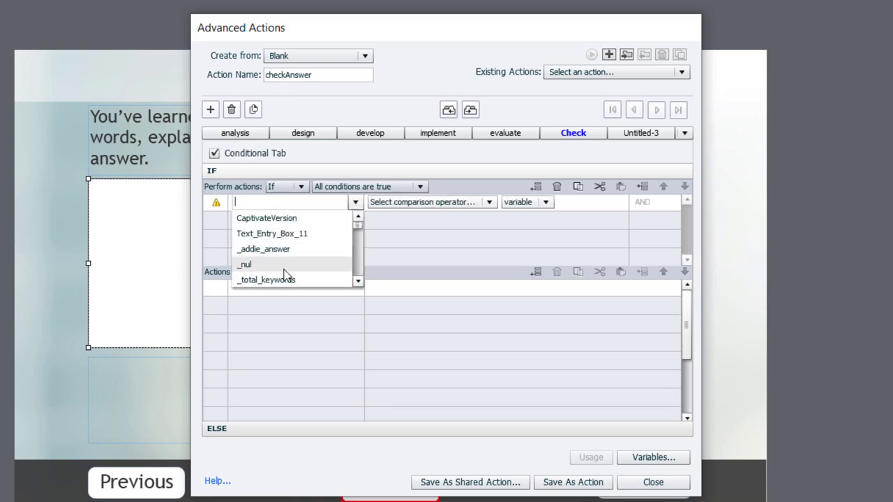
pyautogui.click(266, 280)
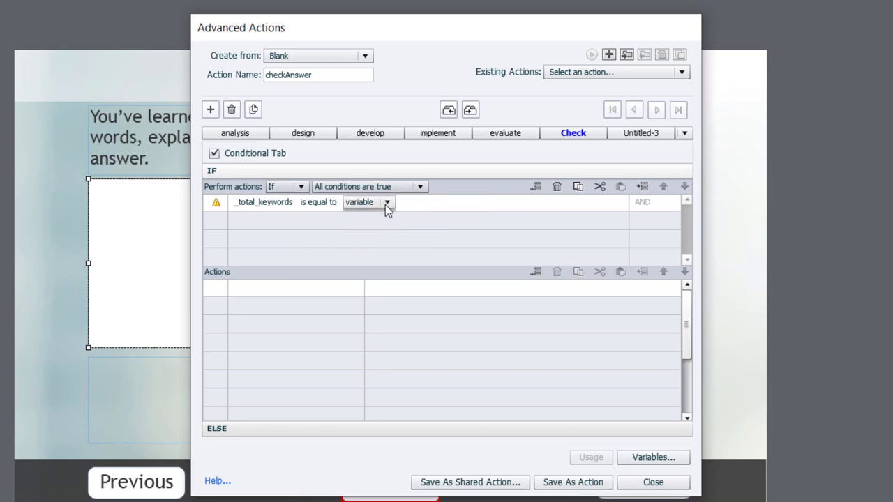
pyautogui.write('5')
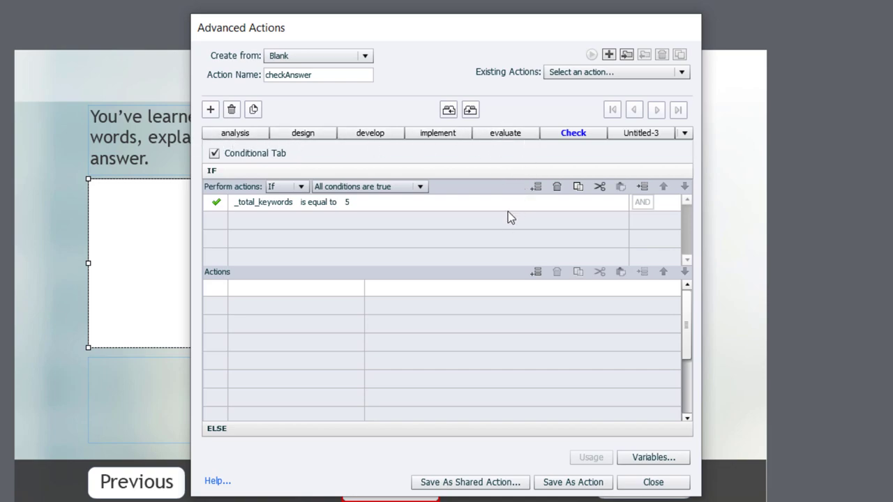
pyautogui.click(282, 286)
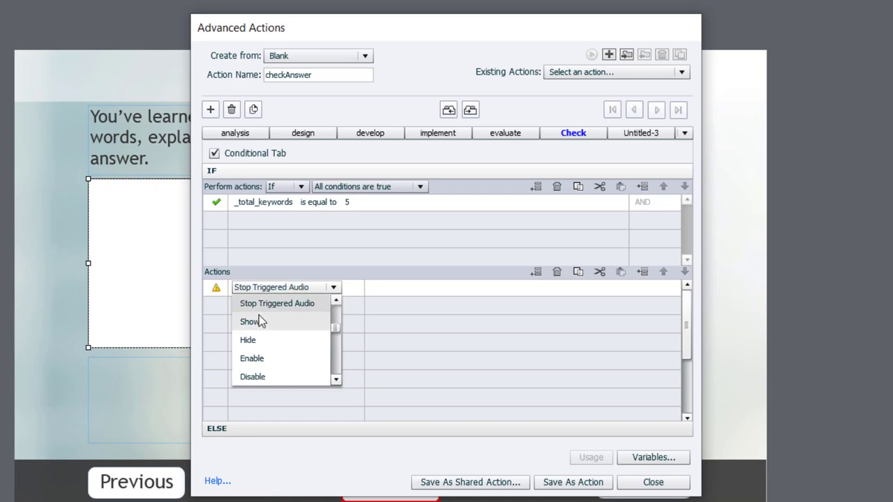
# Add actions: Show Next_Slide_02 and change Feedback_Slide_02 to Correct
pyautogui.click(249, 322)
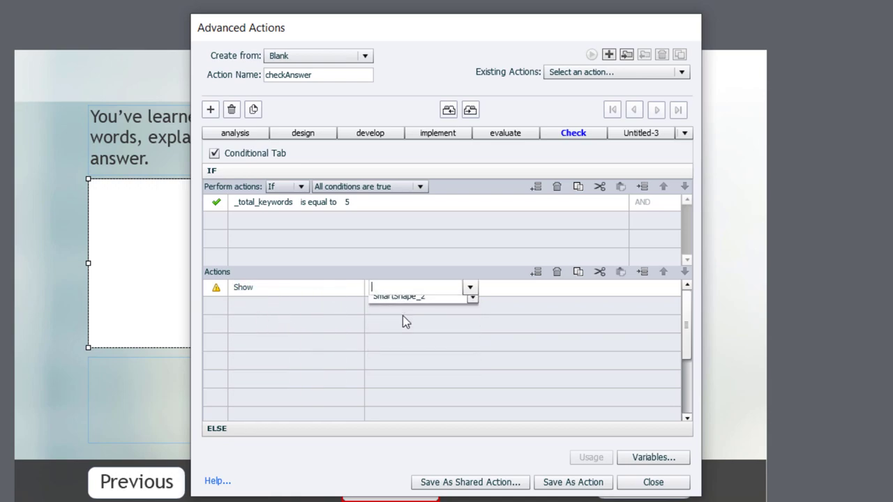
pyautogui.click(419, 296)
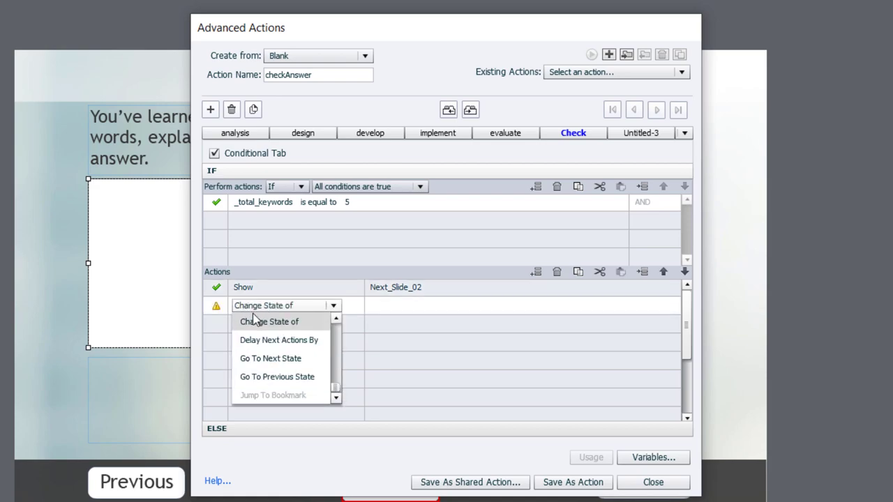
pyautogui.click(269, 322)
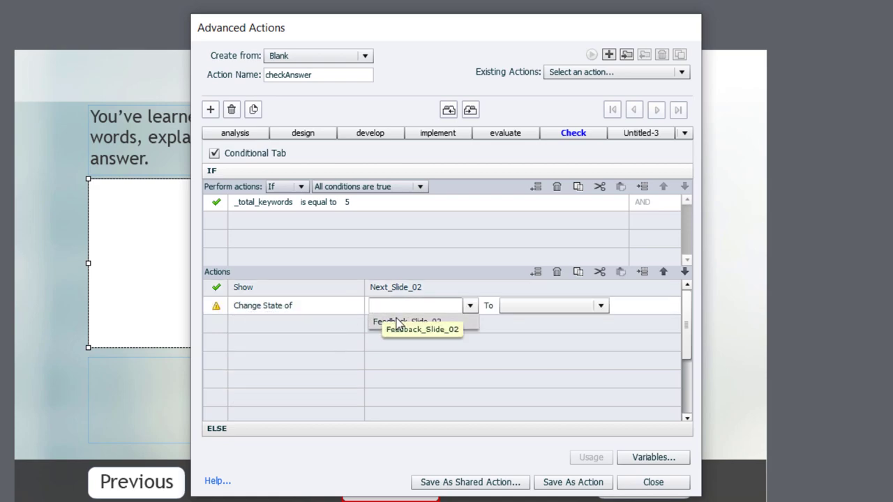
pyautogui.click(562, 305)
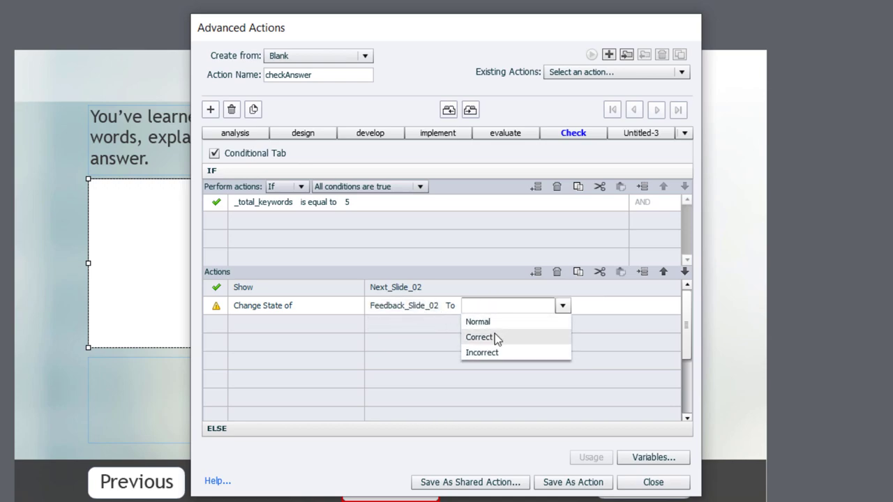
pyautogui.click(479, 337)
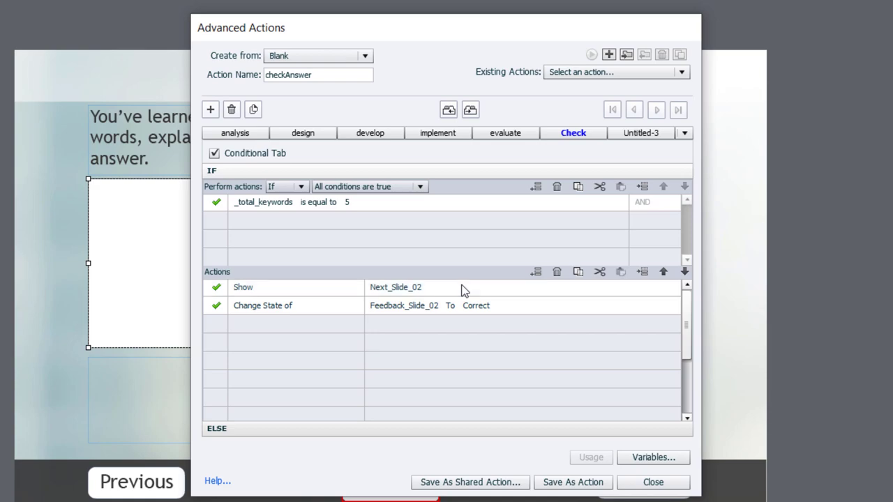
pyautogui.moveTo(583, 290)
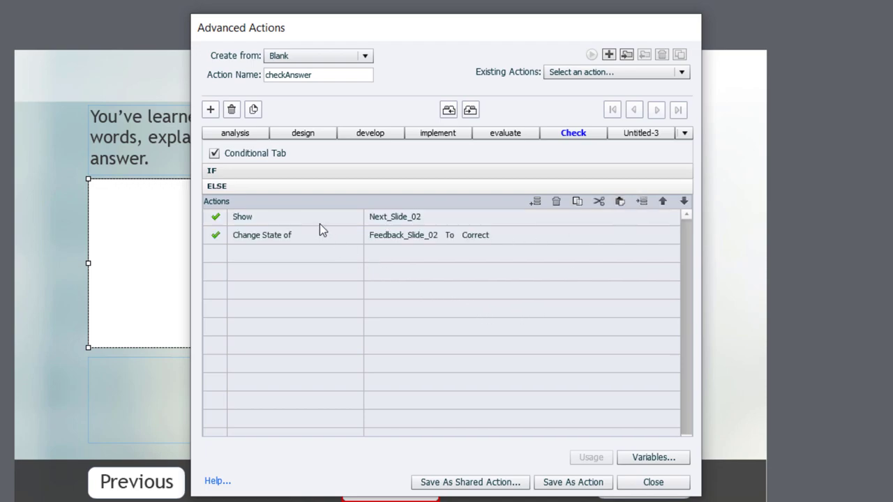
pyautogui.moveTo(338, 240)
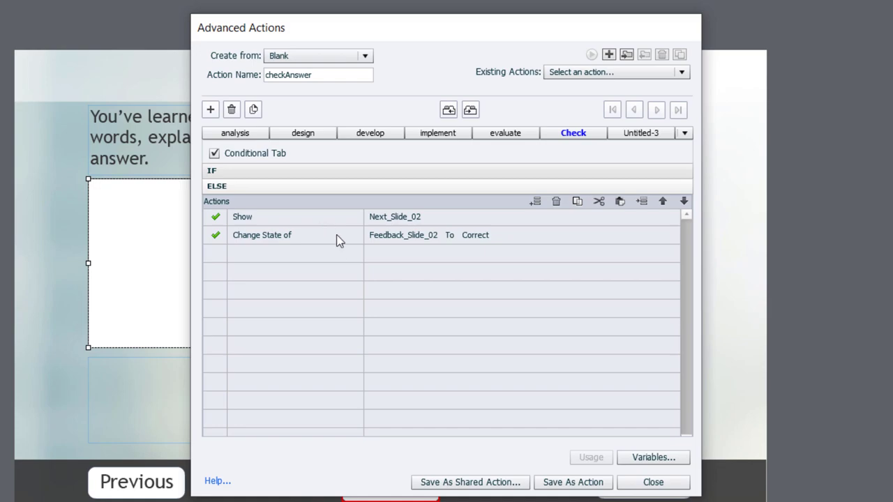
pyautogui.moveTo(483, 248)
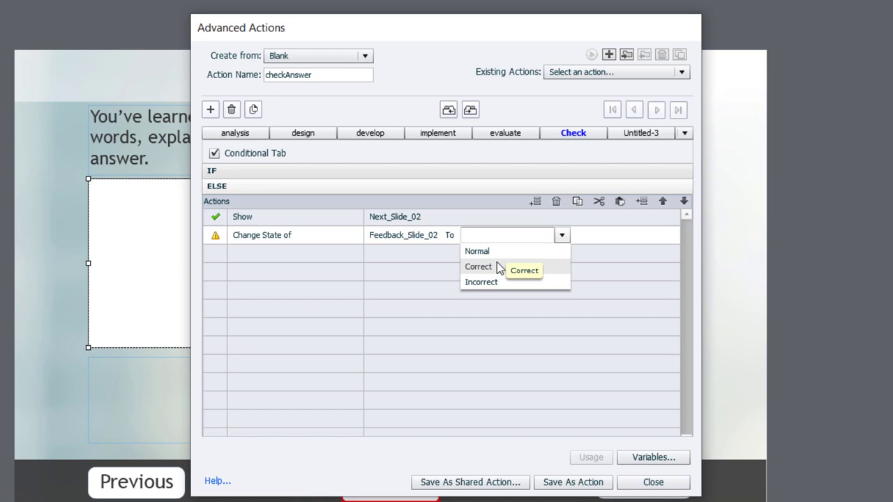
pyautogui.moveTo(496, 282)
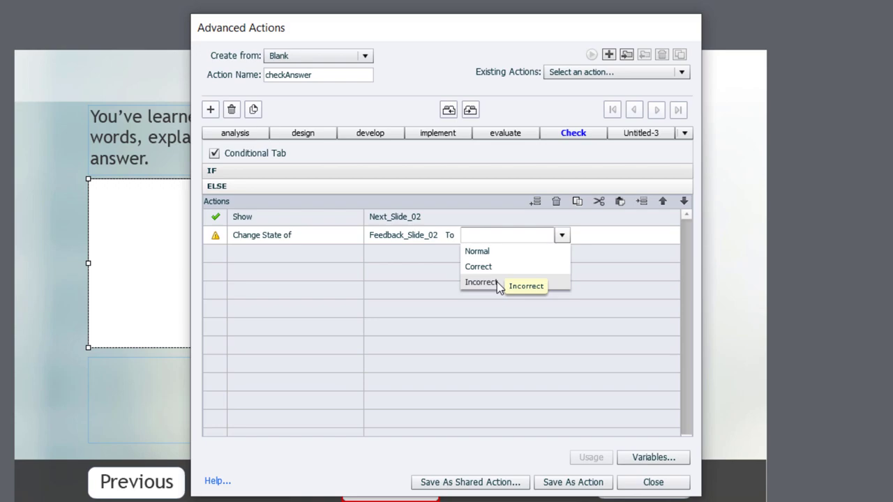
# Set Feedback_Slide_02's state to Incorrect in the else branch
pyautogui.click(480, 282)
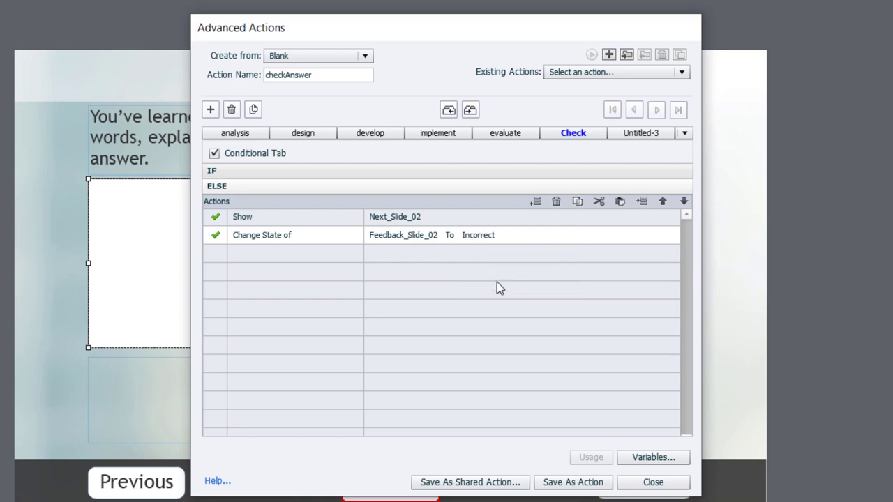
pyautogui.moveTo(583, 489)
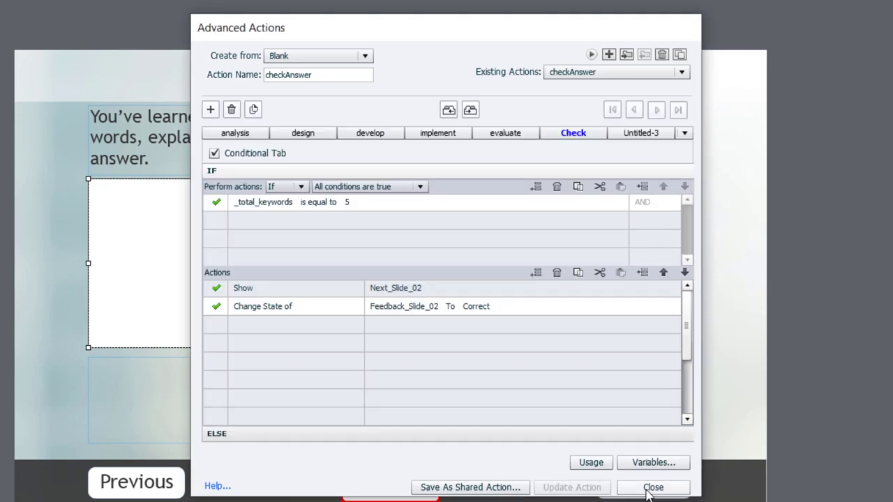
# Close Advanced Actions and set the answer box's On Success to run checkAnswer
pyautogui.click(653, 487)
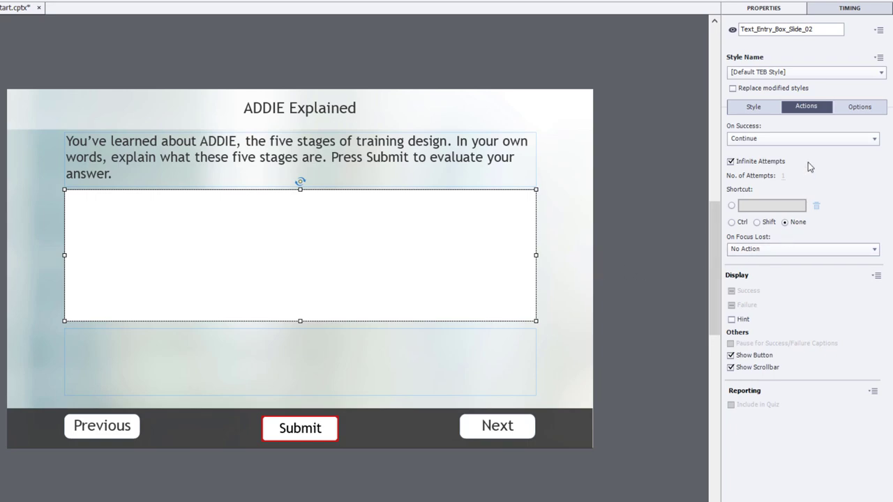
pyautogui.click(802, 139)
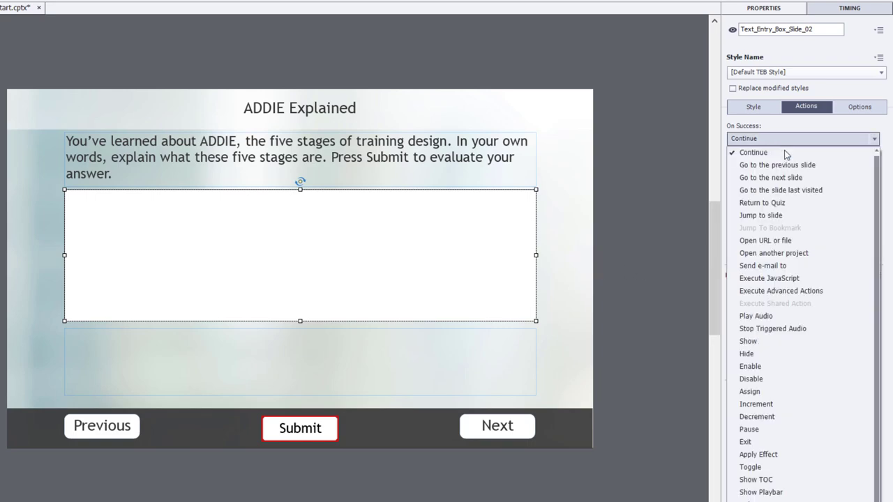
pyautogui.click(780, 291)
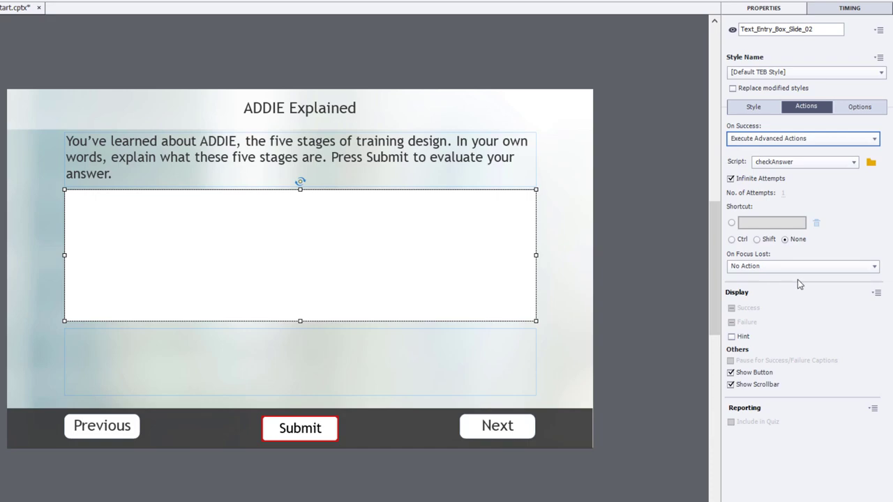
pyautogui.click(853, 161)
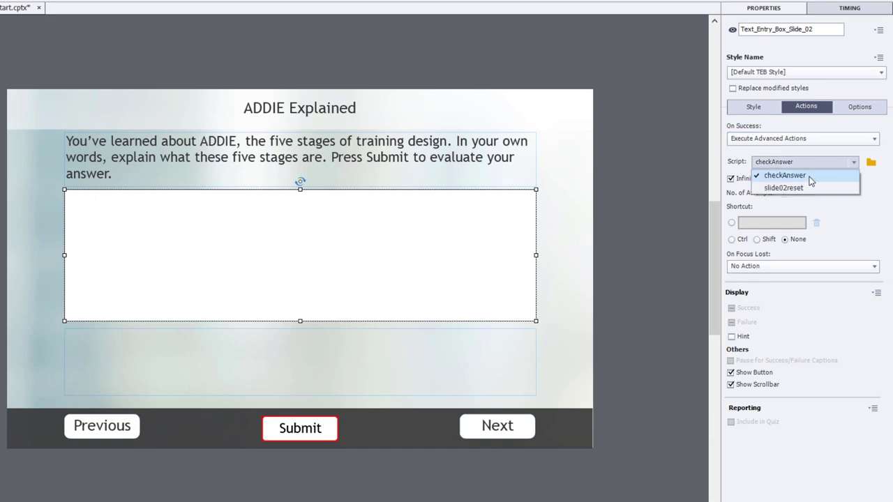
pyautogui.moveTo(802, 180)
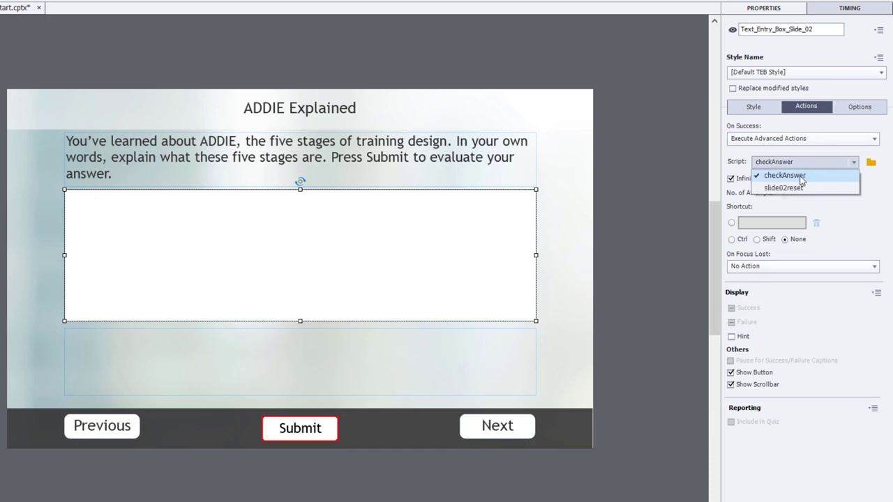
pyautogui.click(784, 175)
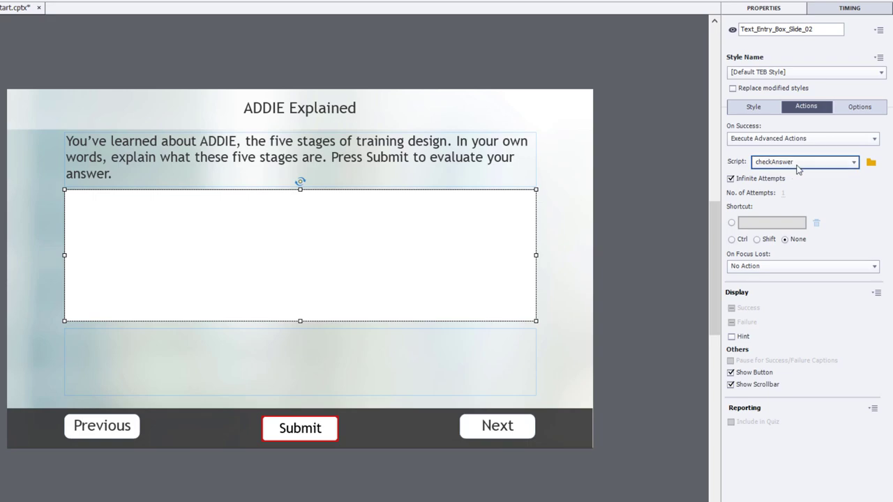
pyautogui.moveTo(797, 171)
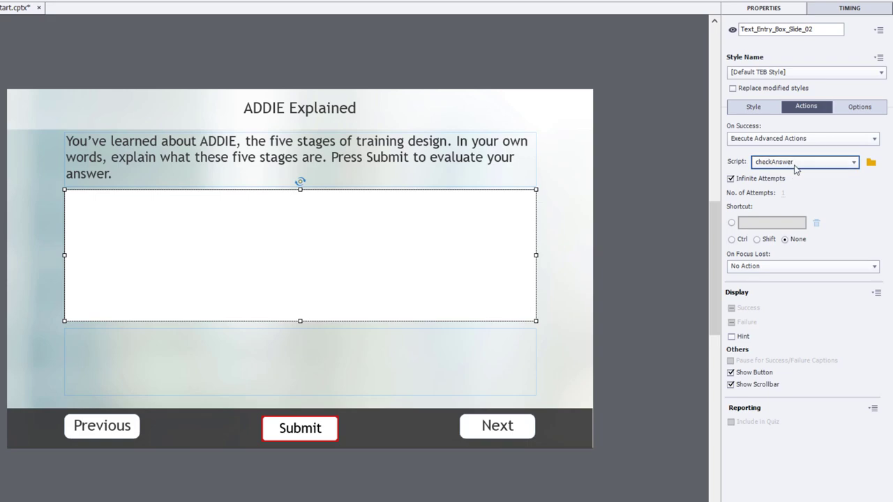
pyautogui.moveTo(631, 191)
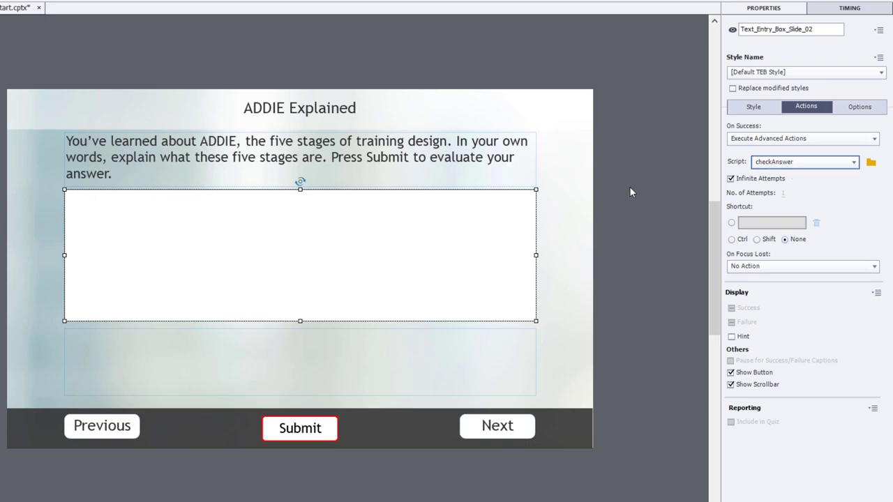
pyautogui.click(392, 41)
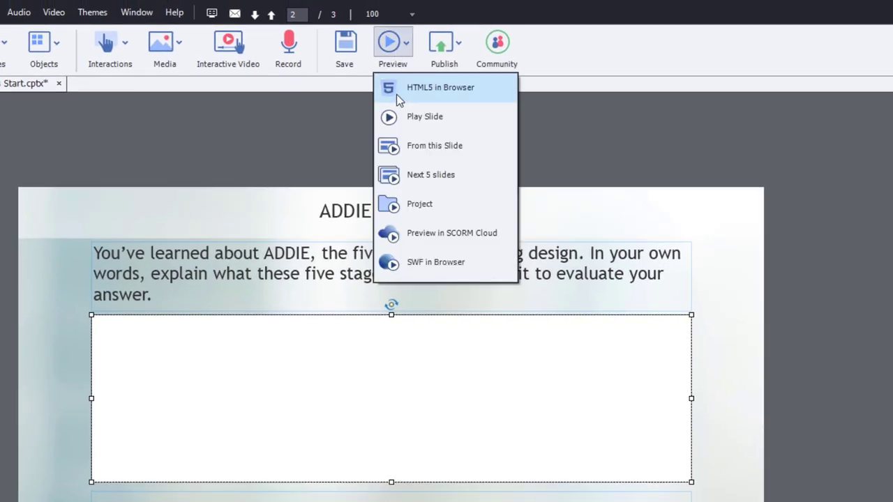
# Preview HTML5 in browser and submit an answer with analysis, design, develop, implement
pyautogui.click(440, 87)
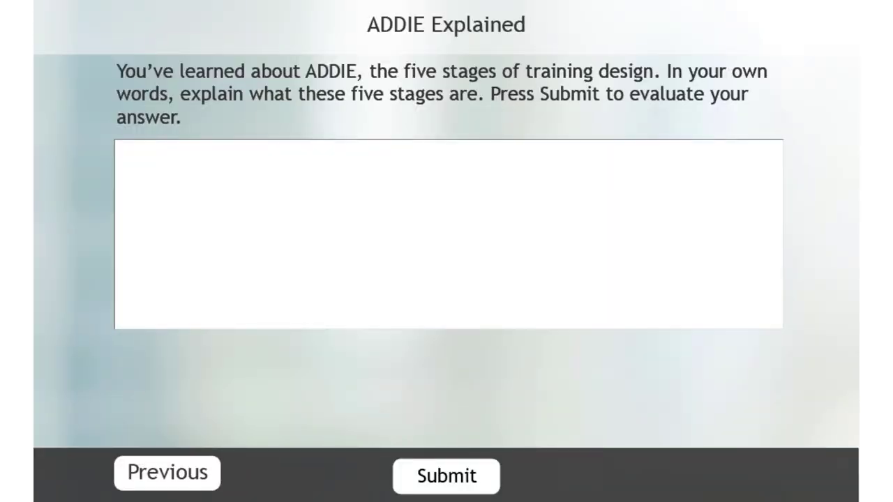
pyautogui.moveTo(485, 185)
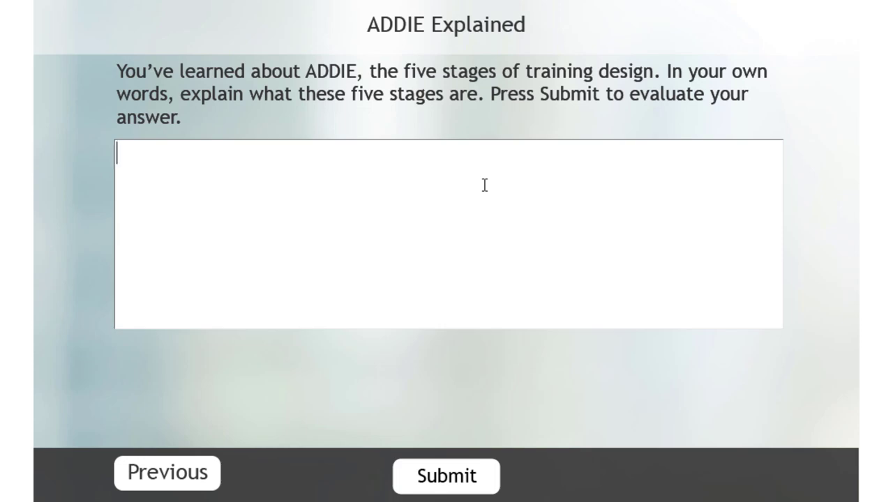
pyautogui.write('The training design cycle includes analysis followed by design. Next we develop our')
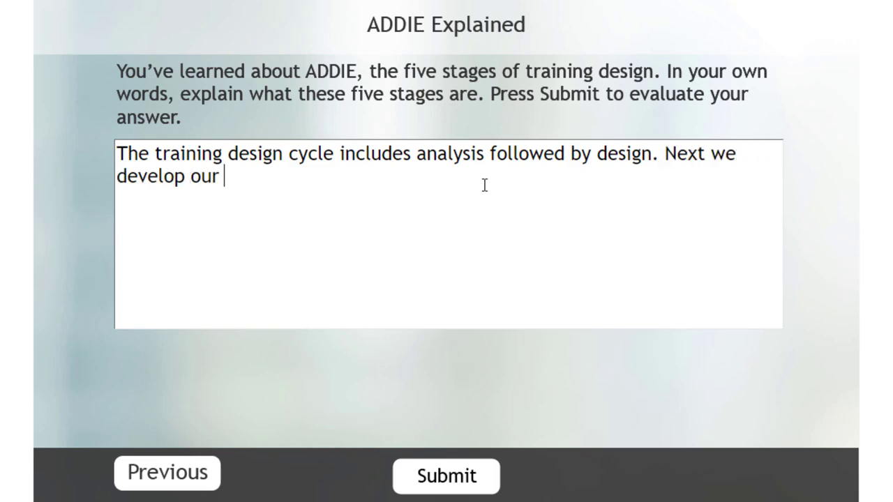
pyautogui.write('course and implement it, usually within an LMS.')
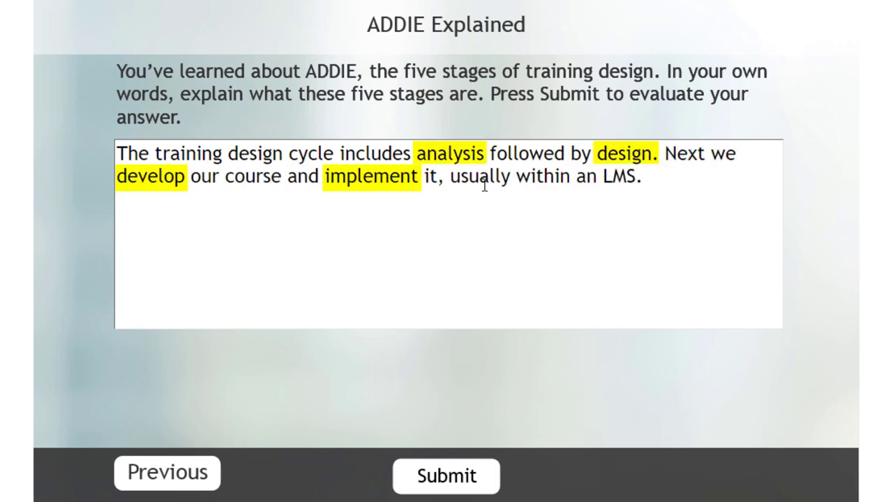
pyautogui.moveTo(443, 464)
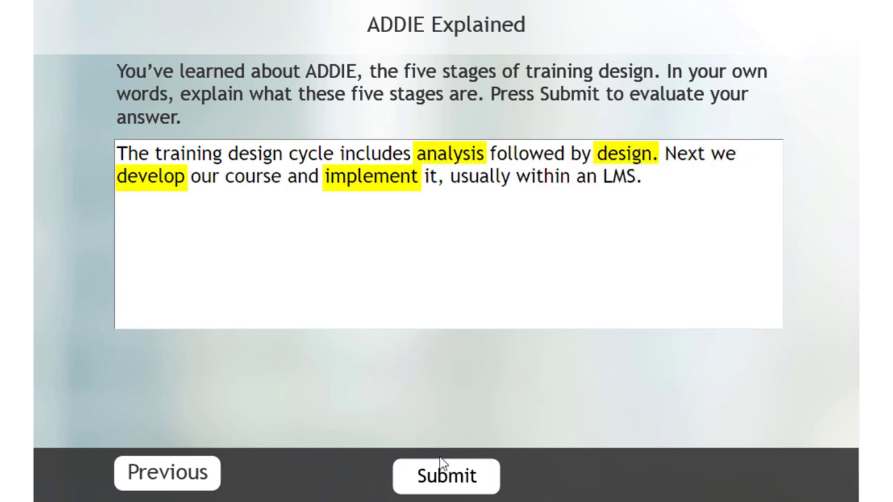
pyautogui.click(446, 476)
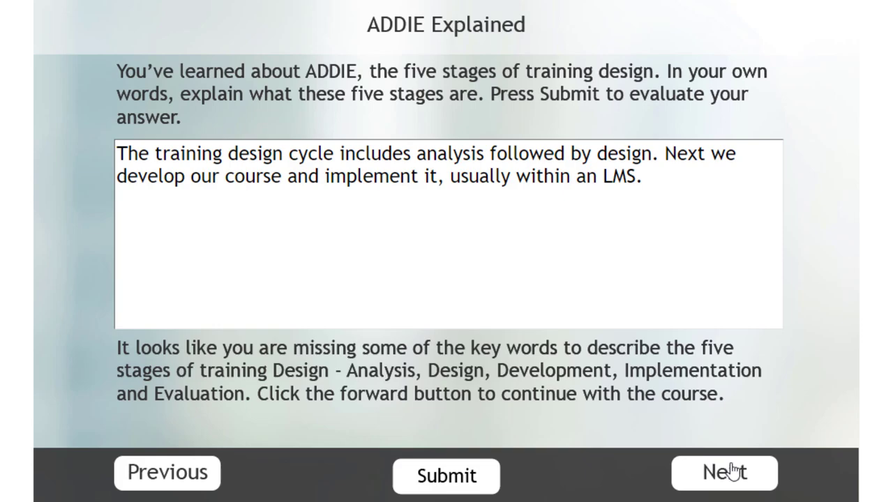
pyautogui.moveTo(171, 382)
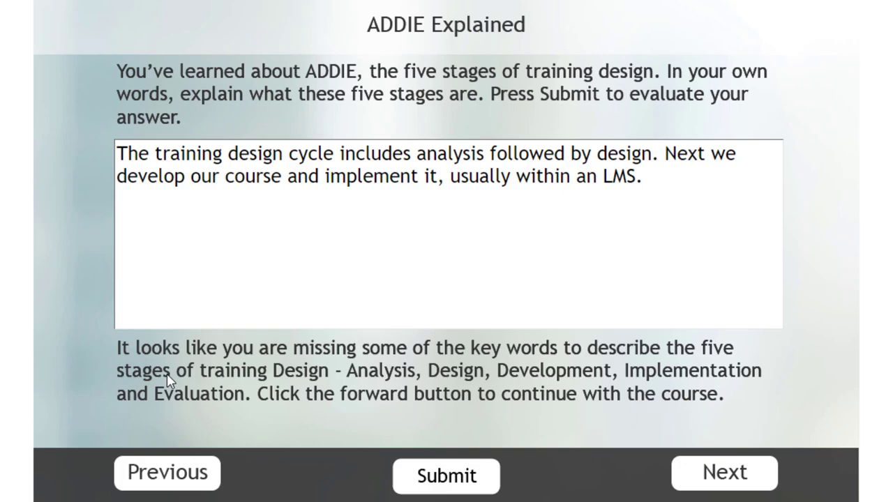
pyautogui.moveTo(501, 479)
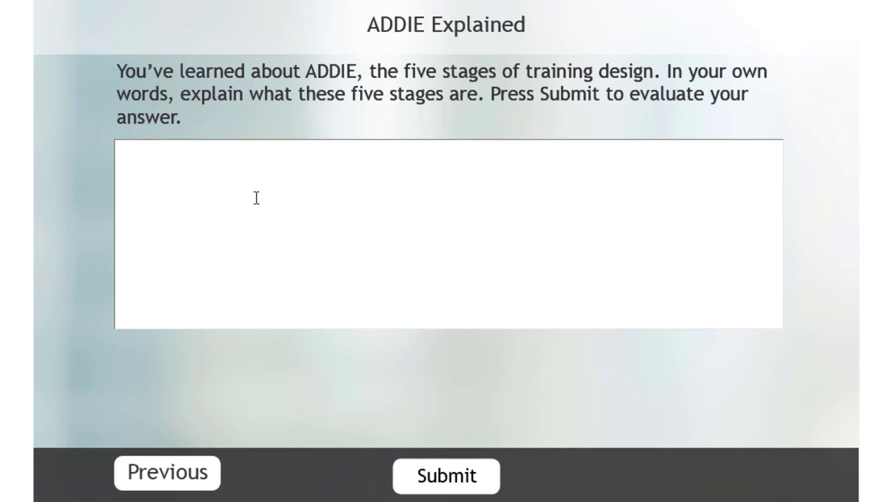
# Submit a preview answer containing analysis, design, develop, implement and evaluate
pyautogui.write('Training design includes analysis followed by design. Next we develop our course and implement it. Later we will evaluate it for effectiveness.')
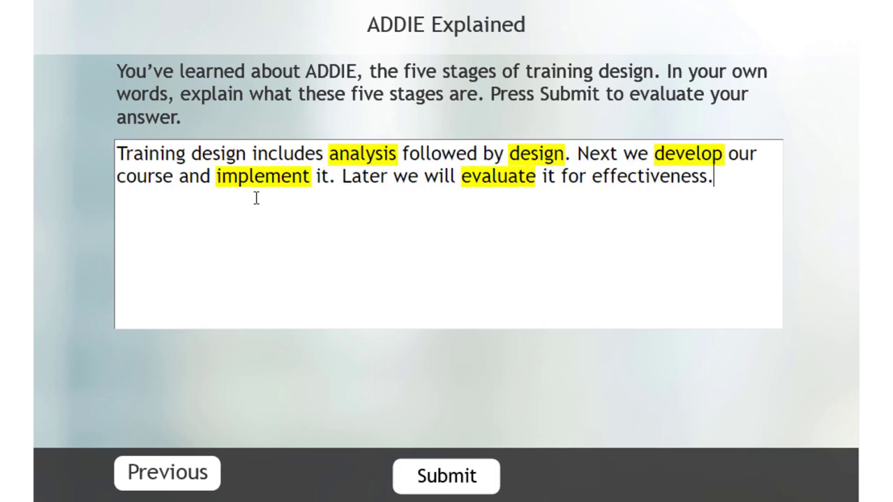
pyautogui.click(445, 476)
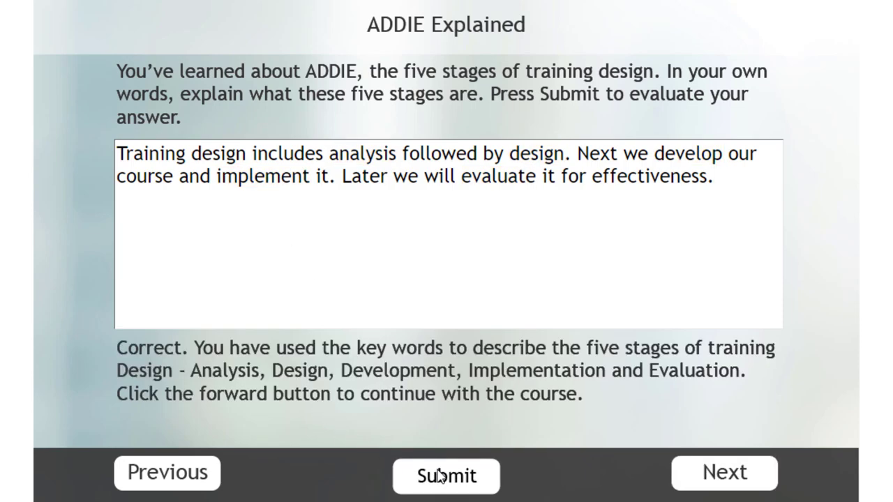